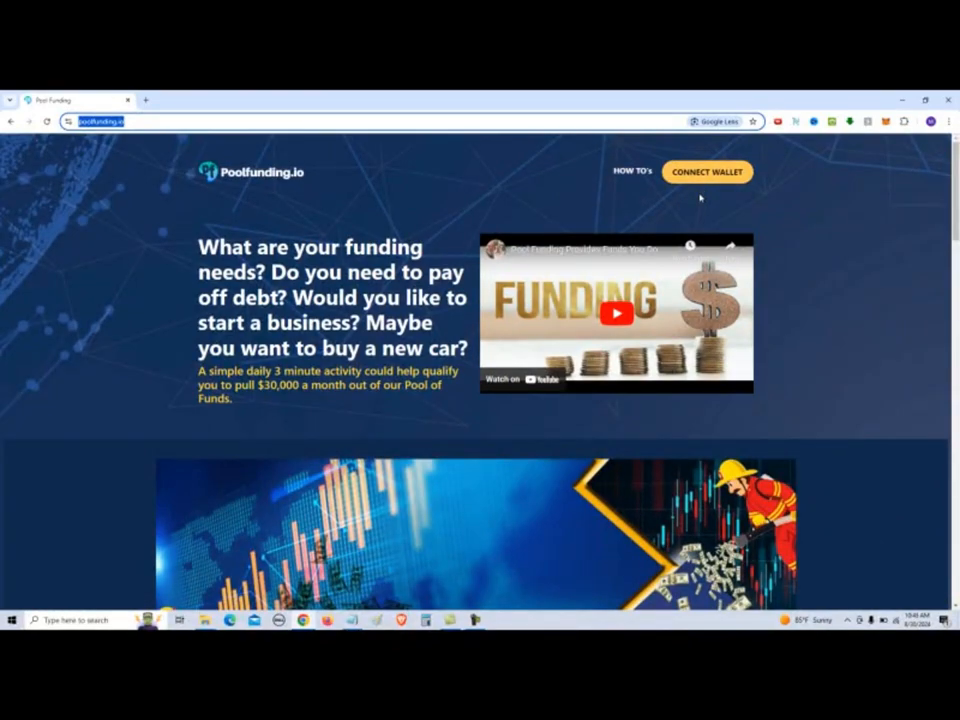
mouse_move(708, 172)
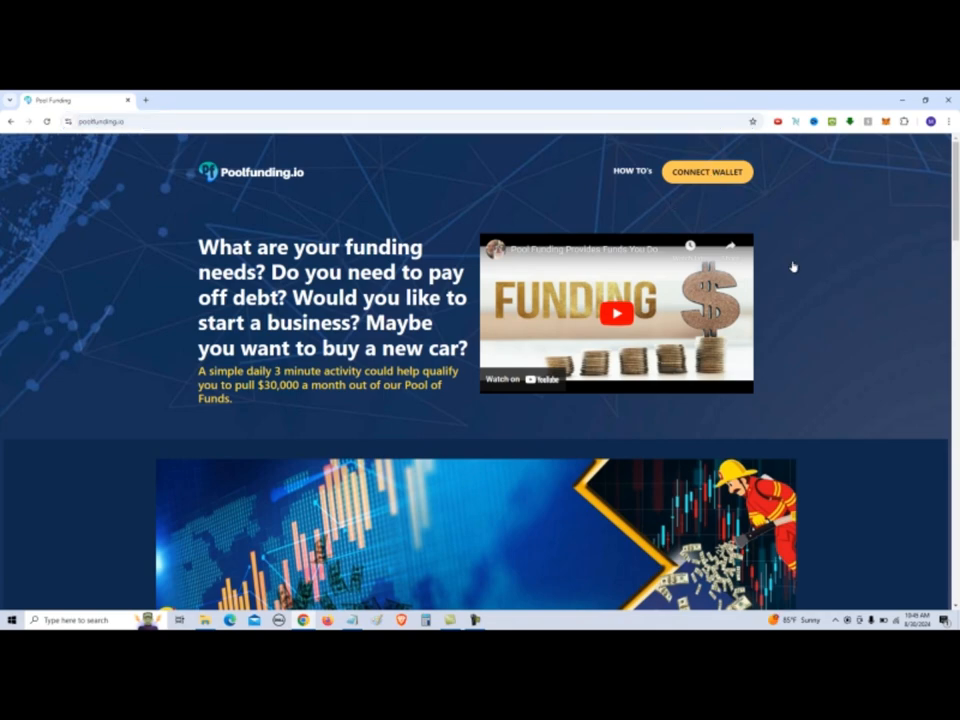
- Connect the wallet, selecting the second MetaMask account instead of the first, and confirm permissions
left_click(706, 172)
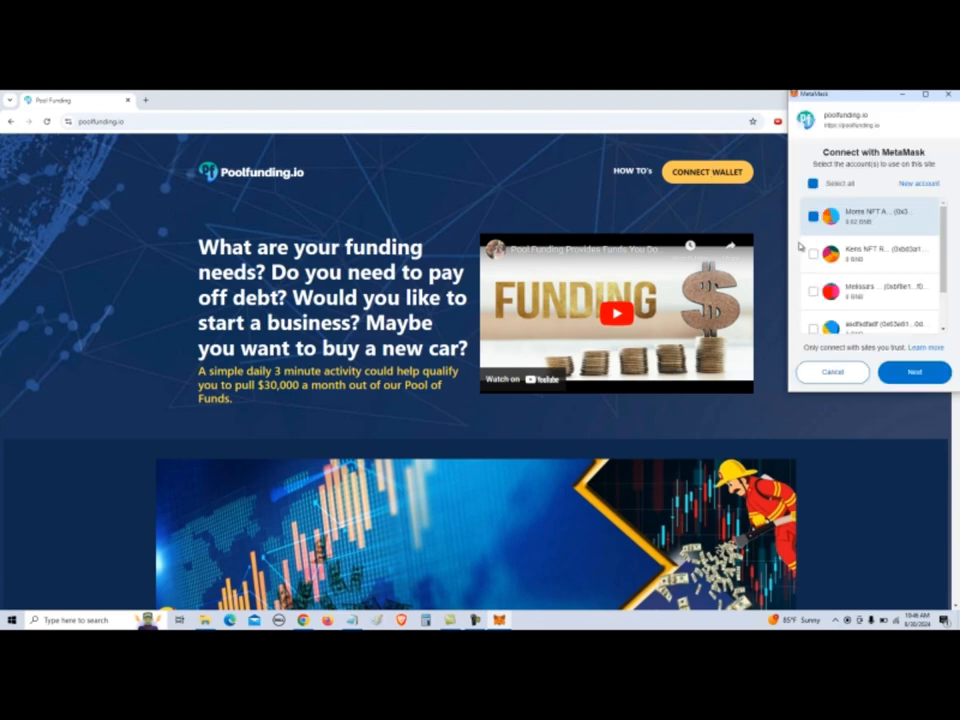
left_click(812, 252)
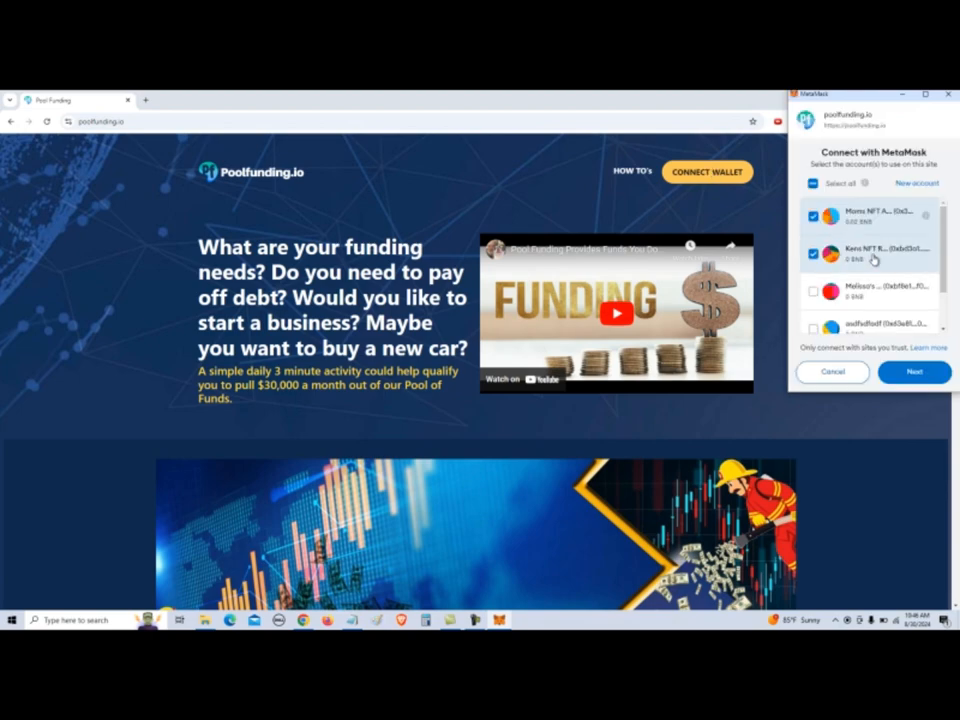
left_click(814, 216)
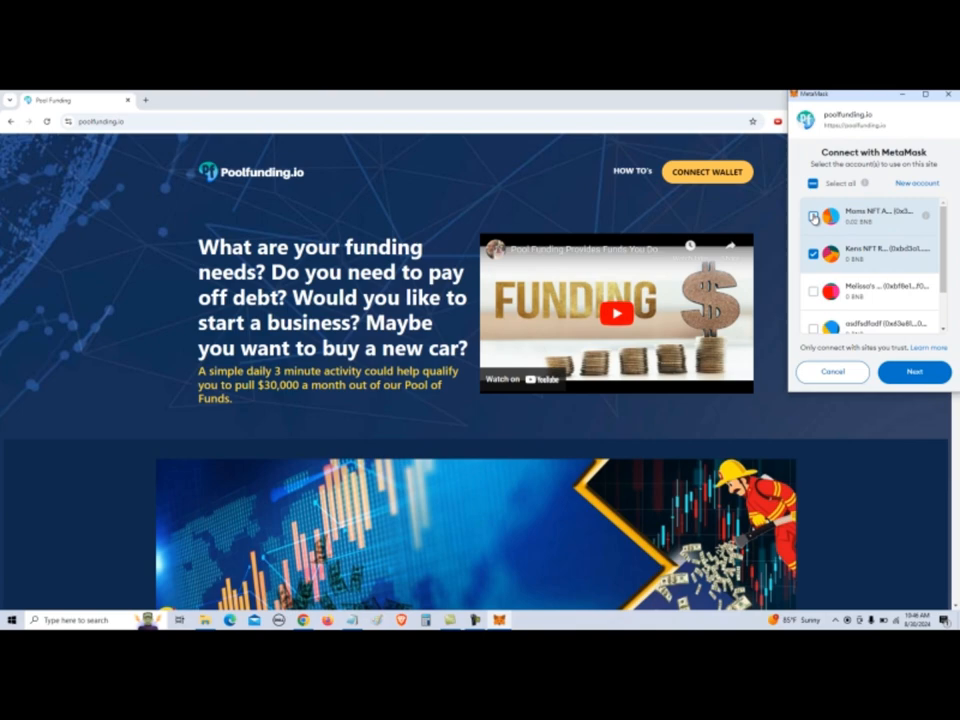
left_click(912, 370)
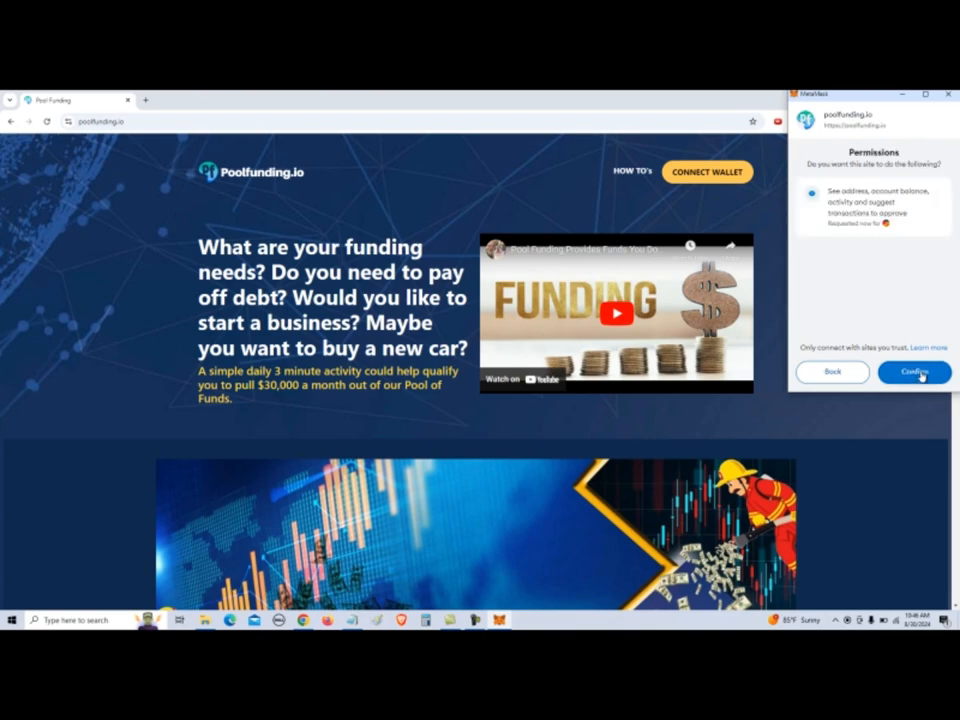
left_click(912, 372)
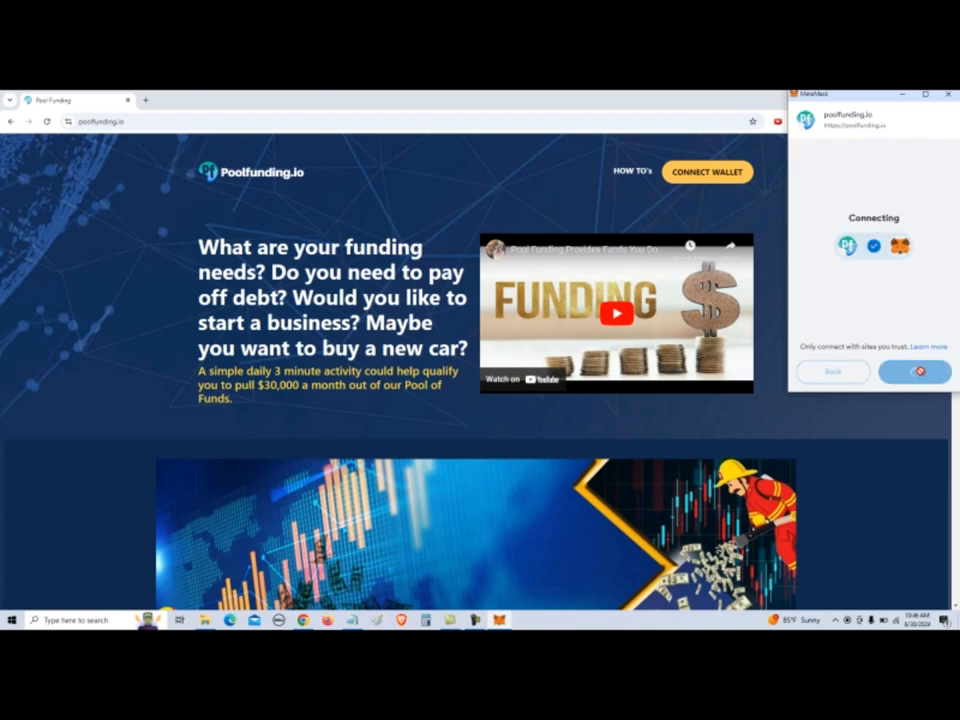
- Finish the connection and close the 'You have no sponsor' notice to return to the homepage
left_click(916, 370)
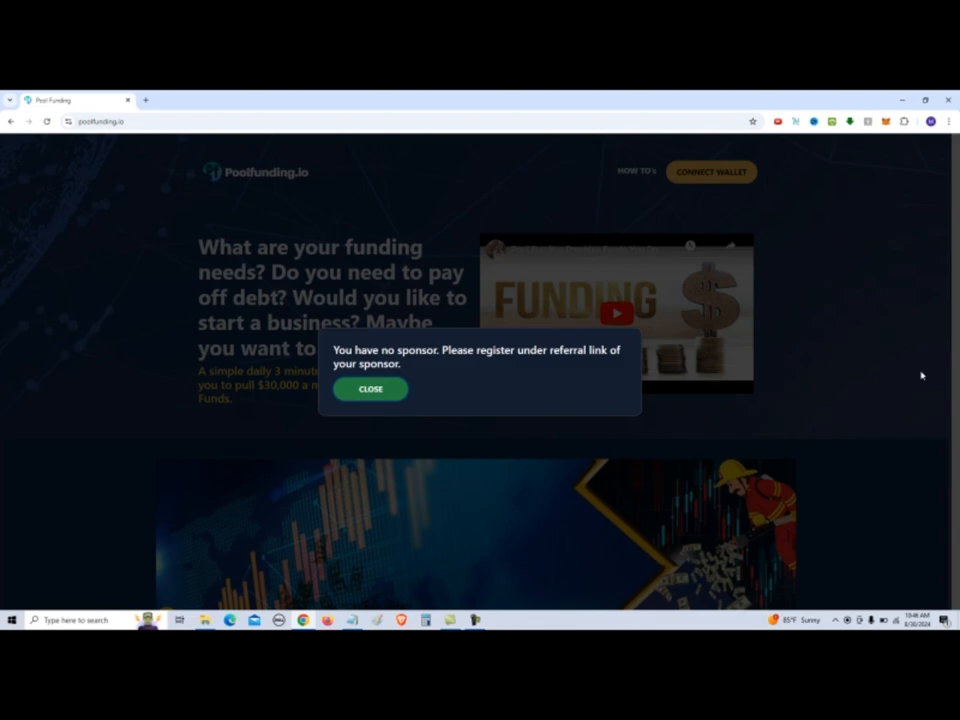
mouse_move(768, 322)
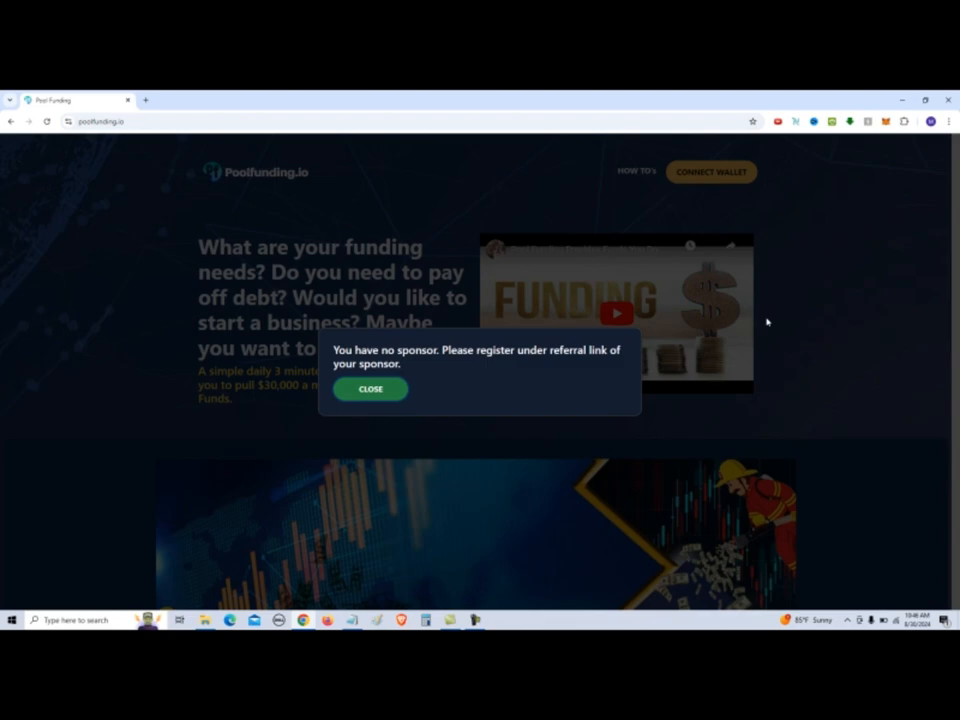
mouse_move(436, 294)
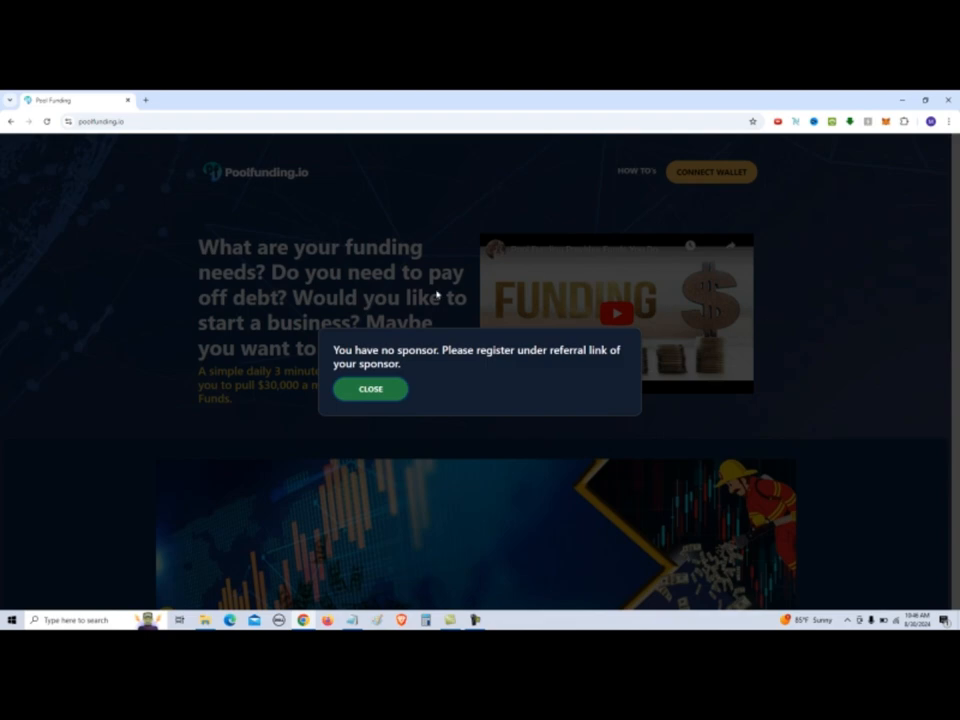
left_click(370, 388)
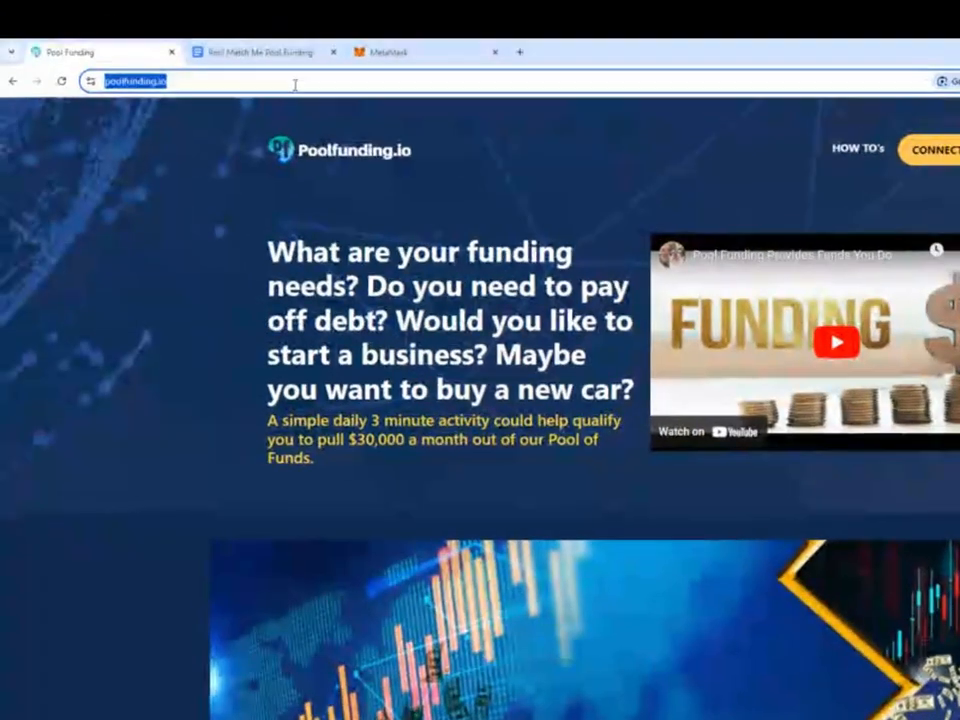
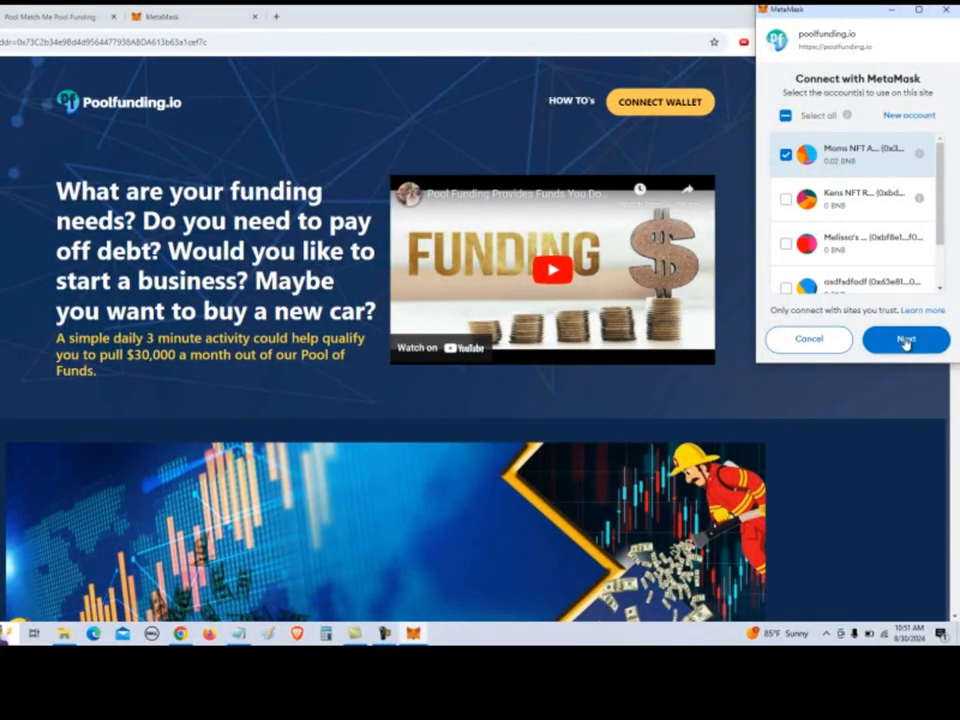
left_click(904, 340)
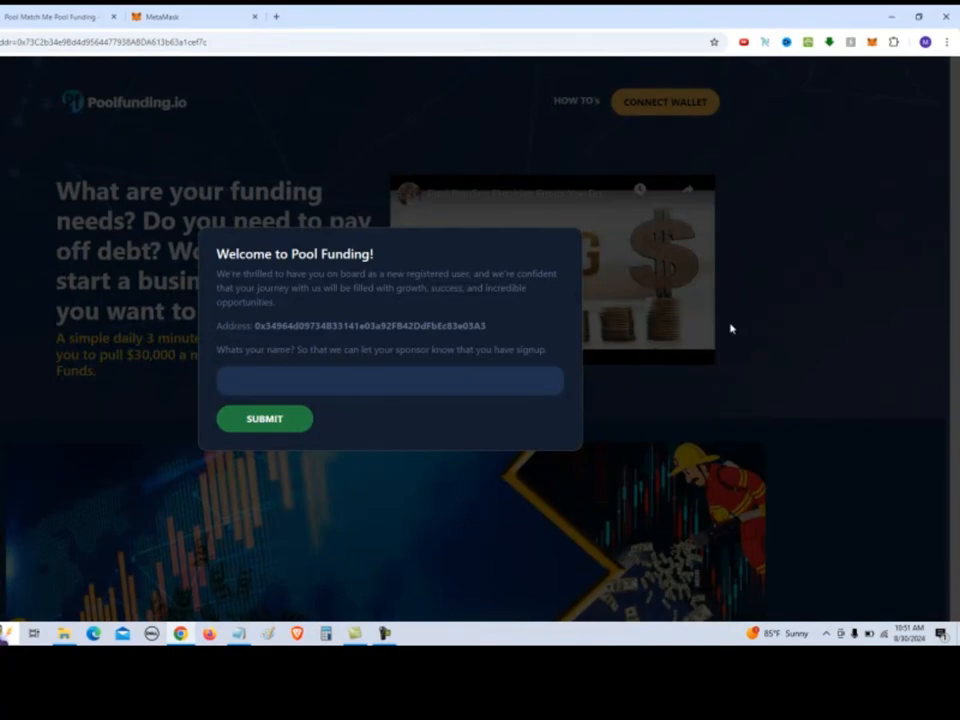
mouse_move(290, 320)
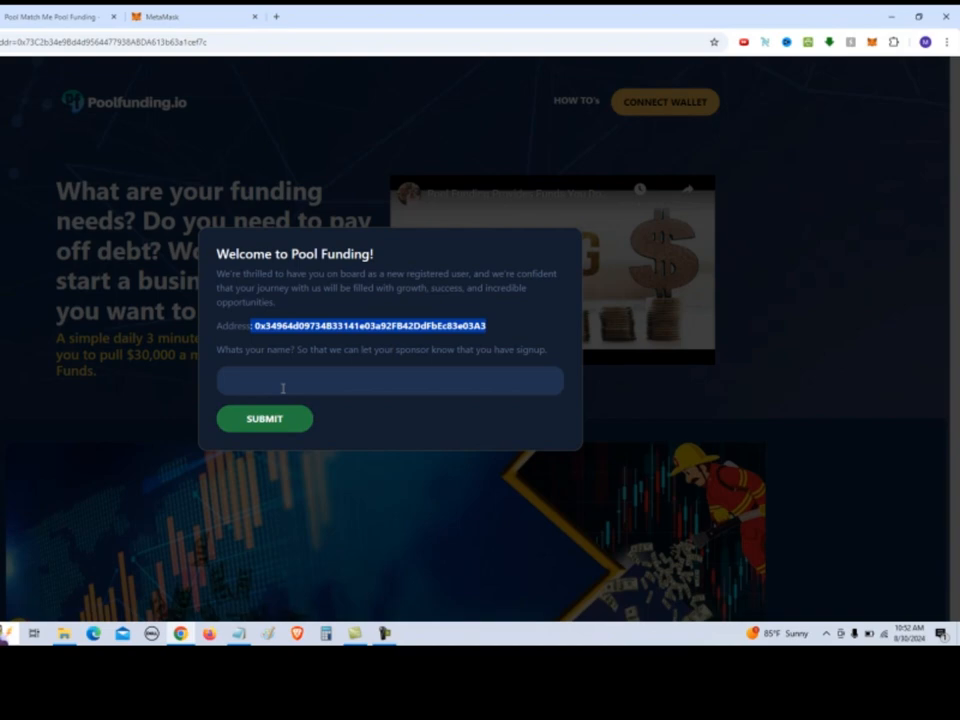
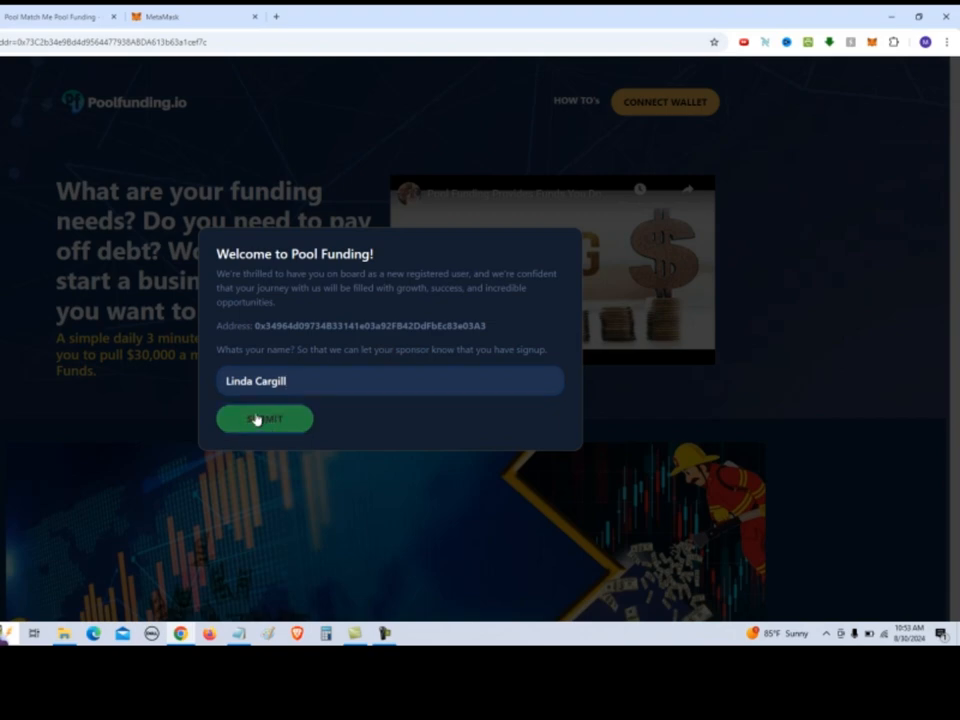
- Submit the registration, choose the $1 USDT pool, attempt payment and close the verification-wait notice
left_click(264, 418)
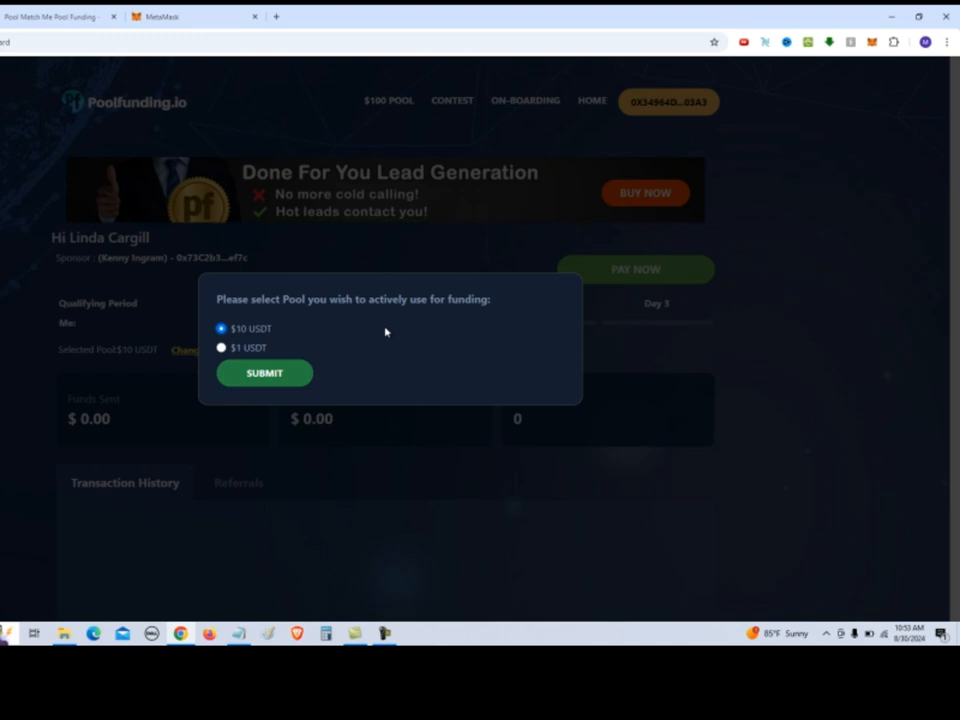
left_click(220, 348)
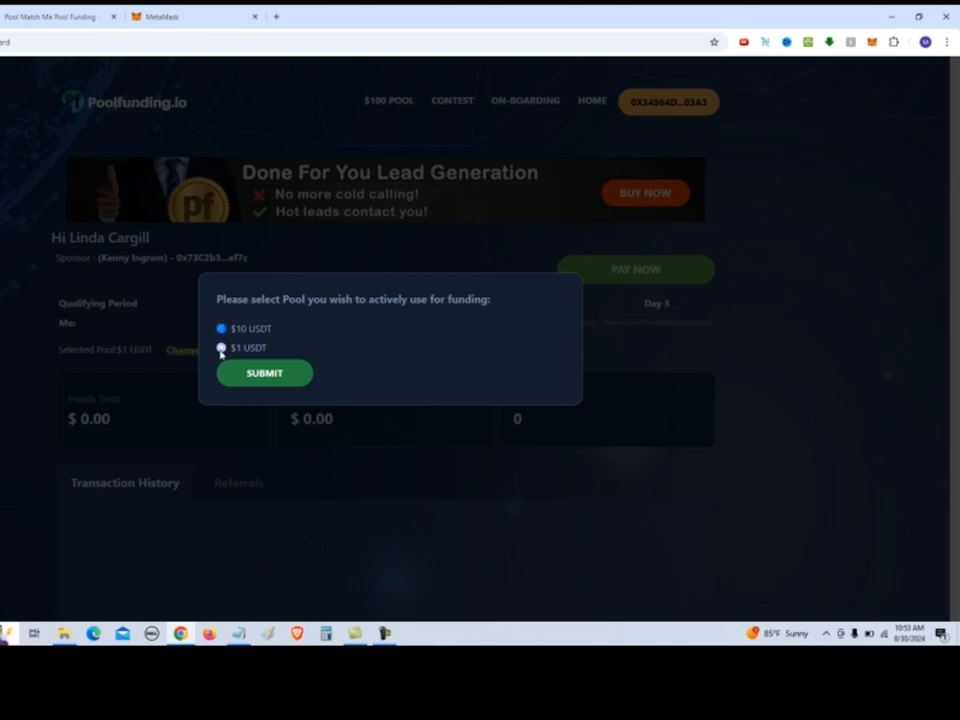
left_click(220, 348)
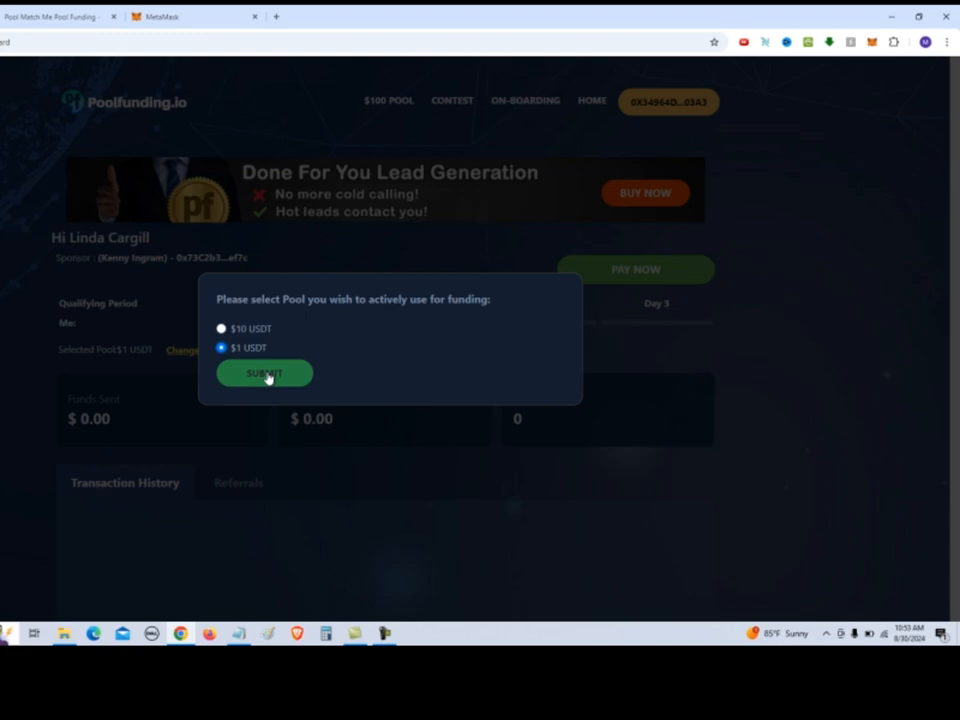
left_click(264, 374)
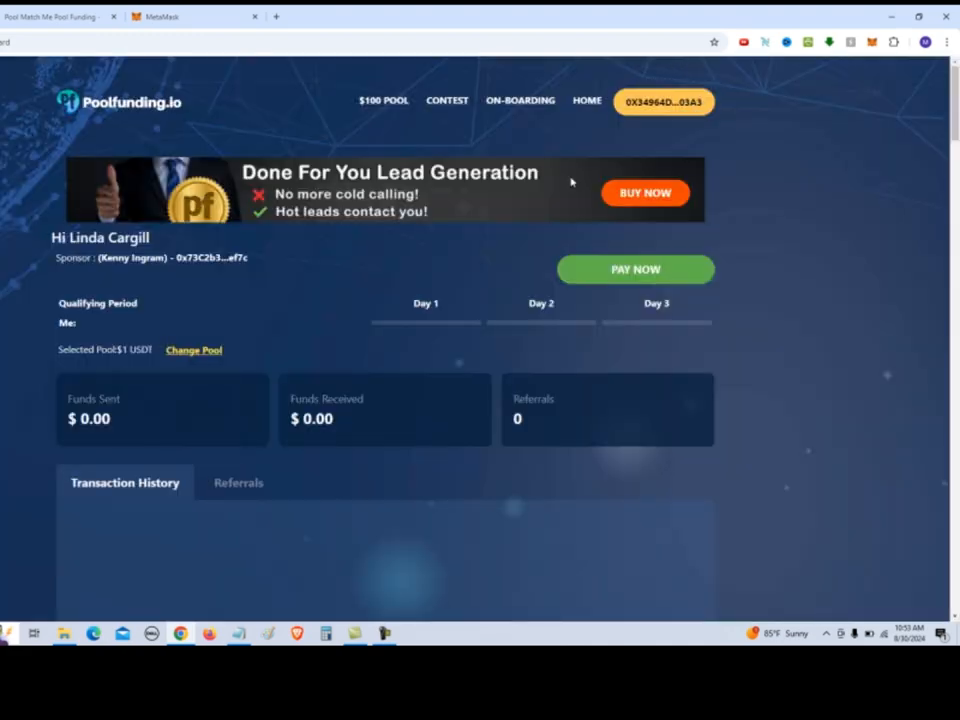
mouse_move(510, 156)
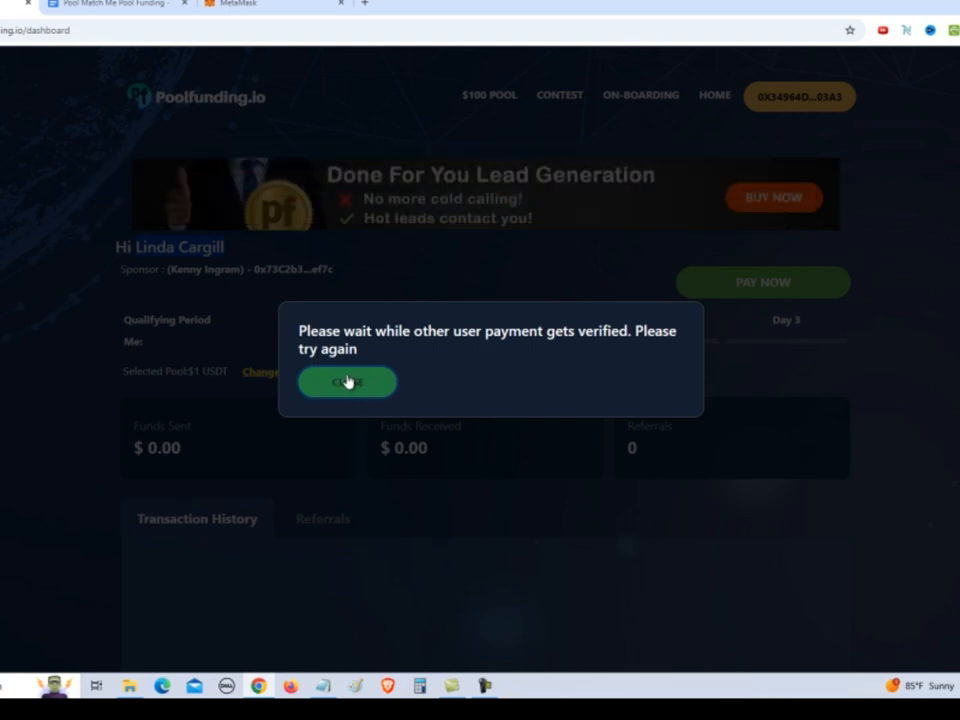
left_click(348, 382)
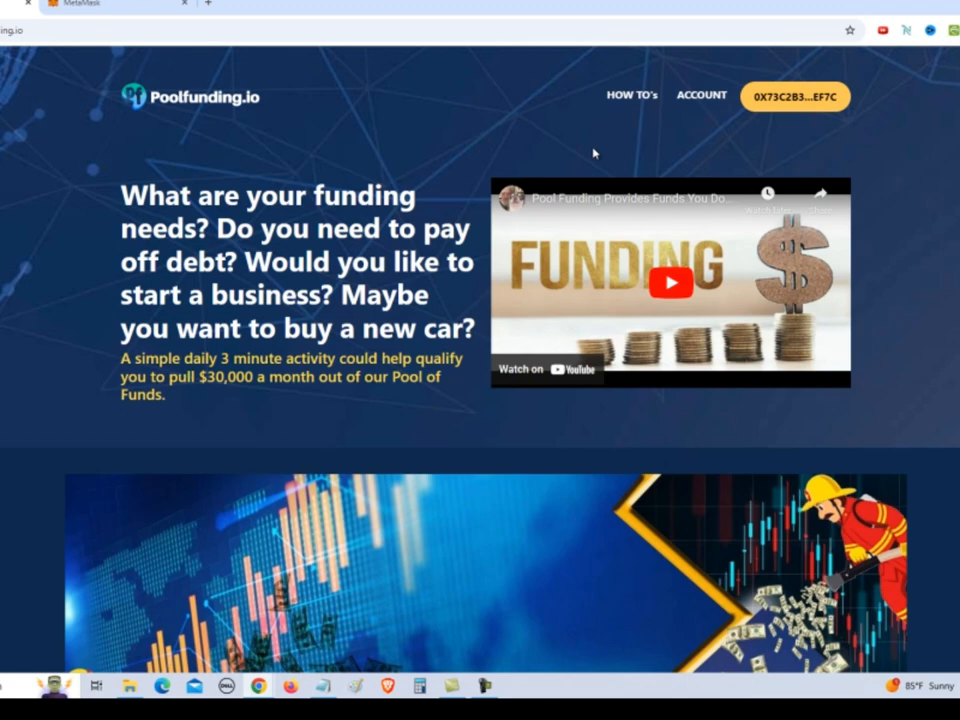
mouse_move(700, 124)
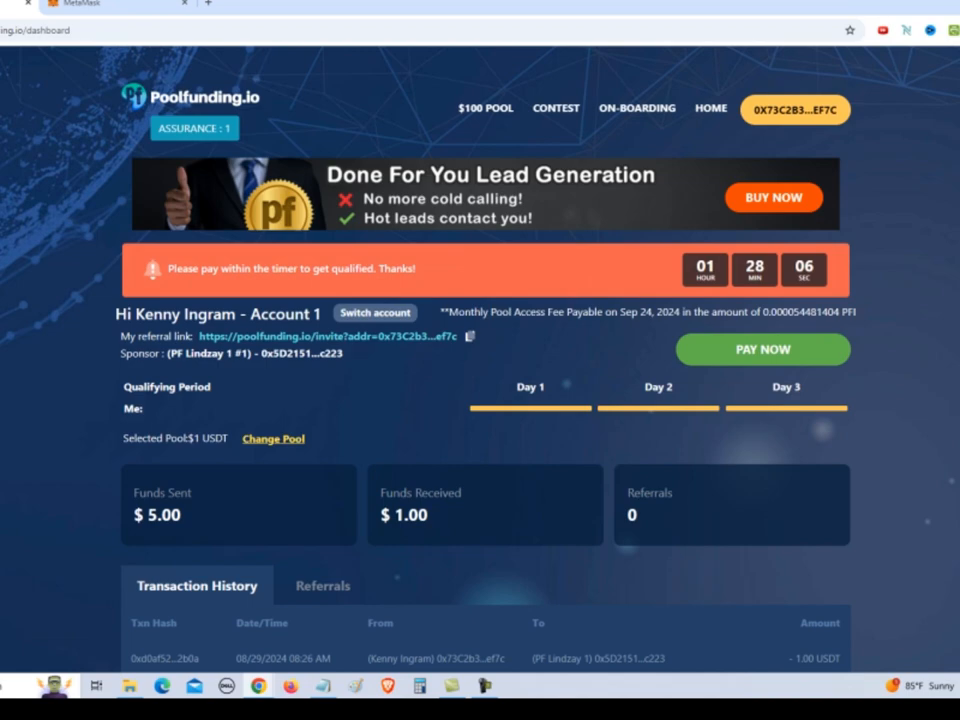
- Switch to MetaMask to view the wallet's USDT and PFI token balances
left_click(84, 4)
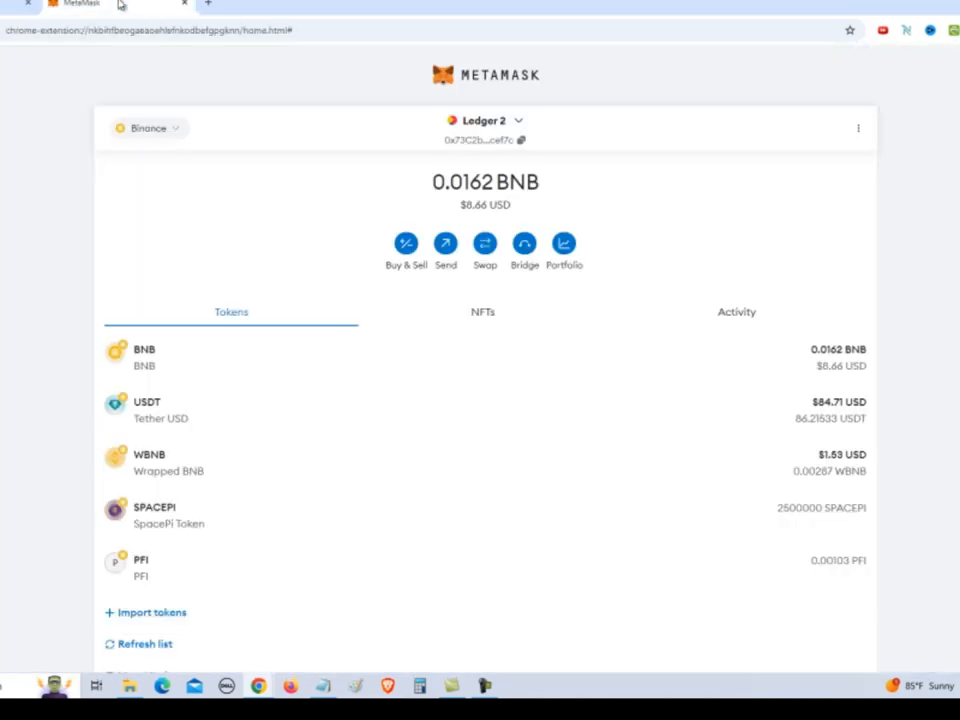
mouse_move(210, 144)
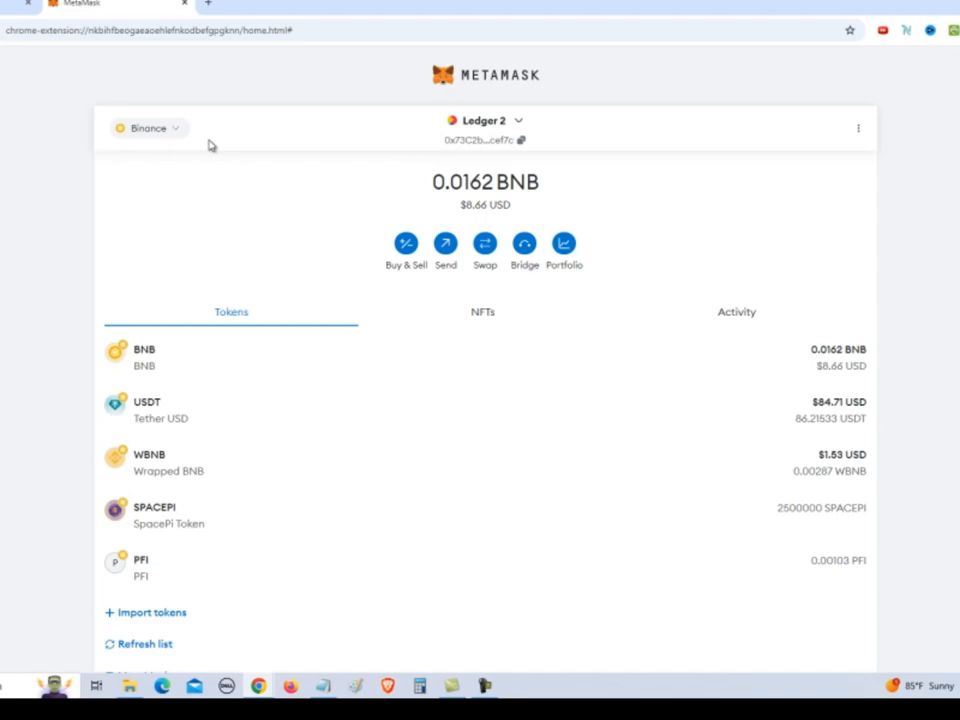
mouse_move(160, 288)
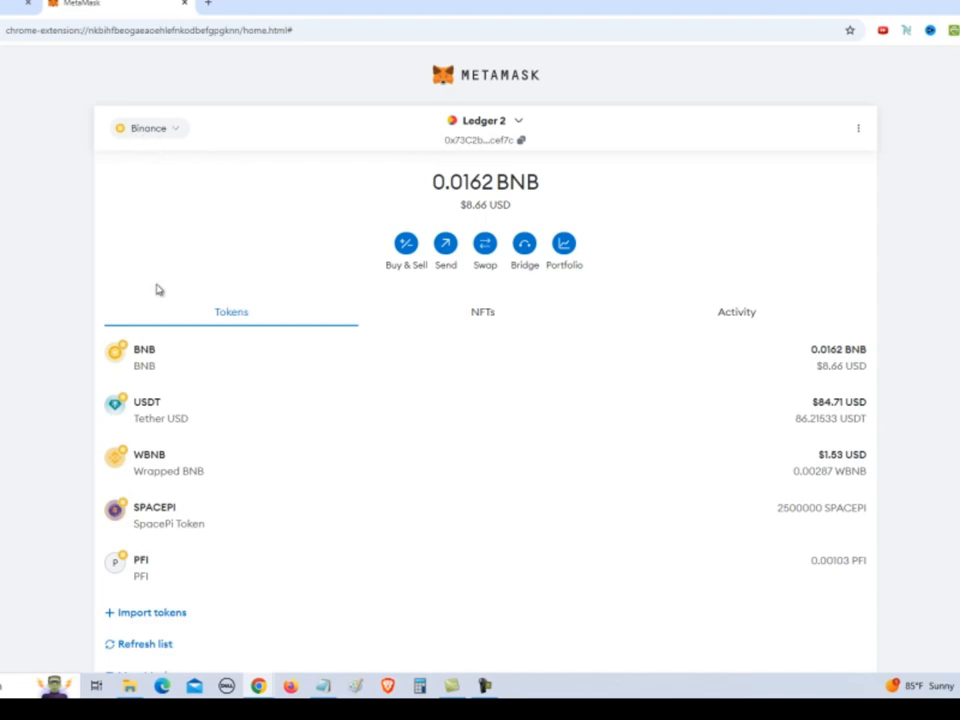
mouse_move(308, 462)
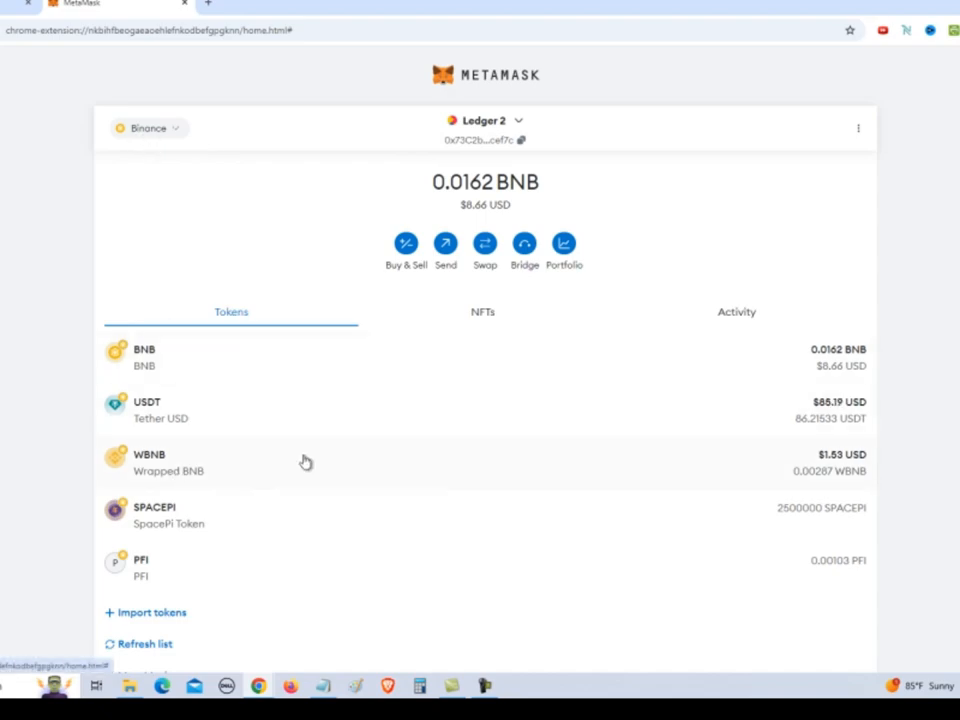
mouse_move(464, 420)
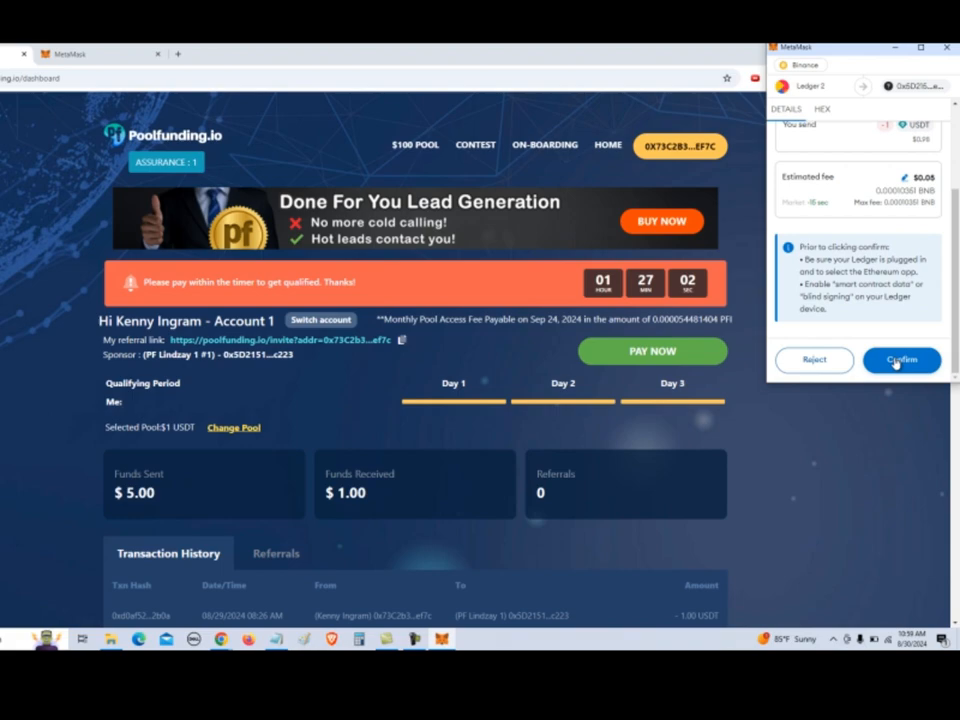
left_click(900, 360)
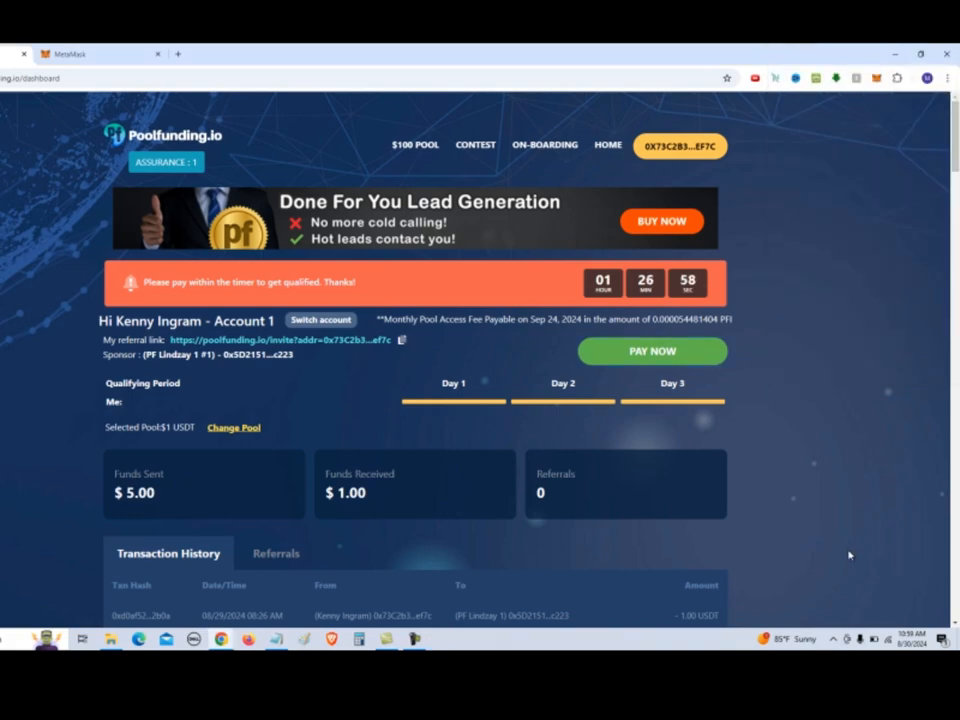
left_click(652, 352)
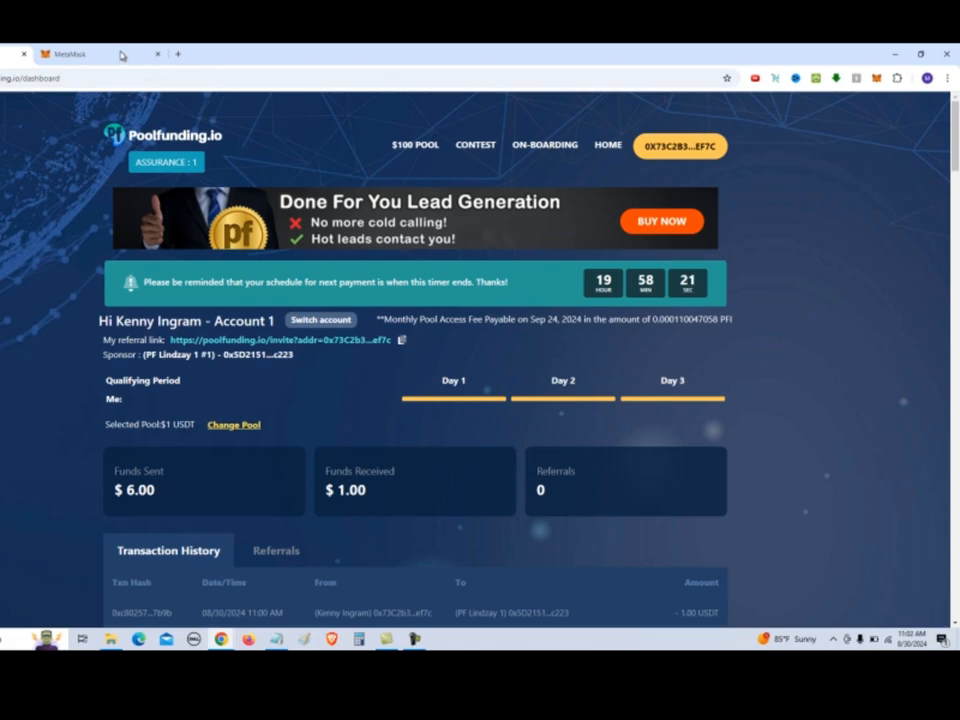
mouse_move(392, 352)
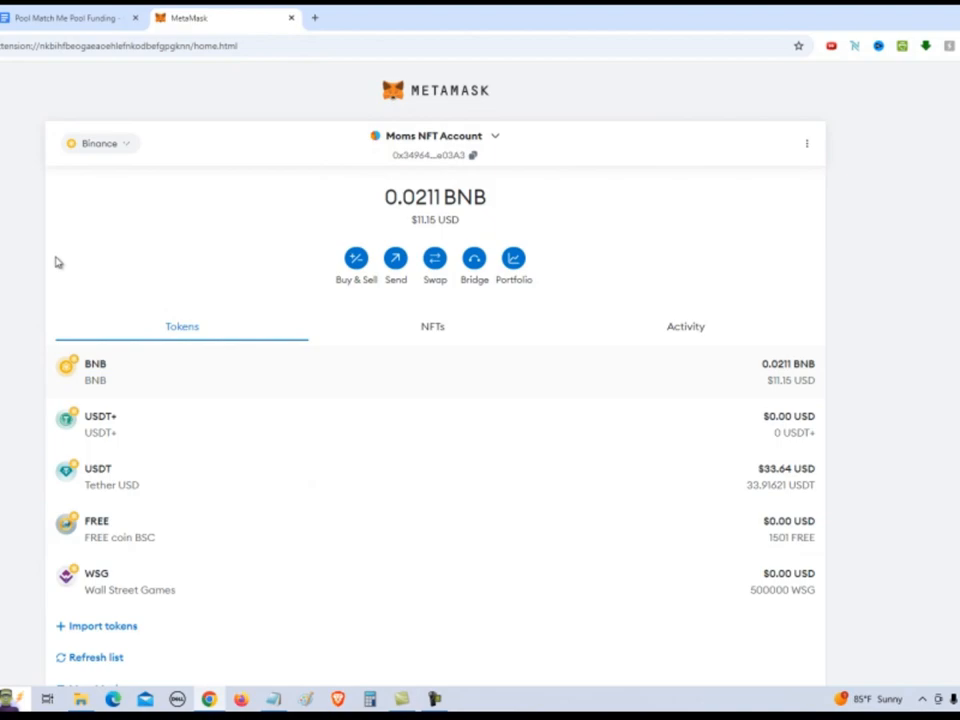
- Load the invite link in a new tab and connect the Moms NFT Account with permissions confirmed
left_click(70, 16)
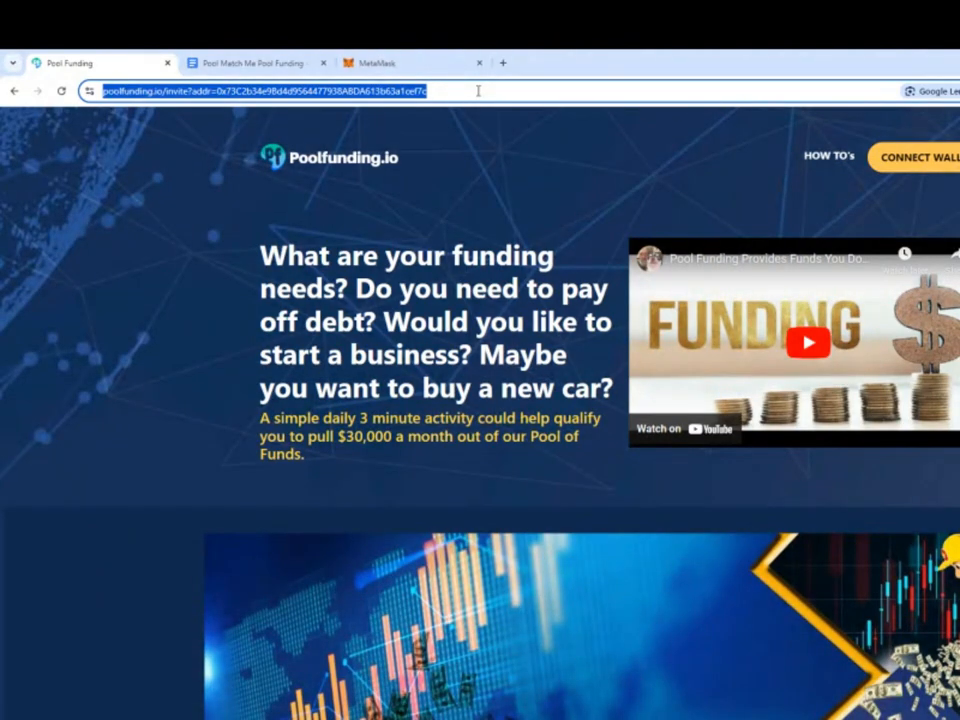
key("Return")
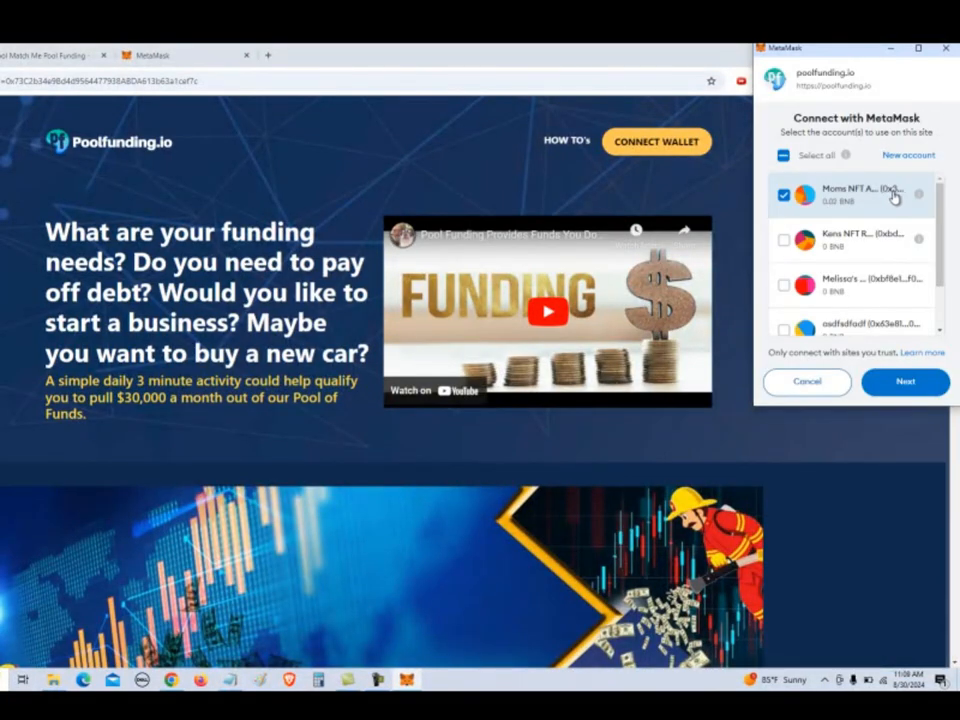
left_click(904, 380)
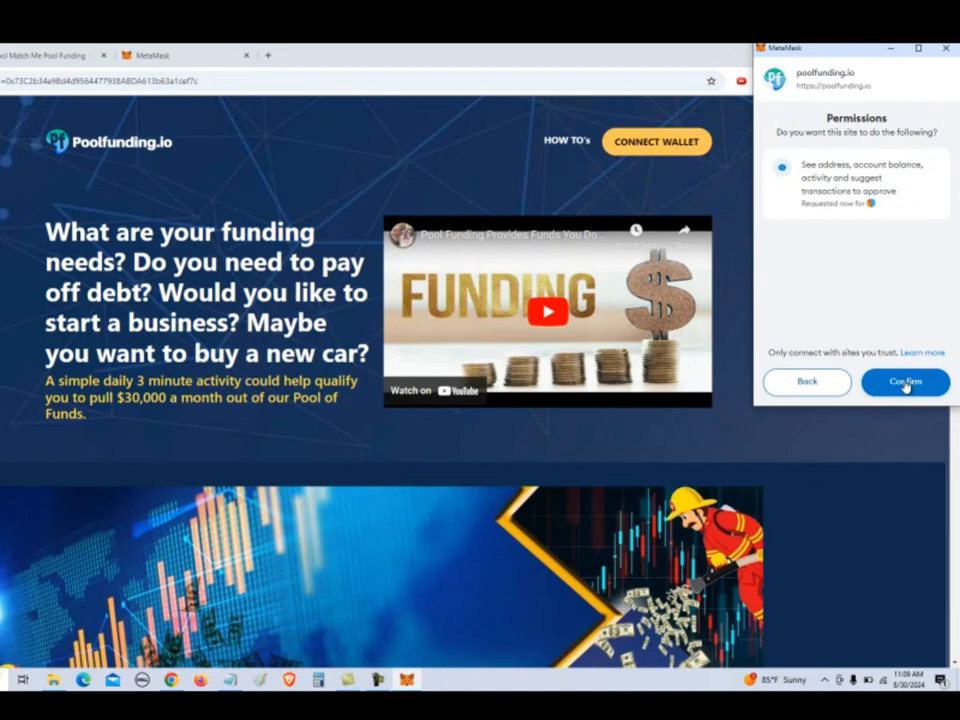
left_click(904, 382)
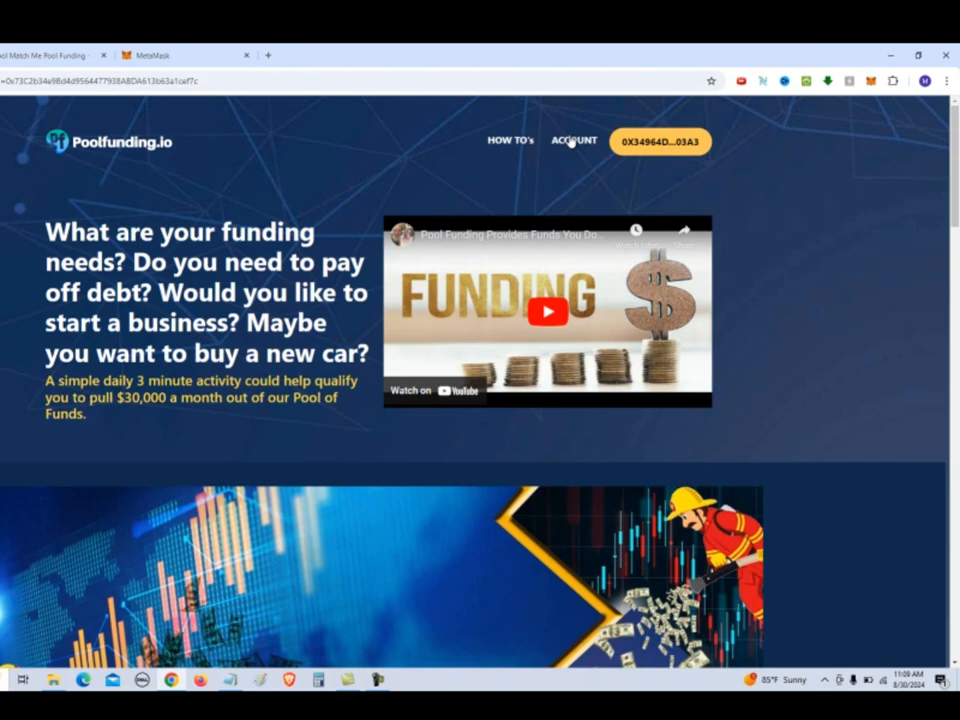
- From the account dashboard, select and submit the $1 USDT pool for the new account
left_click(574, 140)
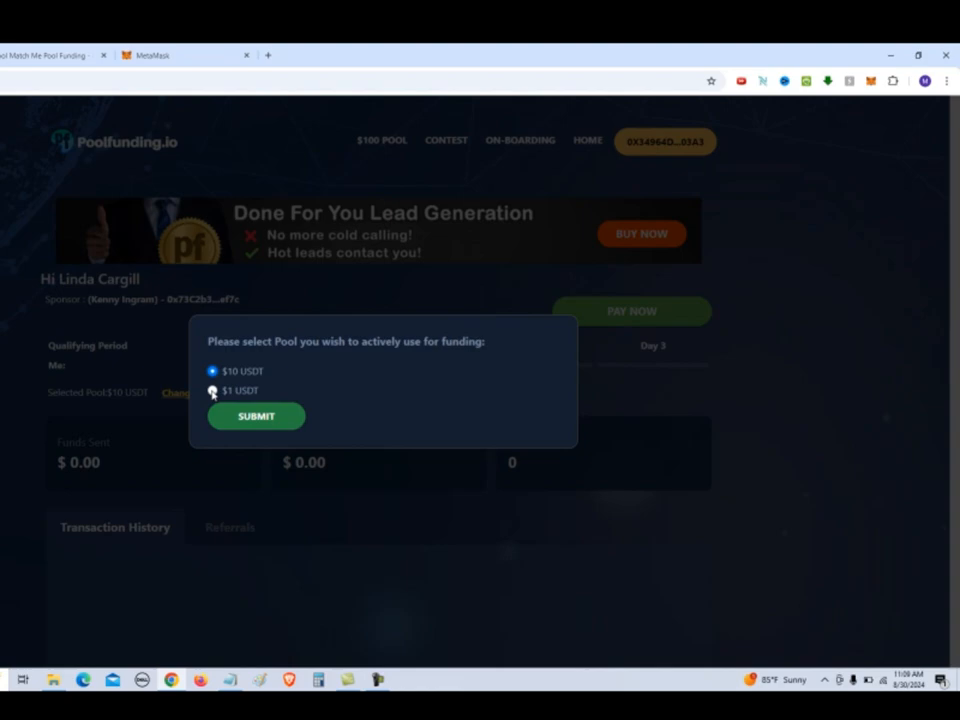
left_click(212, 390)
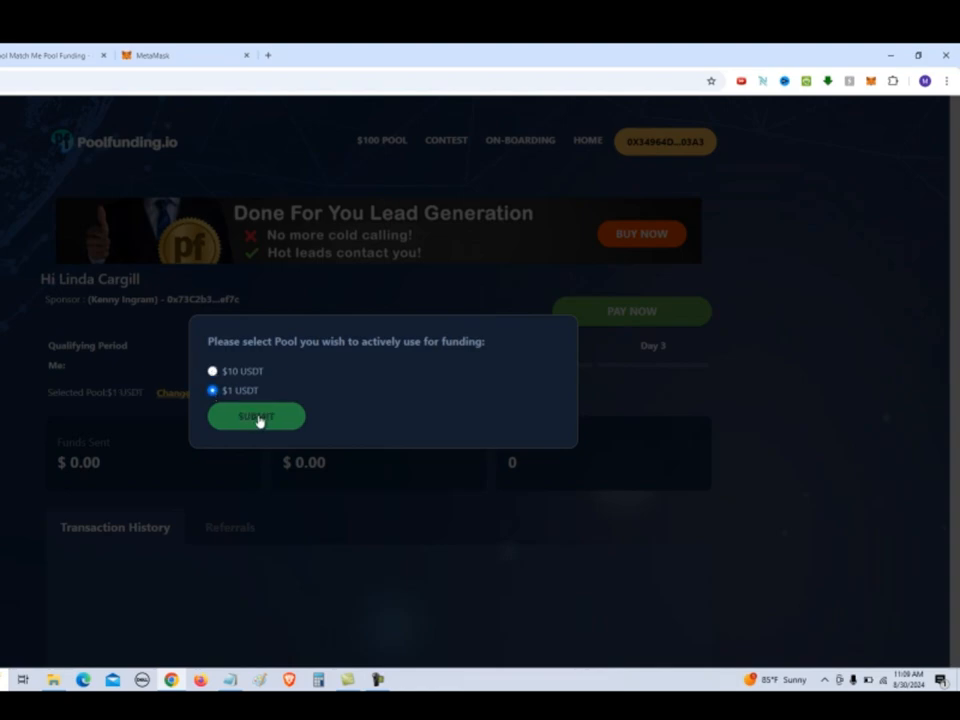
left_click(256, 416)
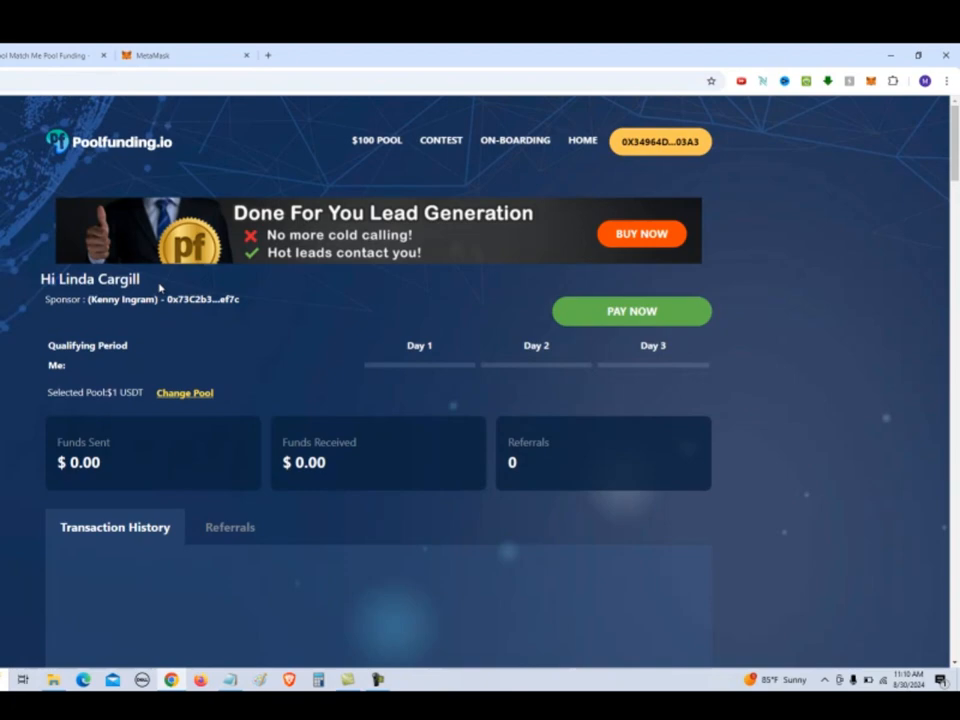
mouse_move(48, 308)
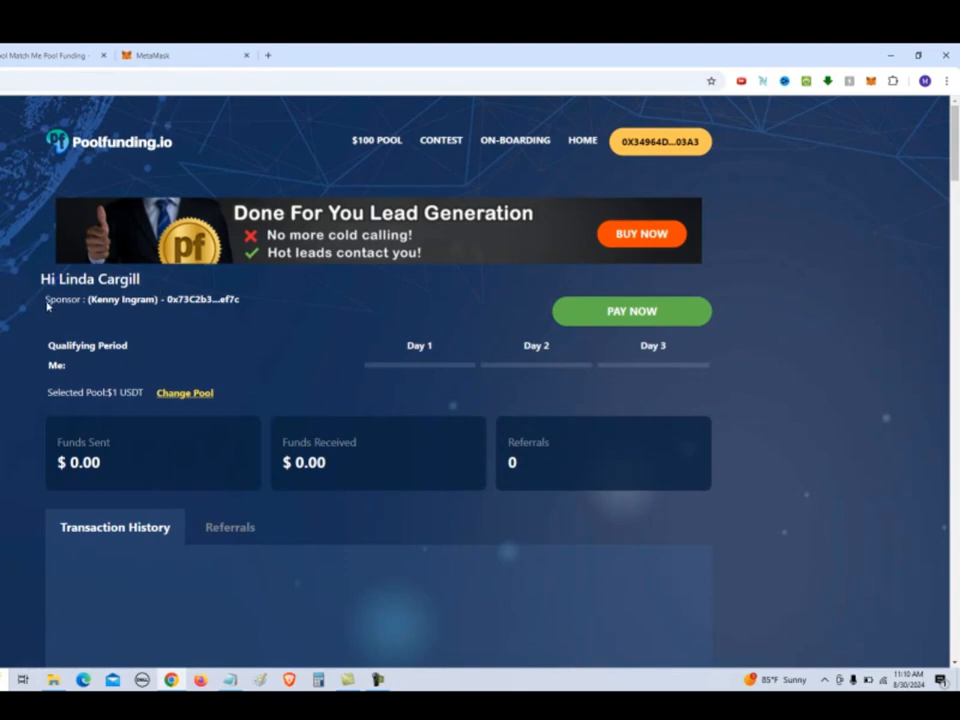
mouse_move(206, 318)
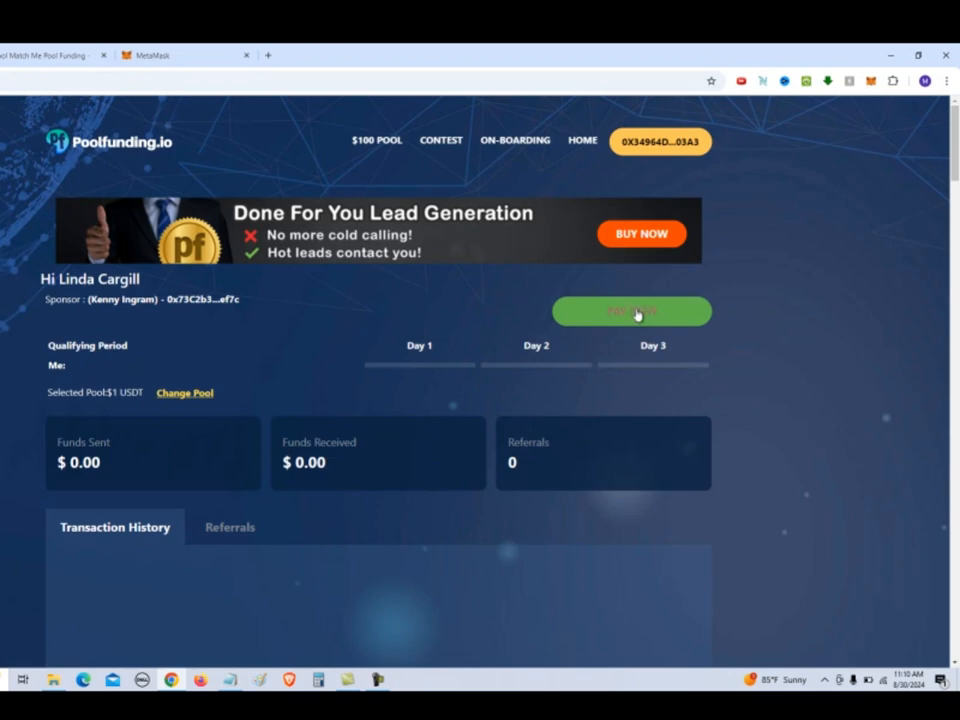
- Pay for the pool and confirm the 1 USDT transaction in MetaMask
left_click(632, 312)
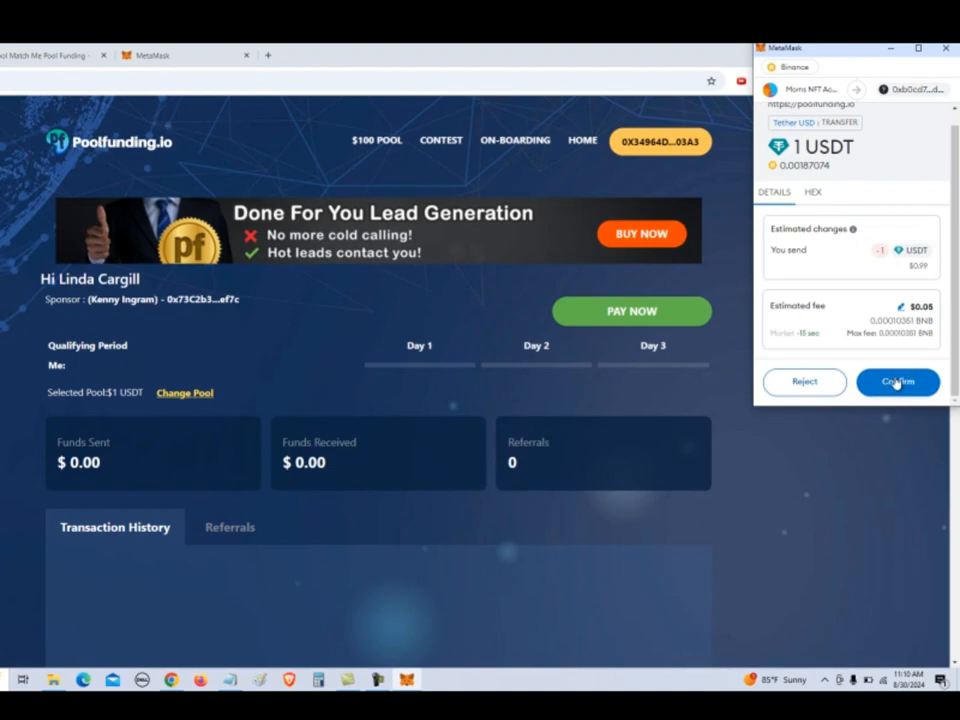
left_click(896, 382)
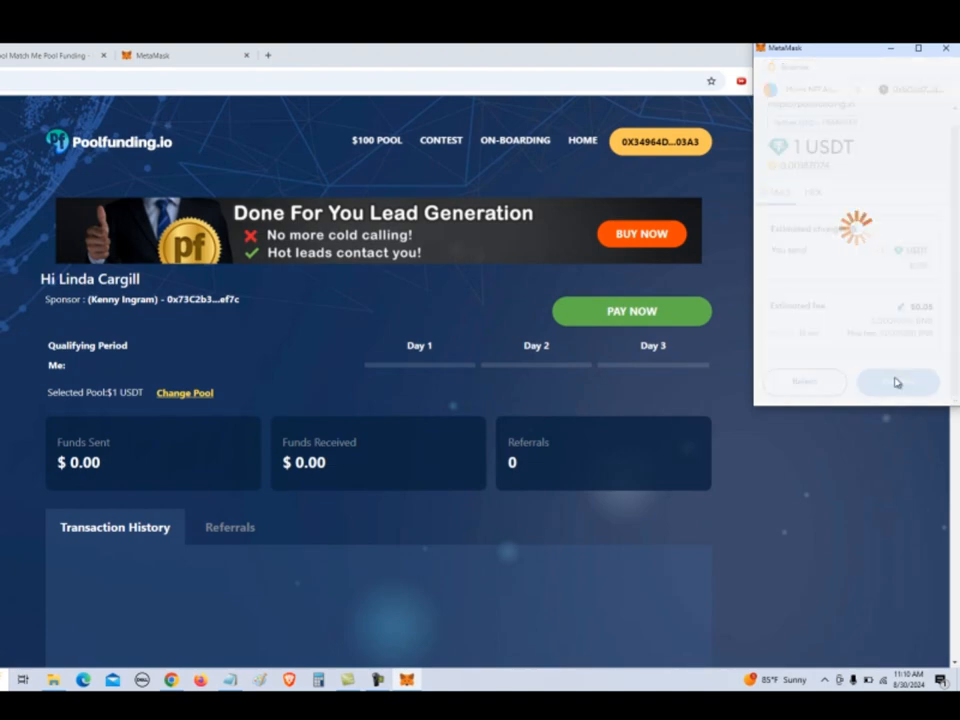
left_click(896, 380)
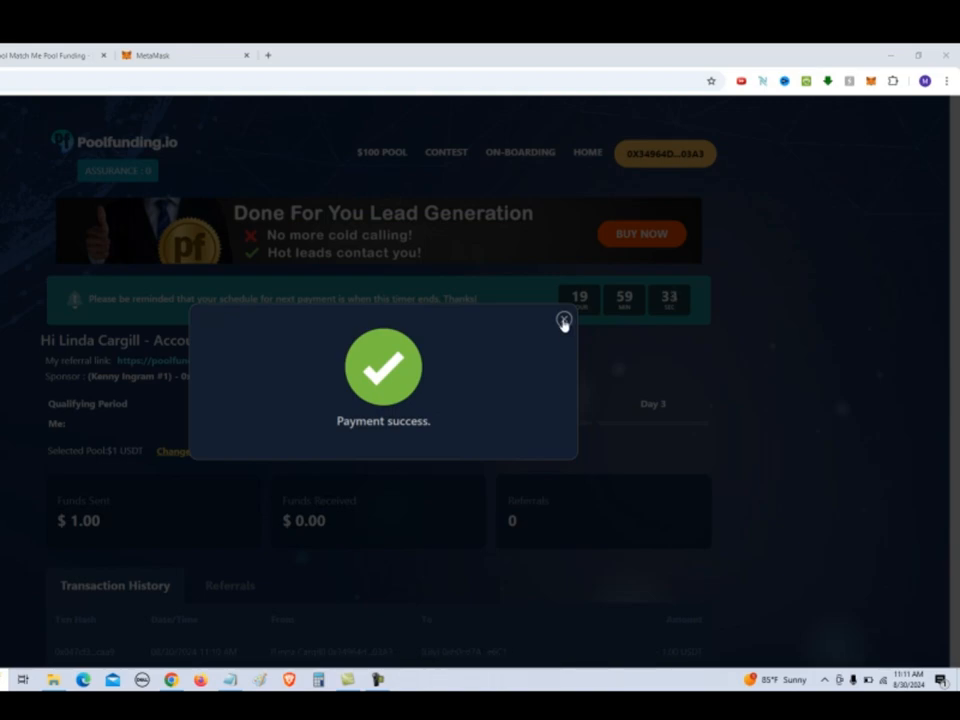
- Close the Payment success popup, leaving the dashboard showing $1.00 sent and the countdown
left_click(564, 320)
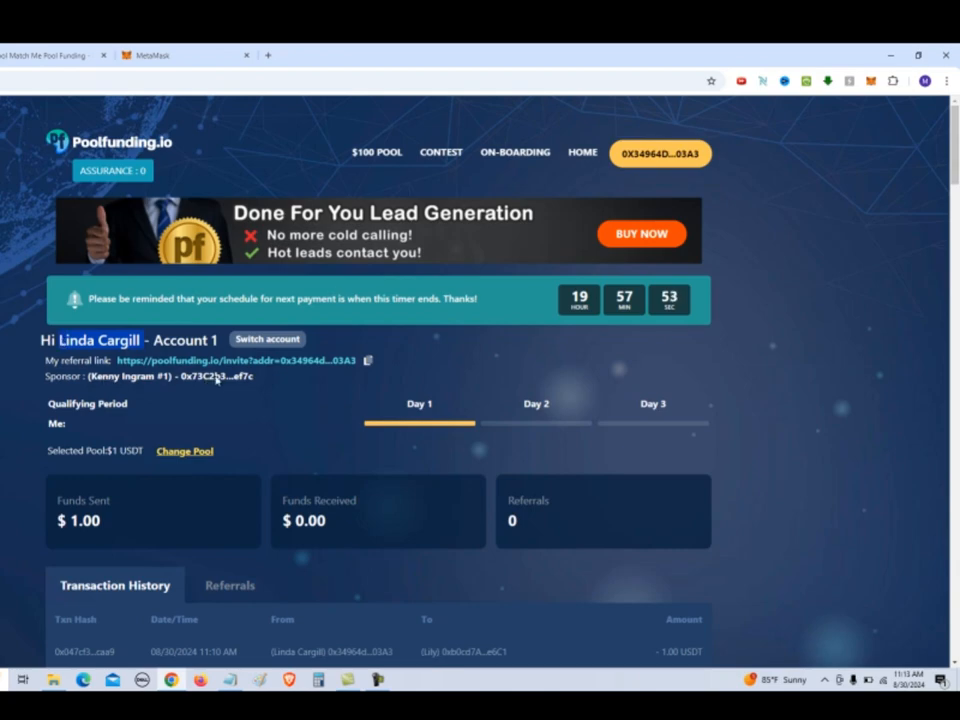
left_click(368, 360)
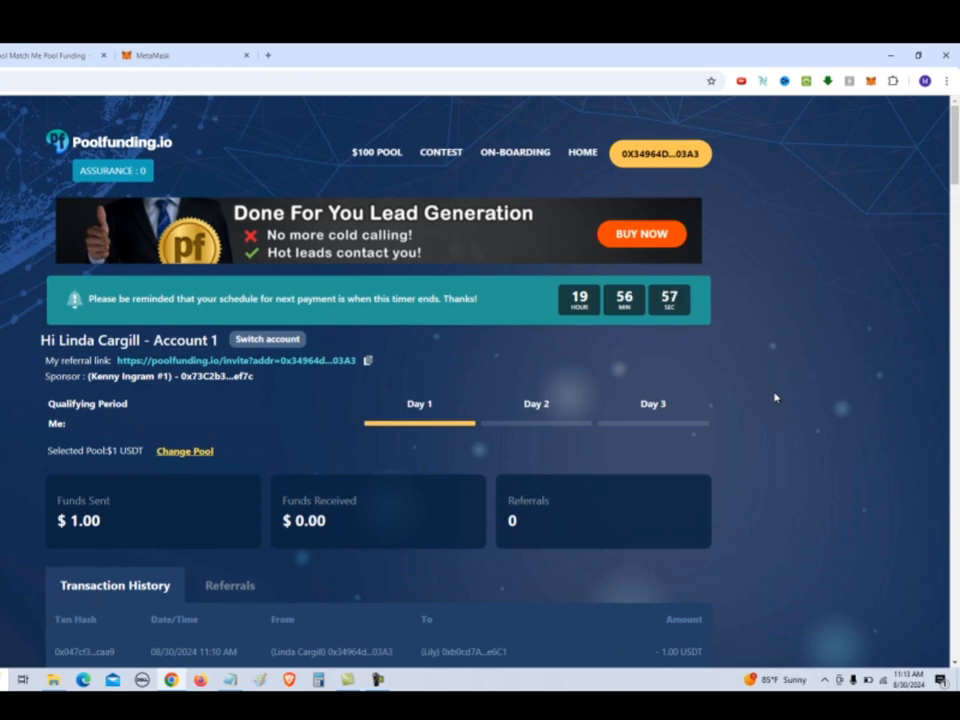
mouse_move(128, 180)
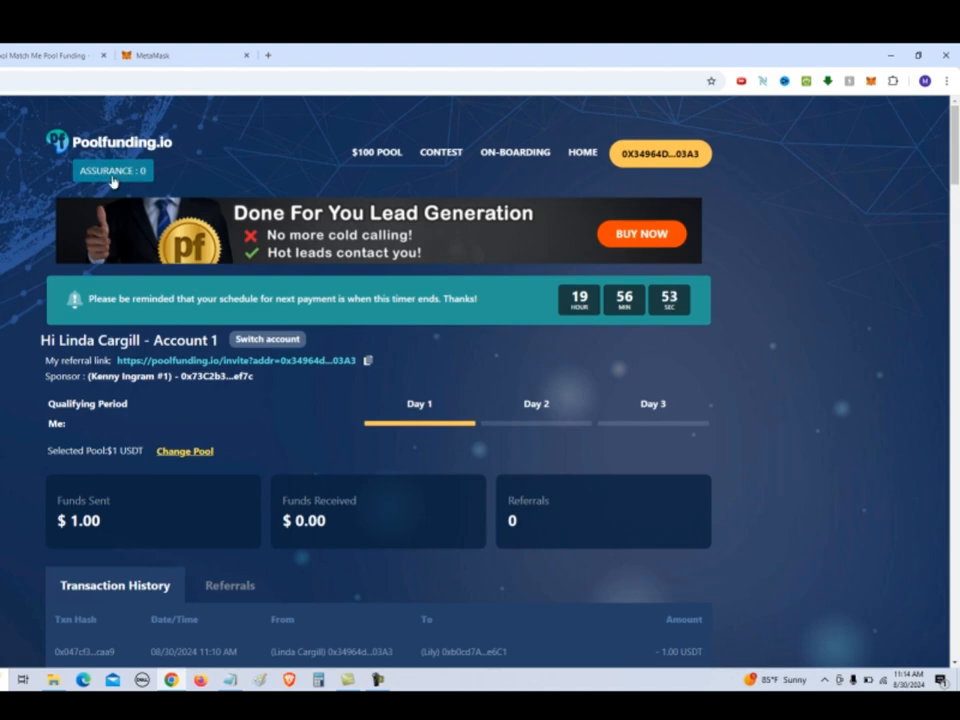
mouse_move(324, 324)
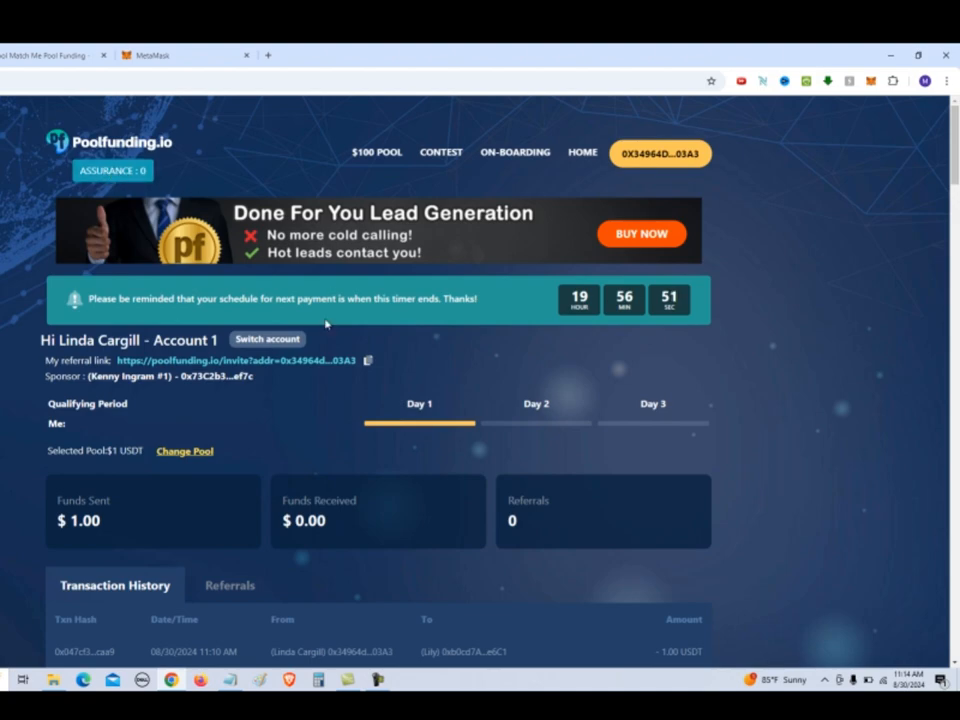
mouse_move(572, 336)
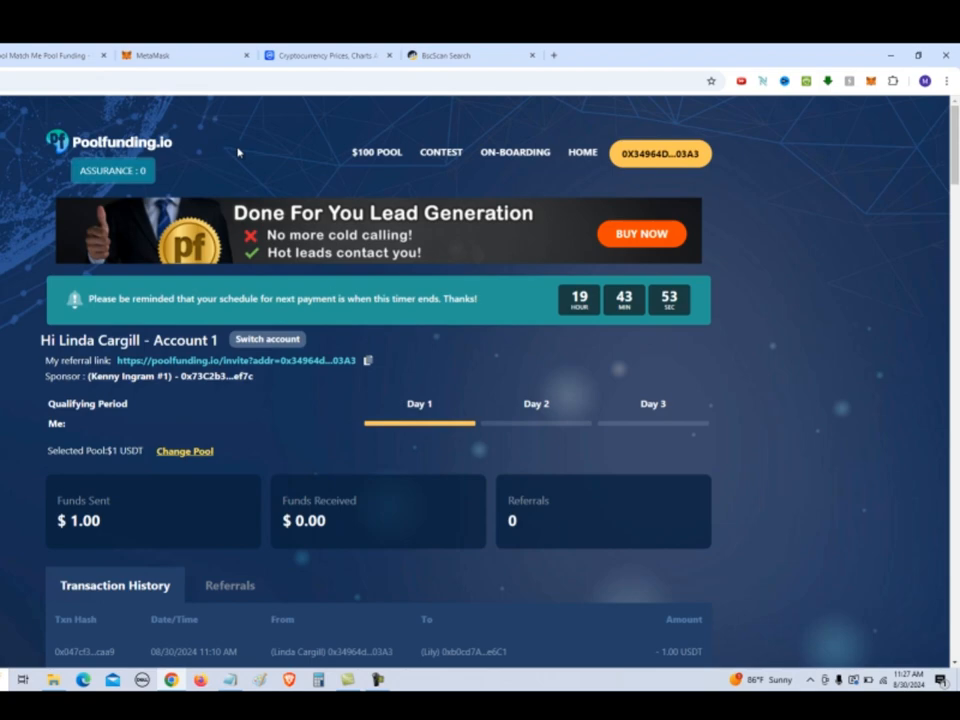
left_click(112, 170)
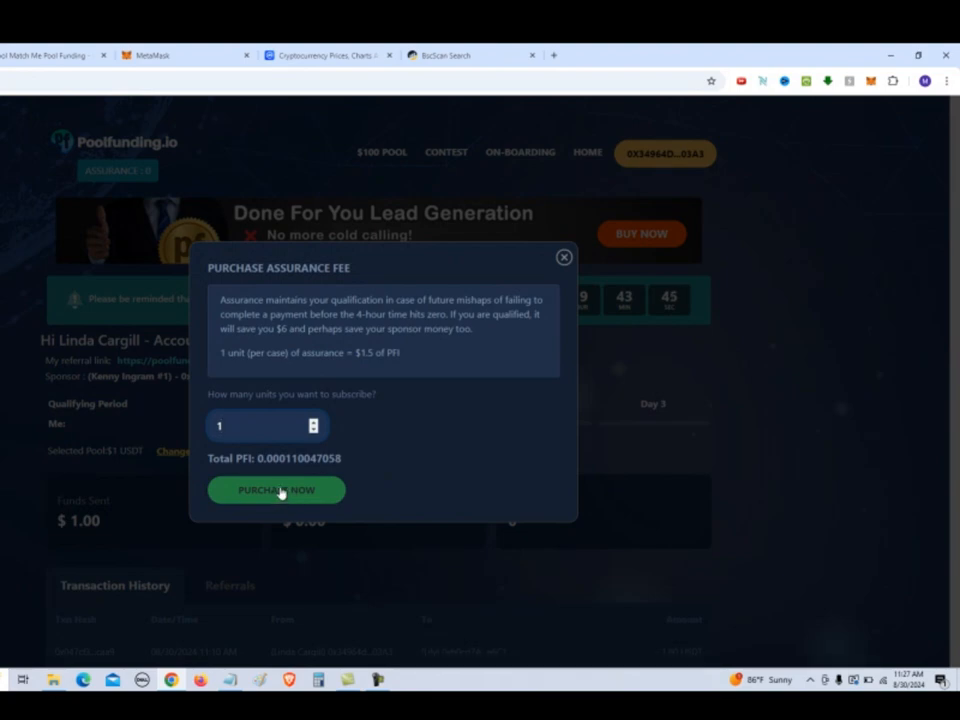
left_click(276, 490)
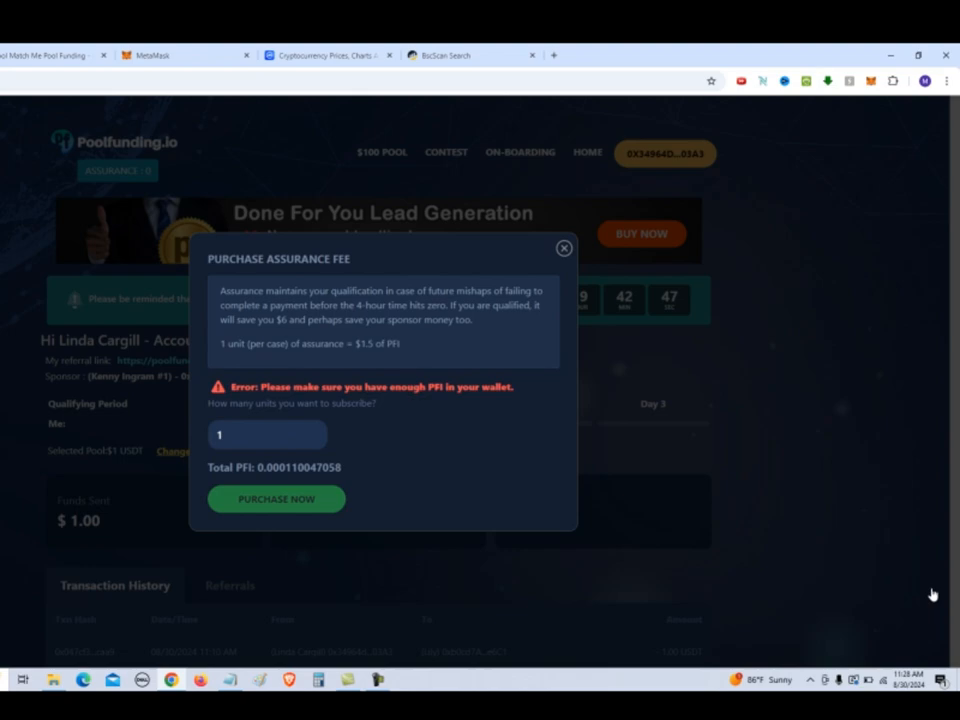
mouse_move(880, 332)
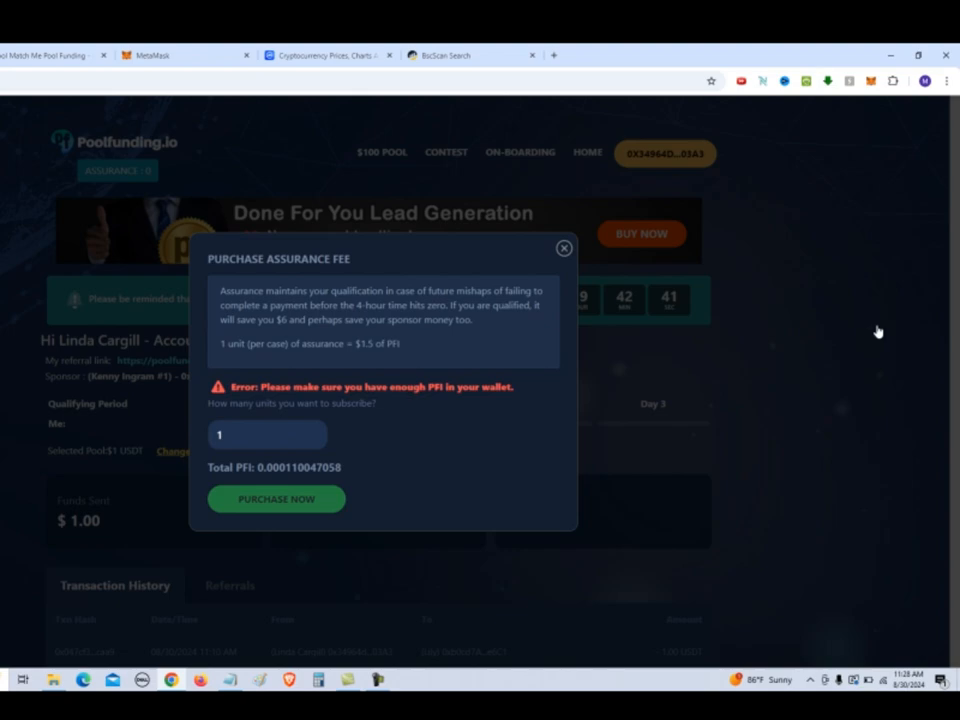
left_click(564, 248)
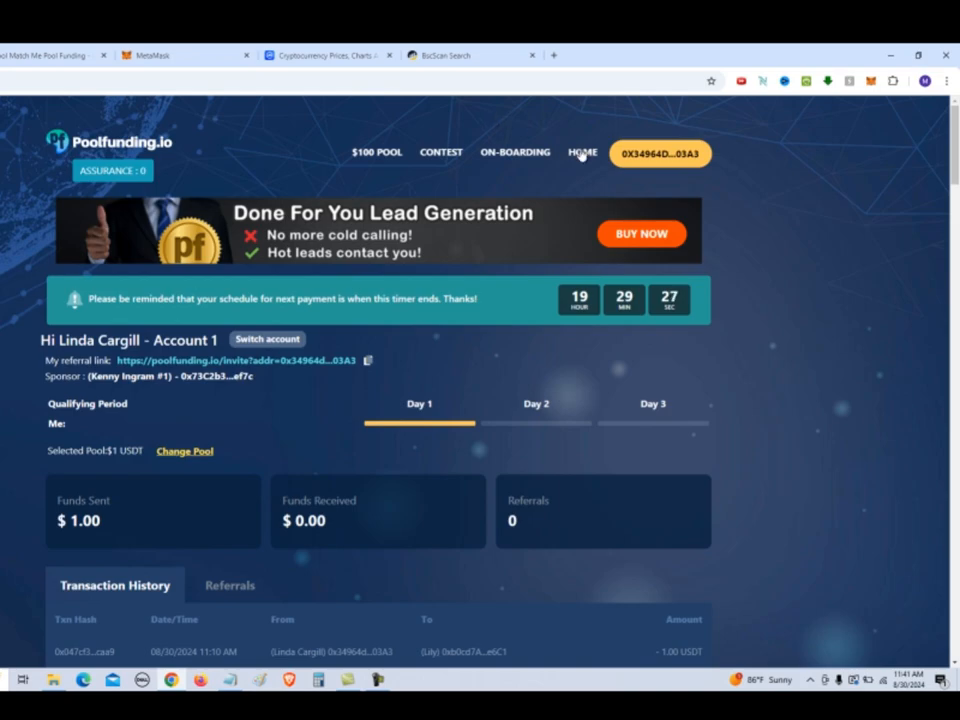
- Return to the homepage and expand the 'How to import PFI token' guide
left_click(582, 152)
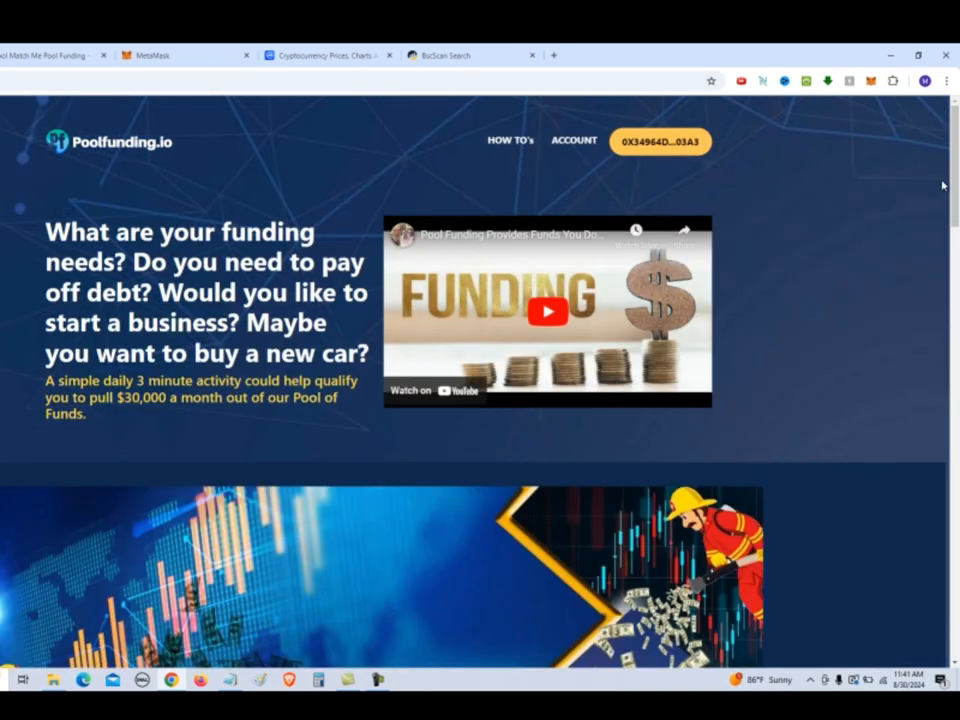
scroll("down", 3)
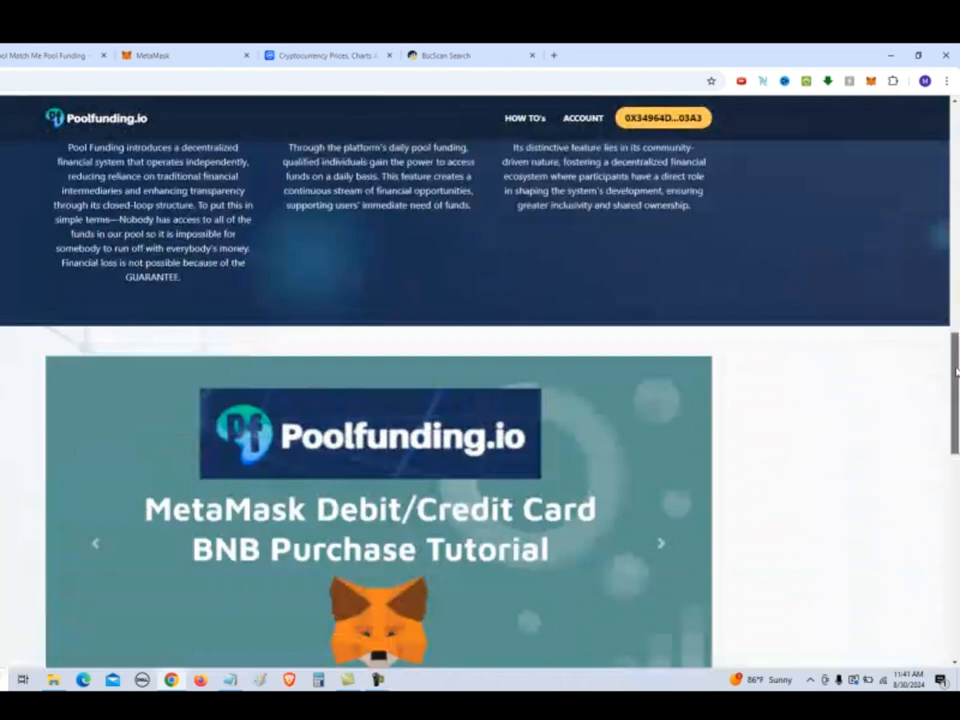
scroll("down", 3)
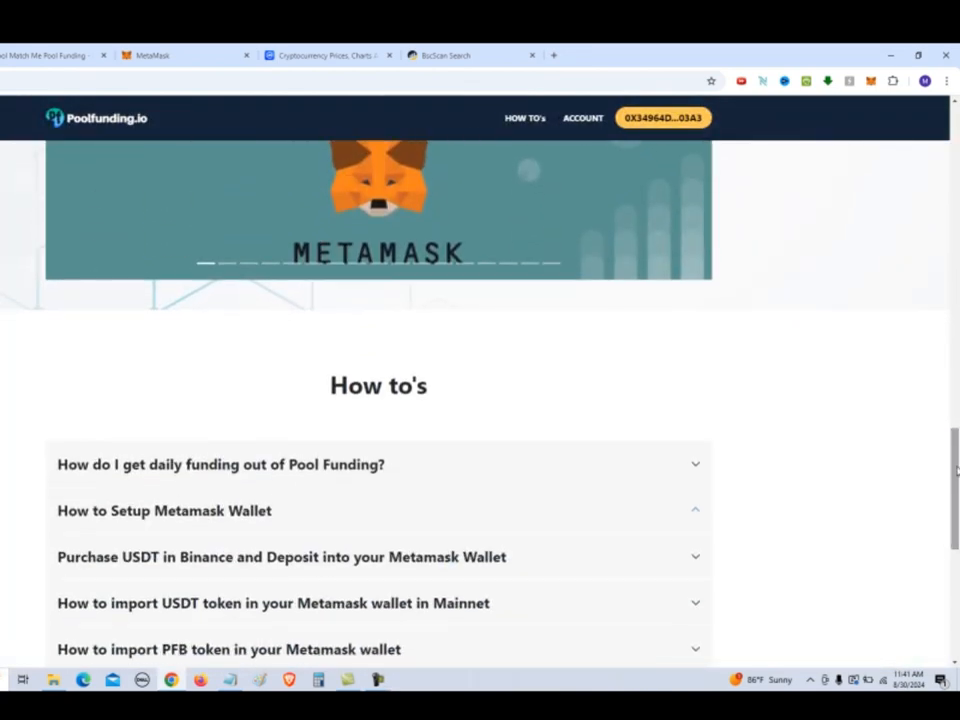
scroll("down", 3)
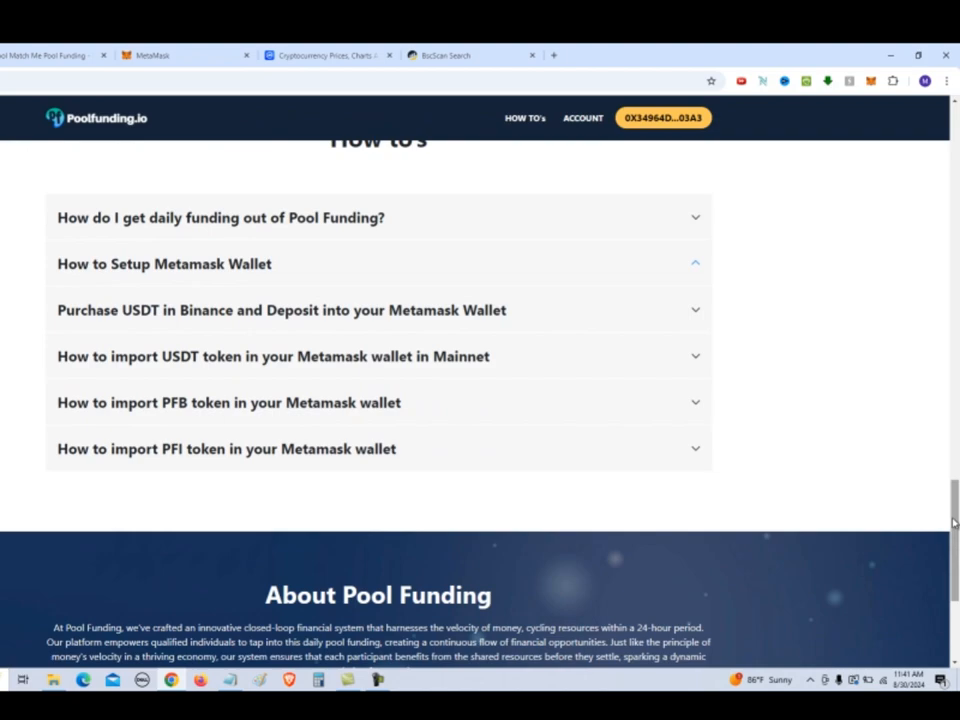
mouse_move(630, 460)
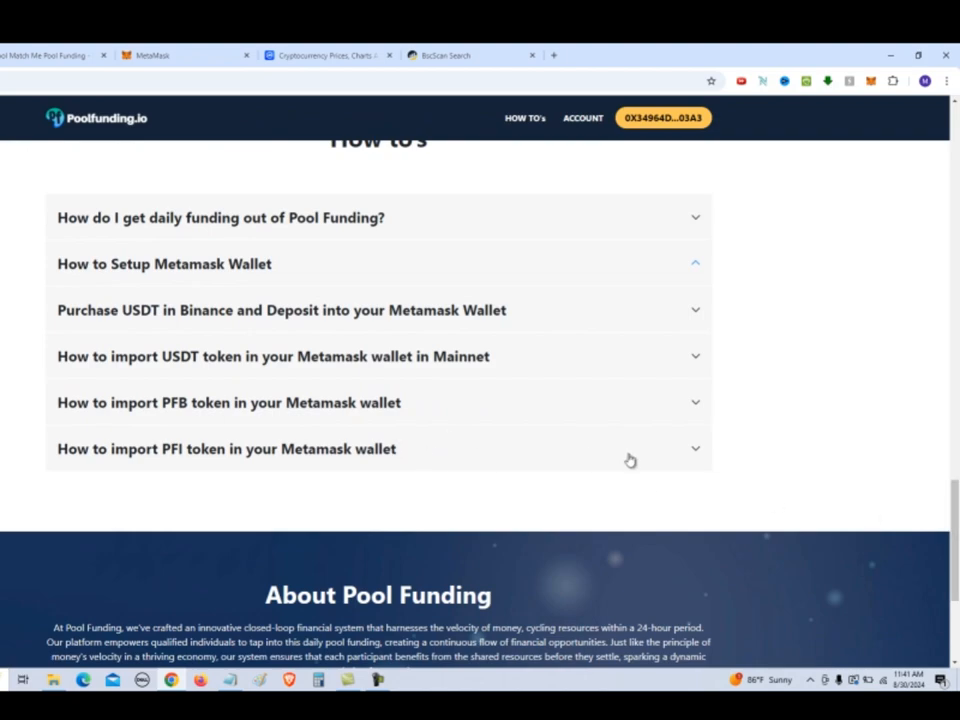
left_click(378, 448)
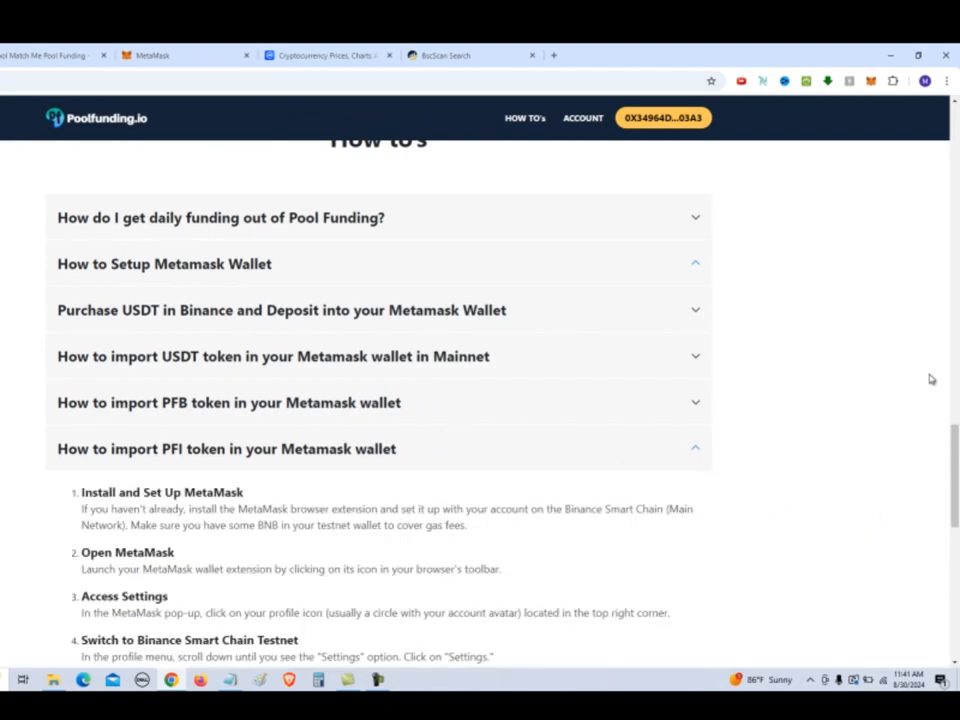
- Copy the PFI contract address from the guide and switch to the MetaMask tab
scroll("down", 3)
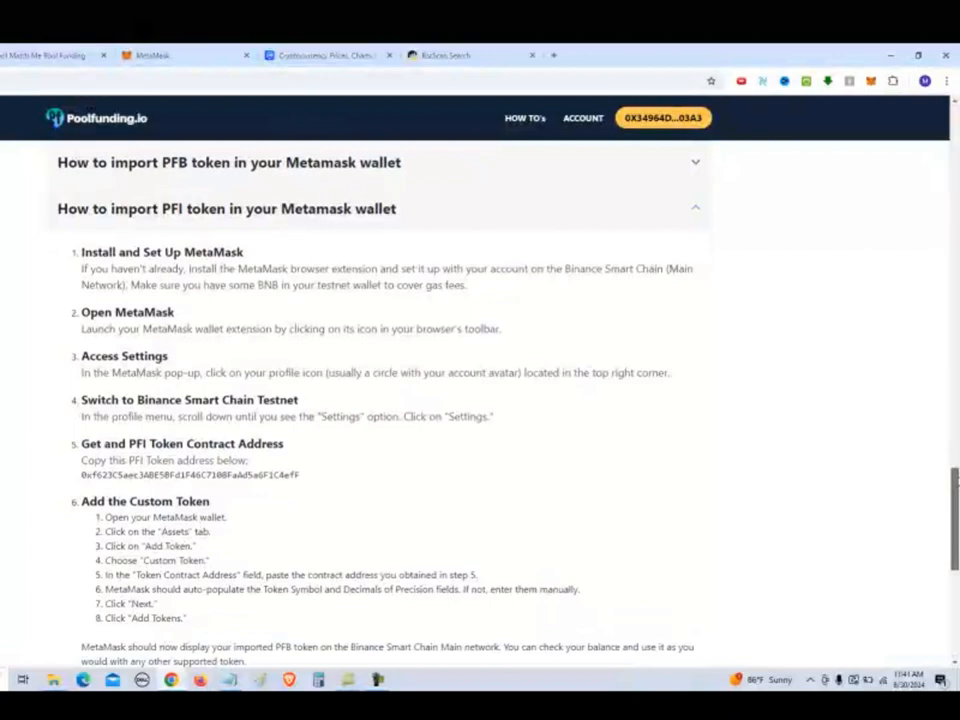
scroll("up", 3)
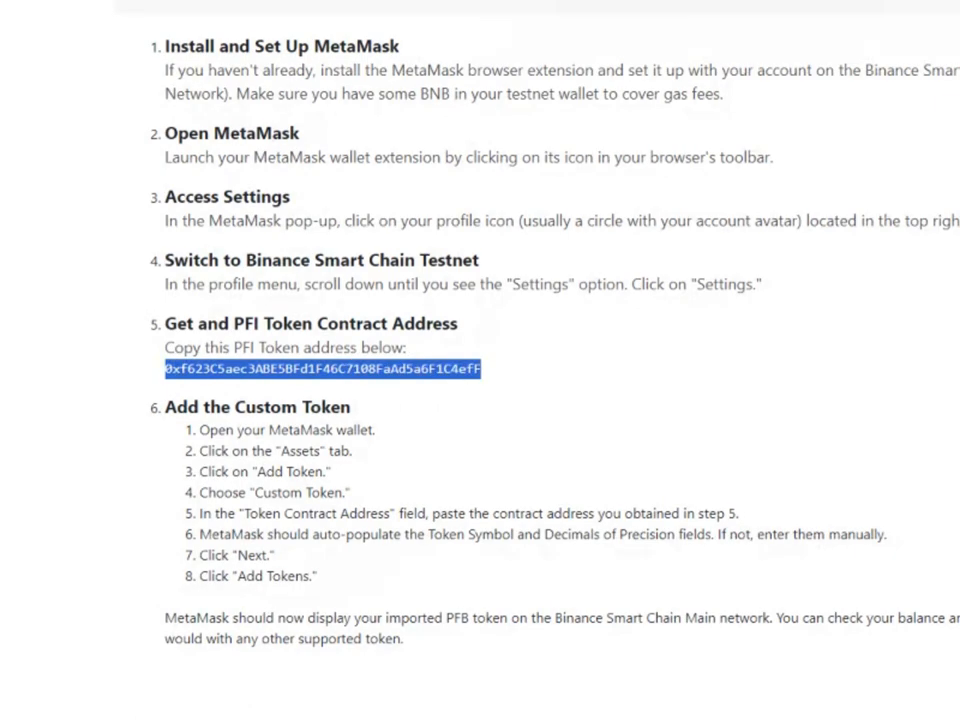
scroll("up", 3)
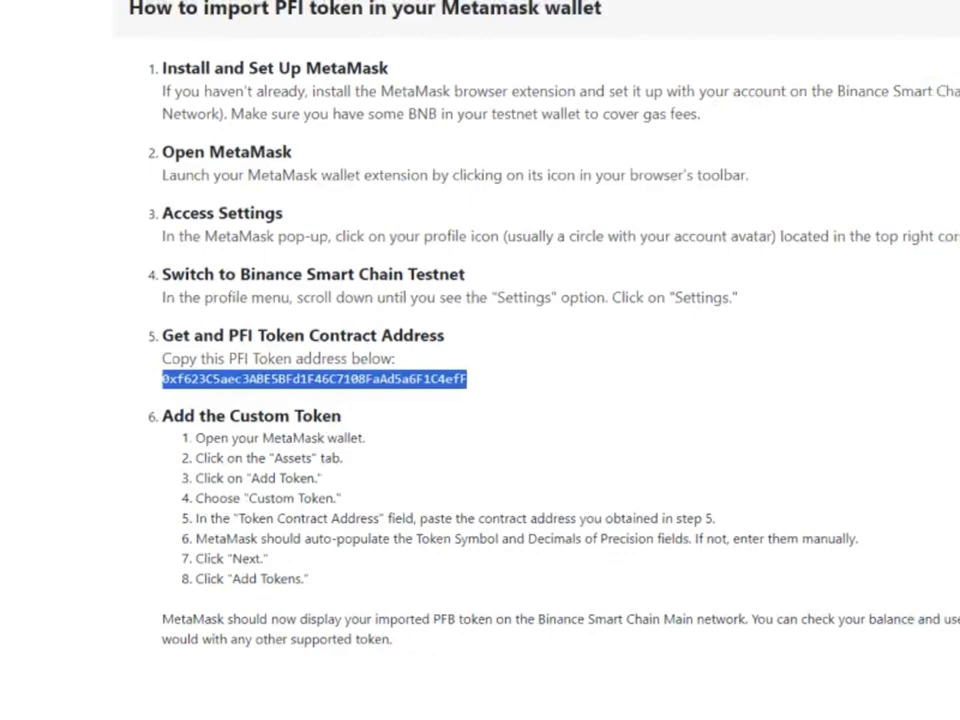
left_click(230, 8)
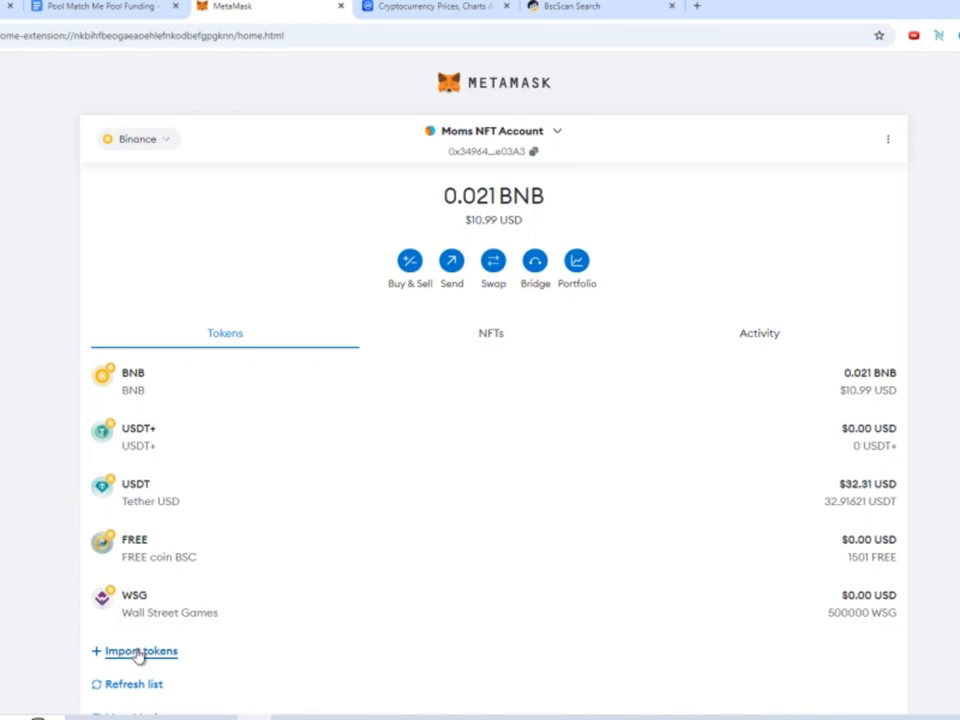
- Import PFI as a custom token from its contract address so it appears in the token list
left_click(140, 652)
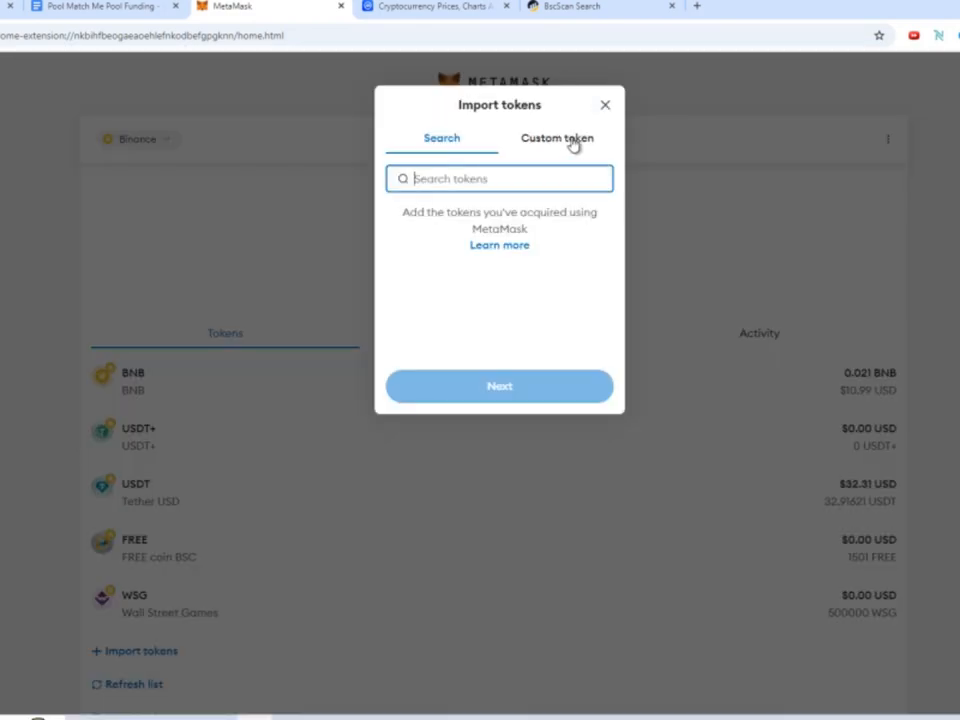
left_click(556, 138)
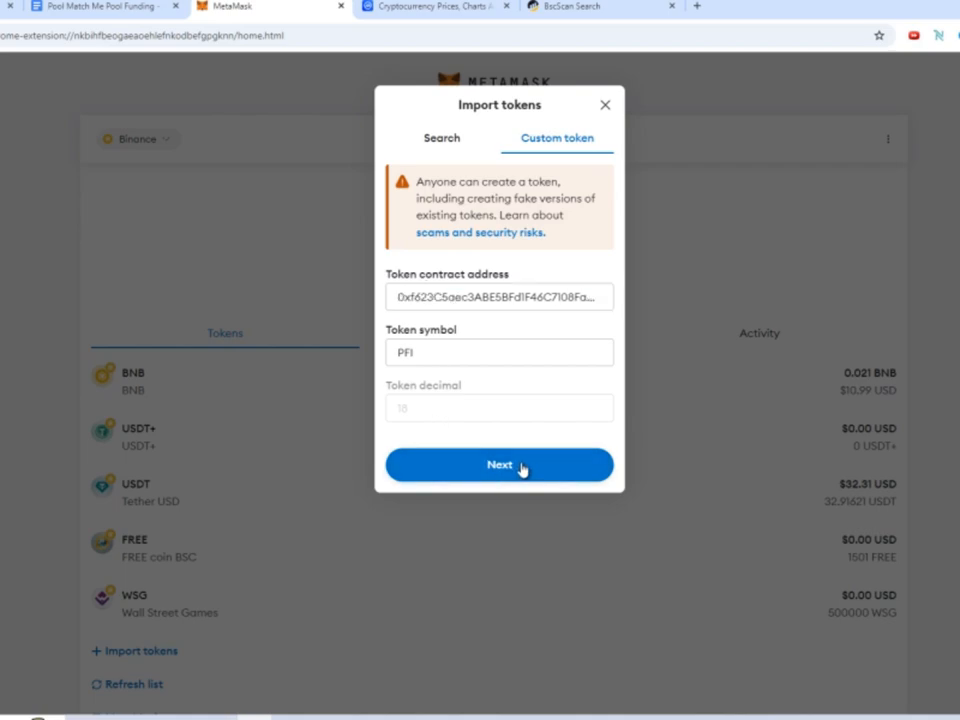
left_click(500, 464)
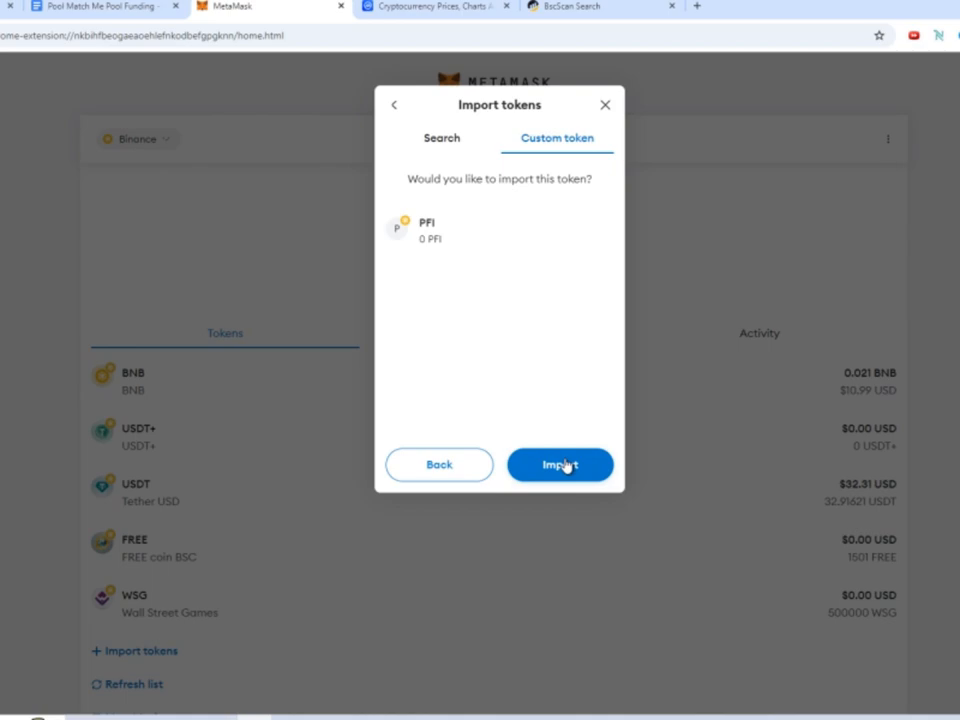
left_click(560, 464)
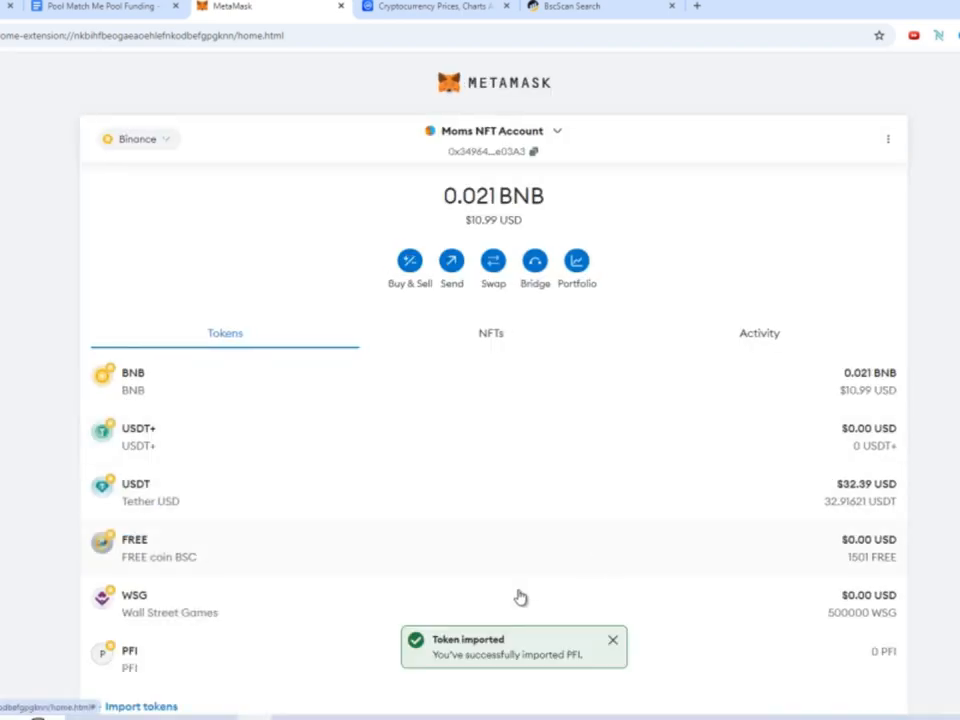
mouse_move(616, 686)
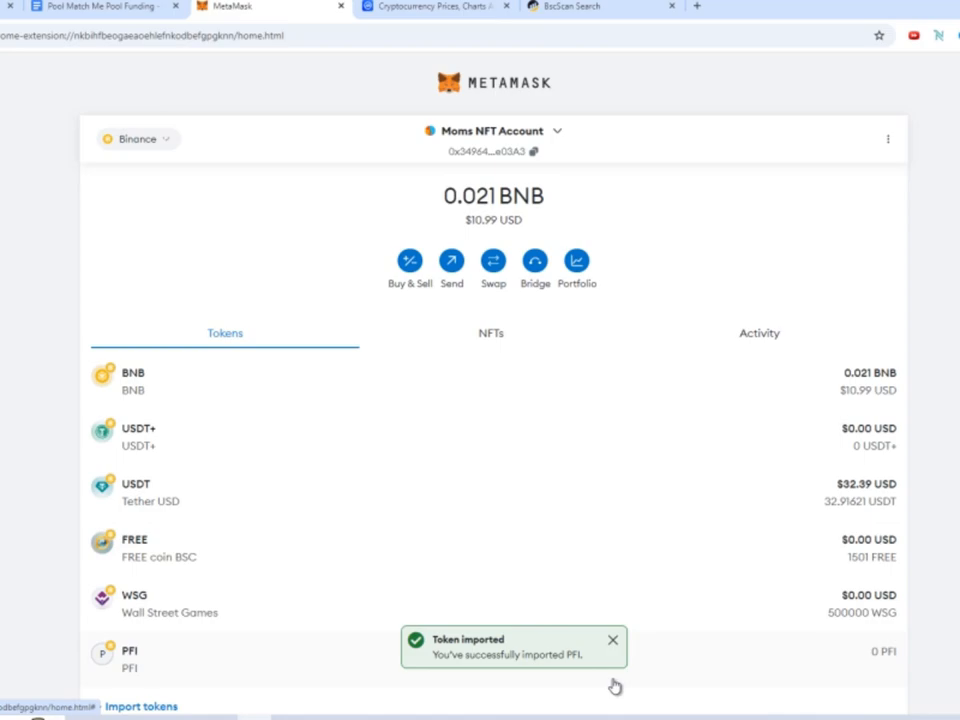
mouse_move(616, 688)
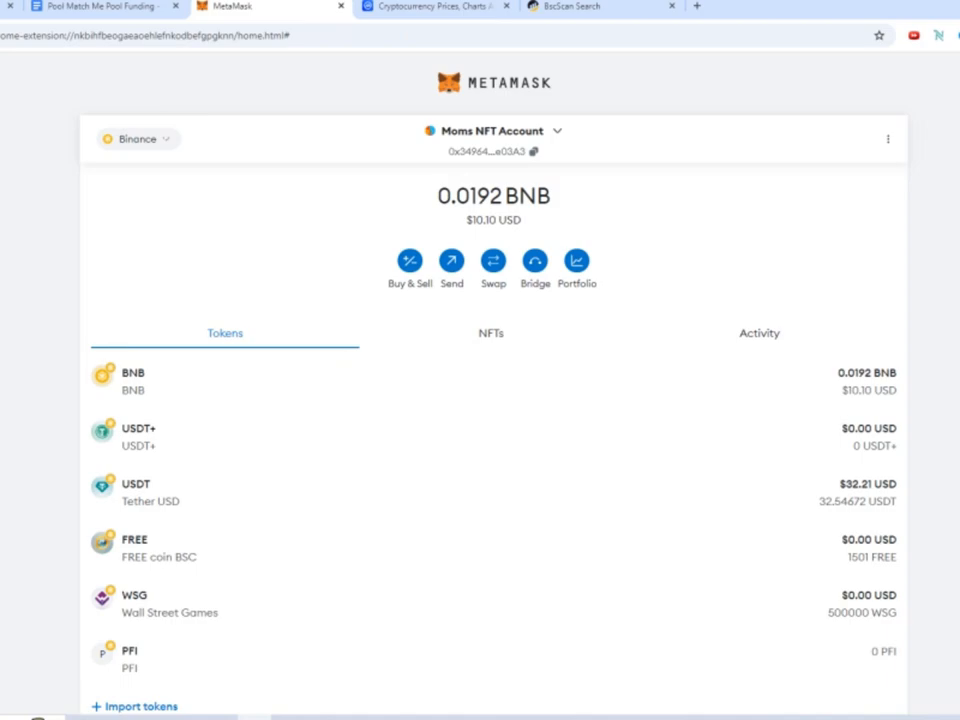
mouse_move(688, 510)
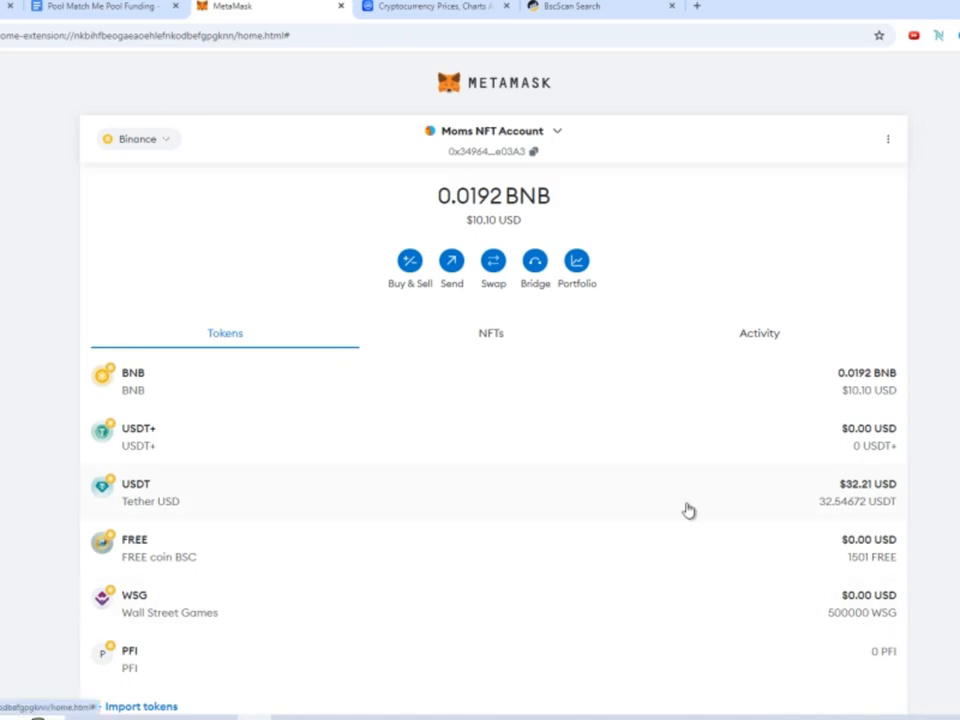
mouse_move(610, 500)
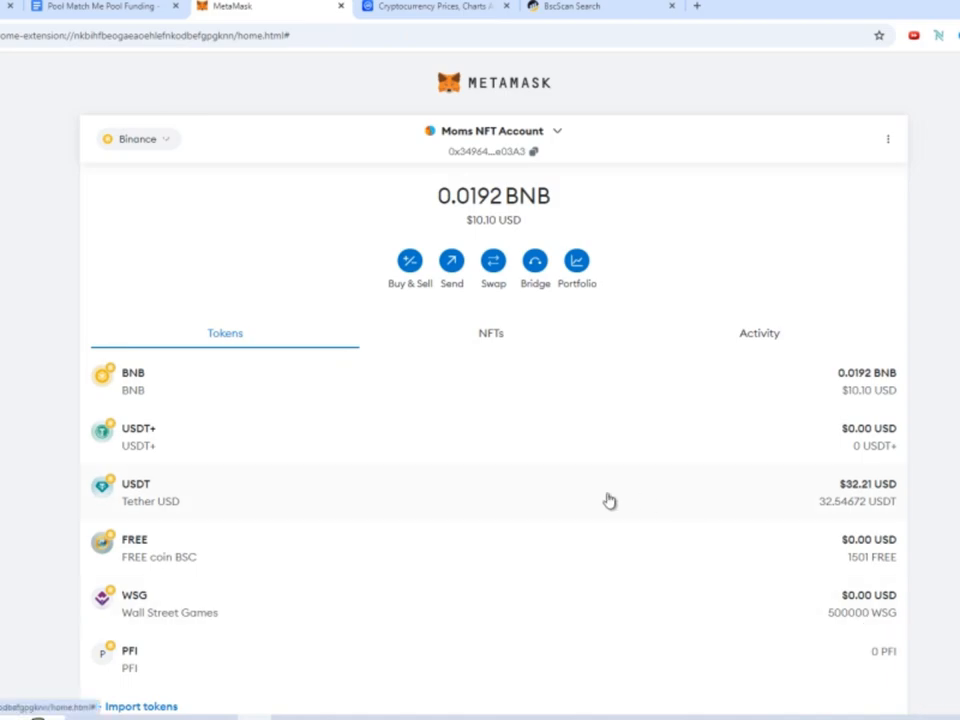
mouse_move(492, 260)
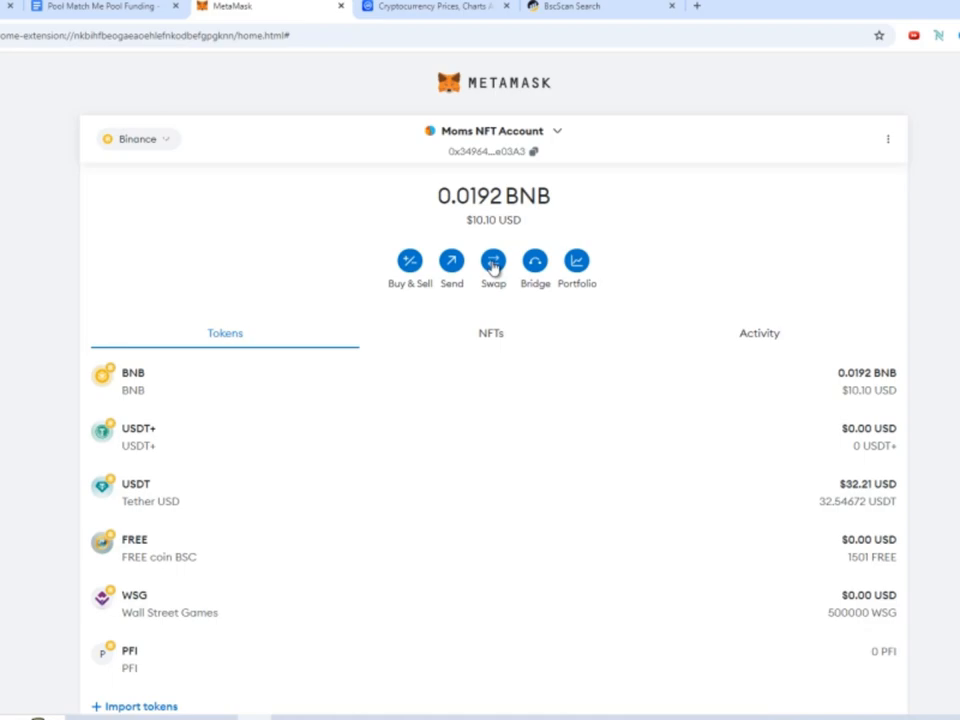
- Set up a swap from USDT to PFI with 12 as the amount
left_click(492, 260)
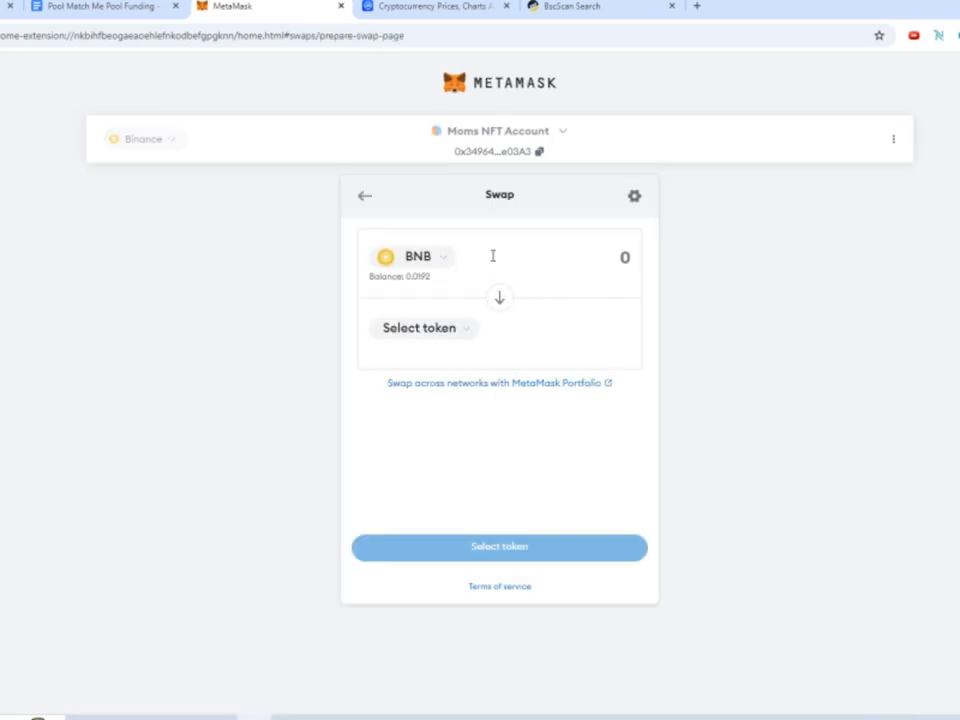
mouse_move(442, 258)
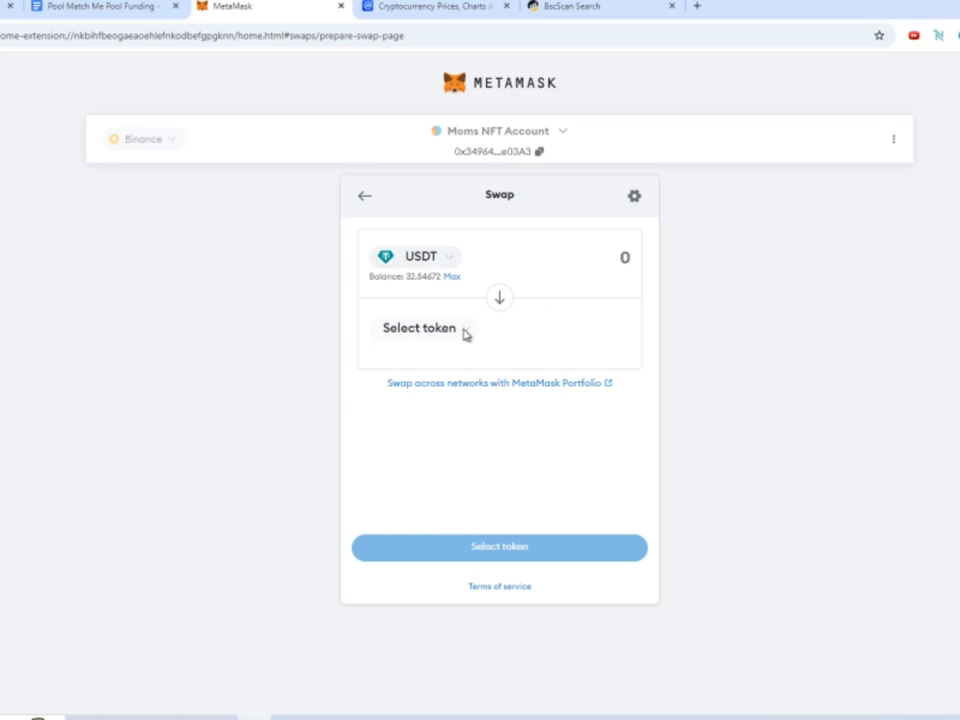
left_click(420, 328)
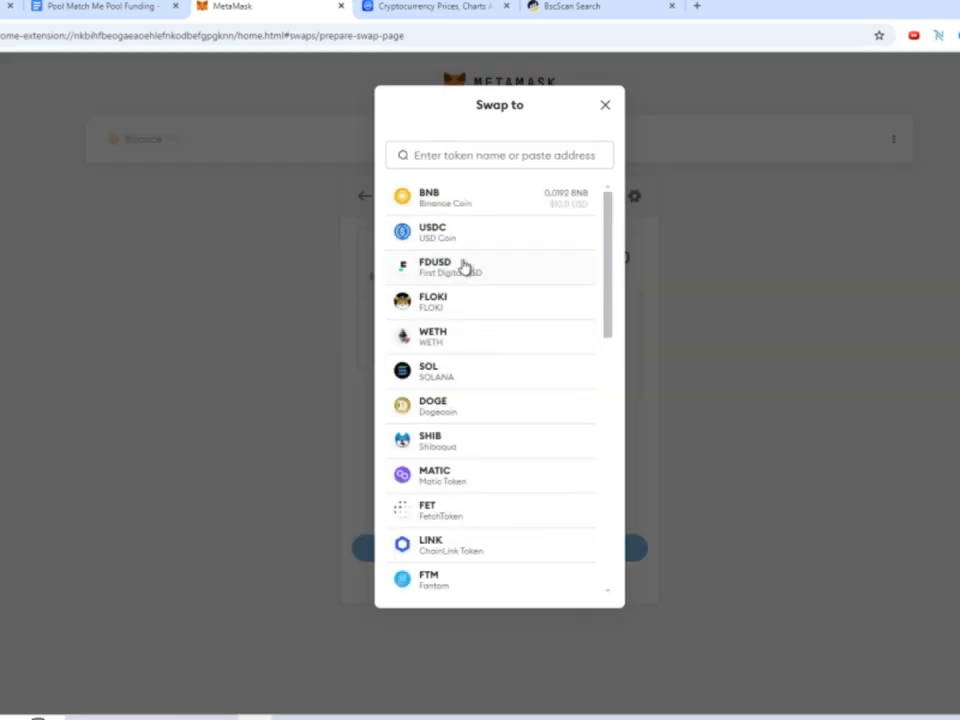
type("pfi")
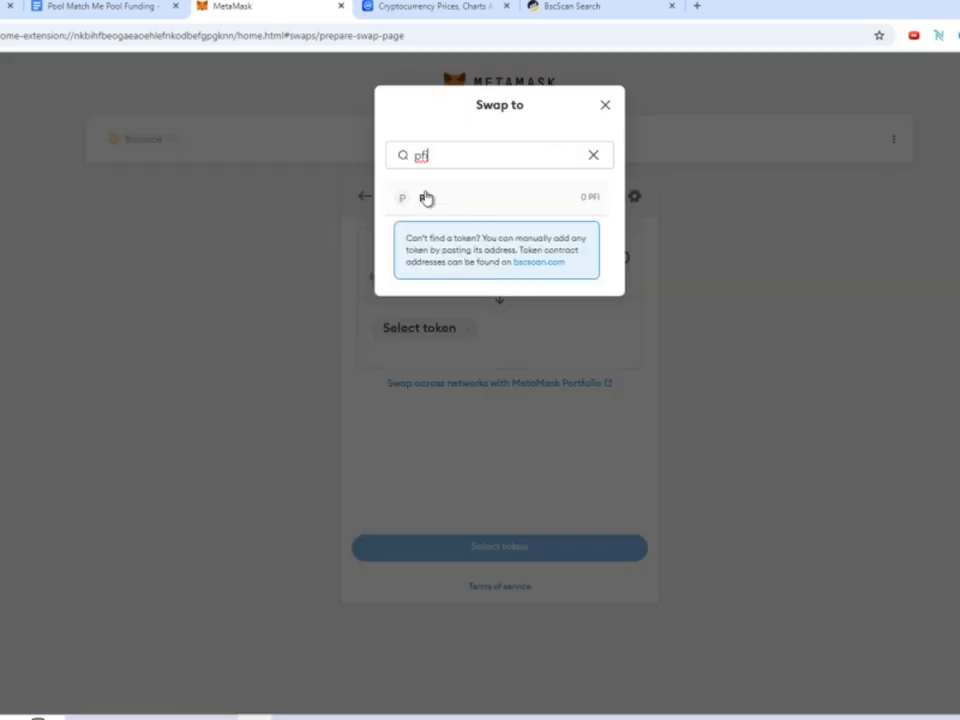
left_click(428, 198)
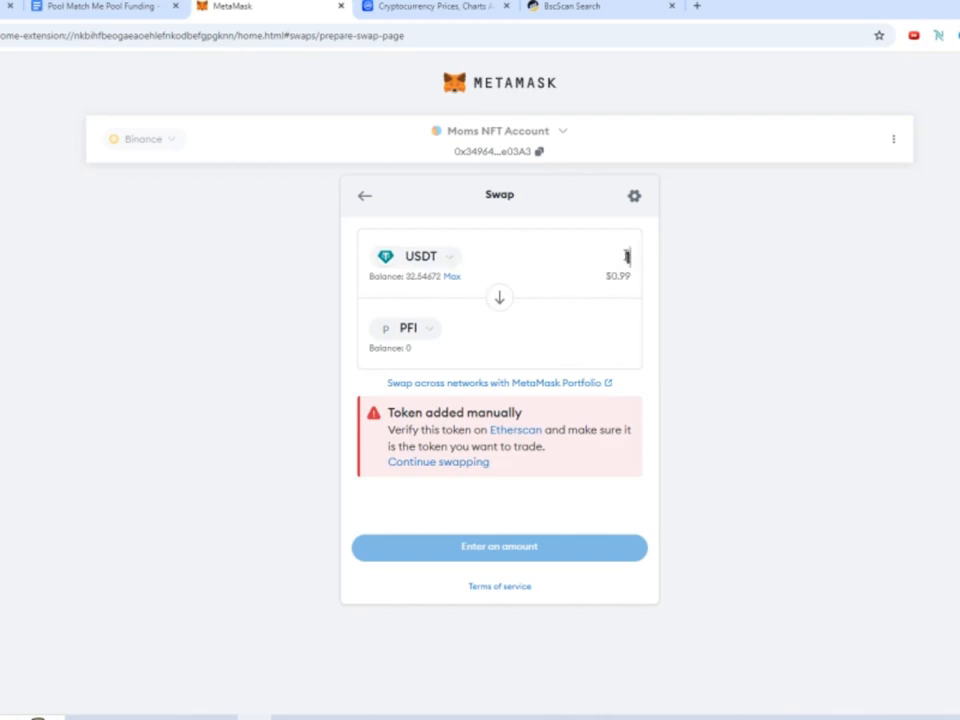
type("2")
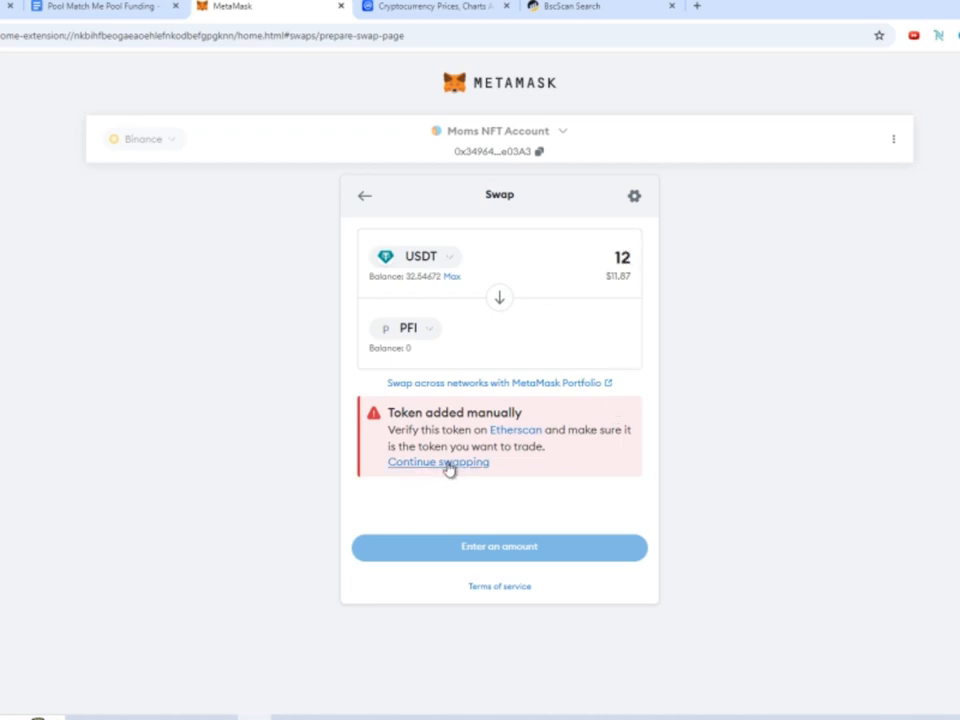
- Accept the manually-added-token warning, submit the swap and dismiss the completion notice
left_click(438, 460)
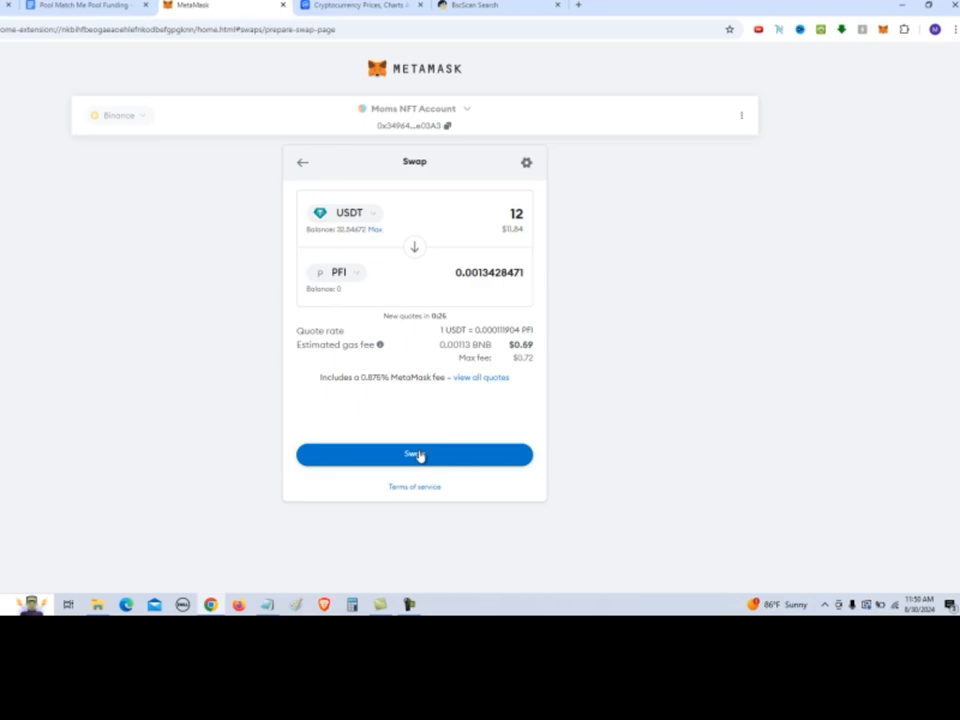
left_click(414, 454)
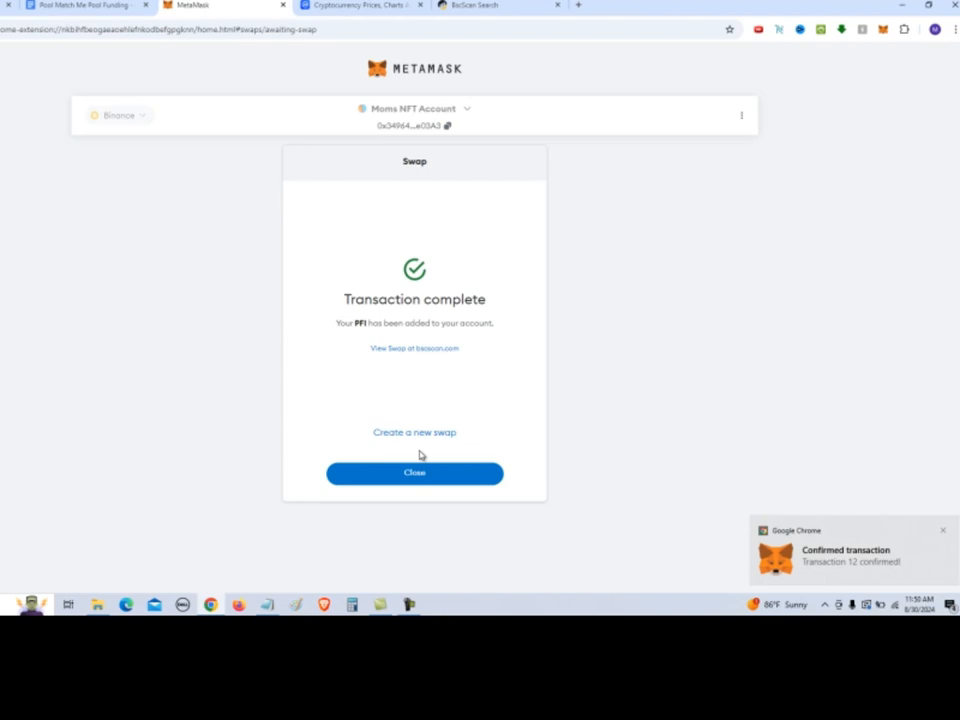
mouse_move(478, 476)
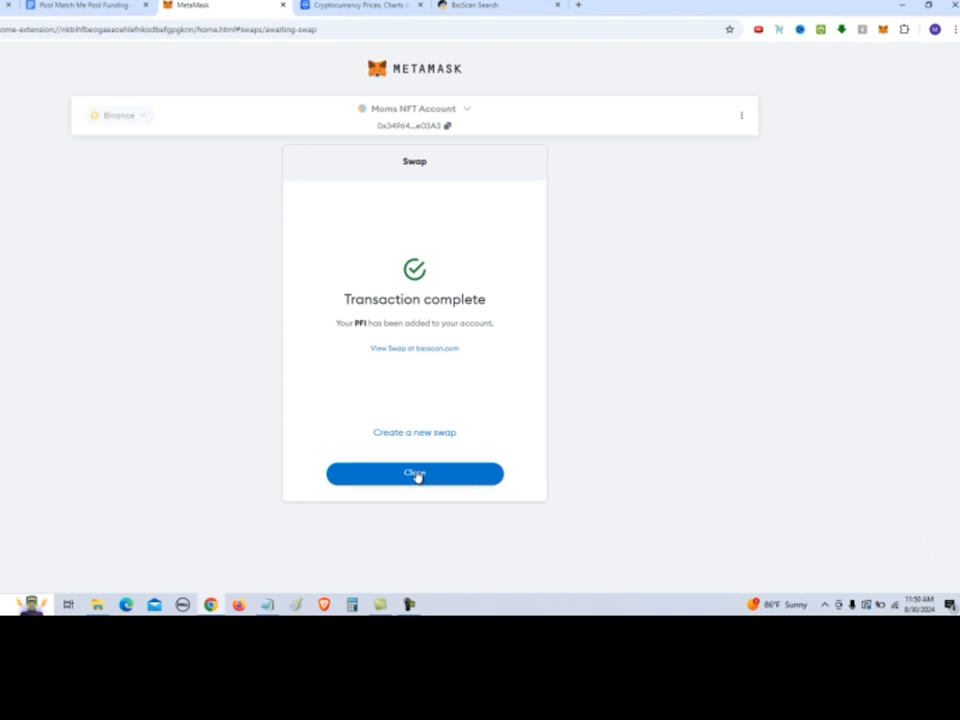
left_click(414, 472)
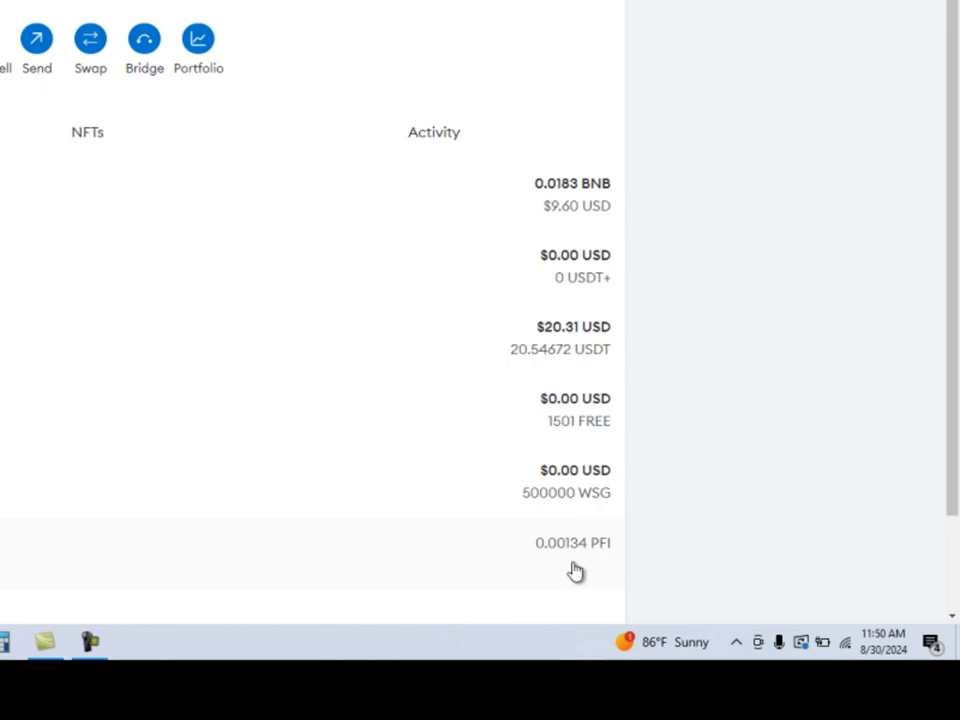
mouse_move(490, 548)
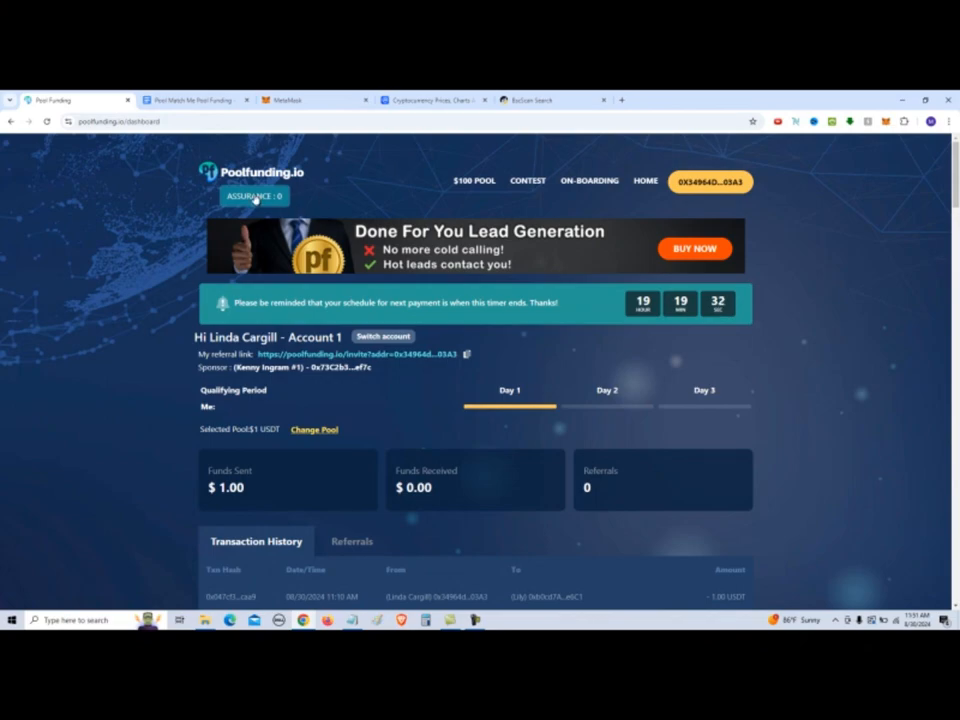
- Buy one assurance unit paid in PFI and dismiss the payment success notice
left_click(252, 196)
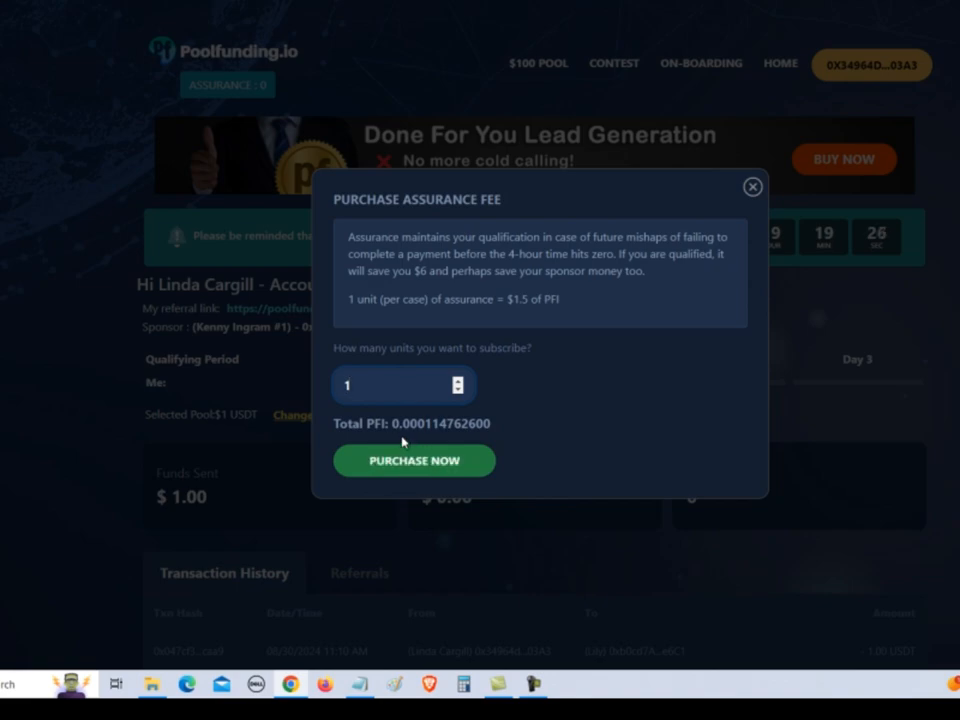
mouse_move(420, 440)
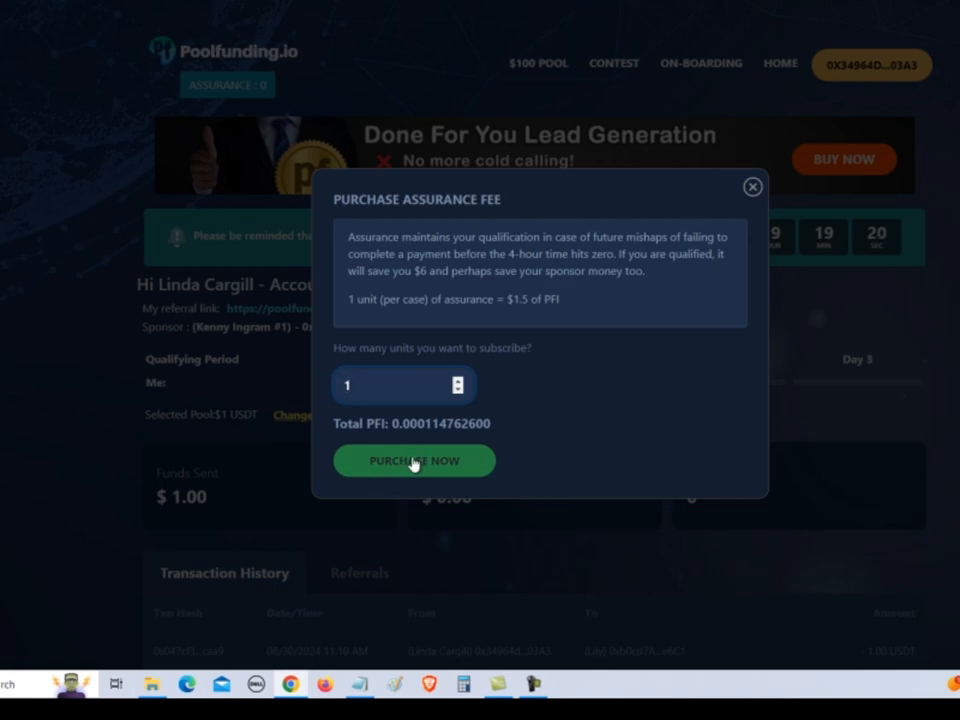
left_click(414, 460)
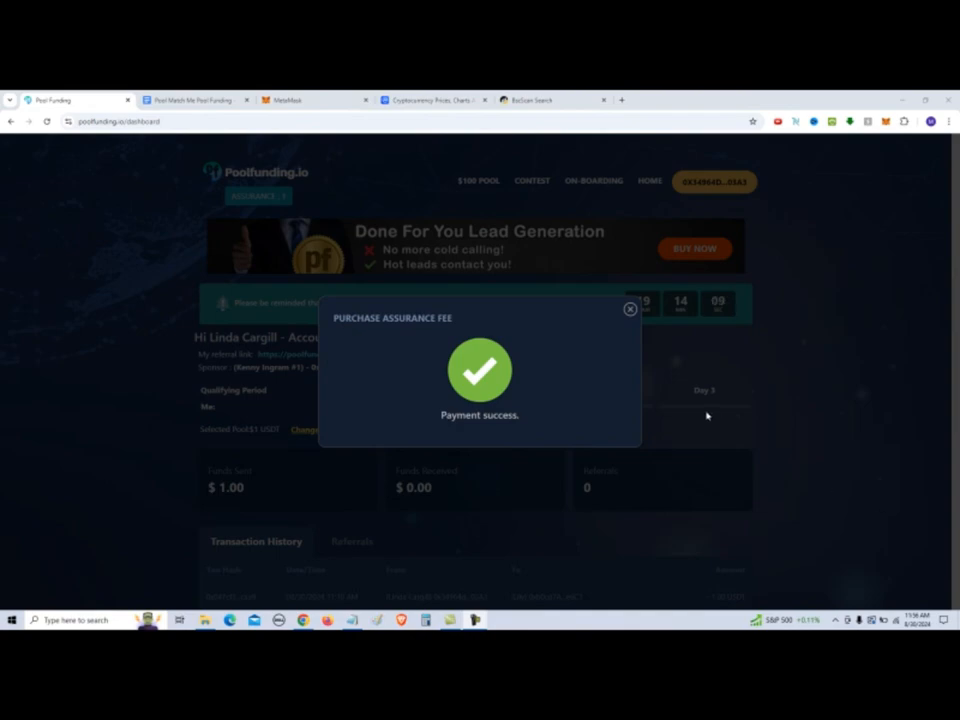
left_click(630, 308)
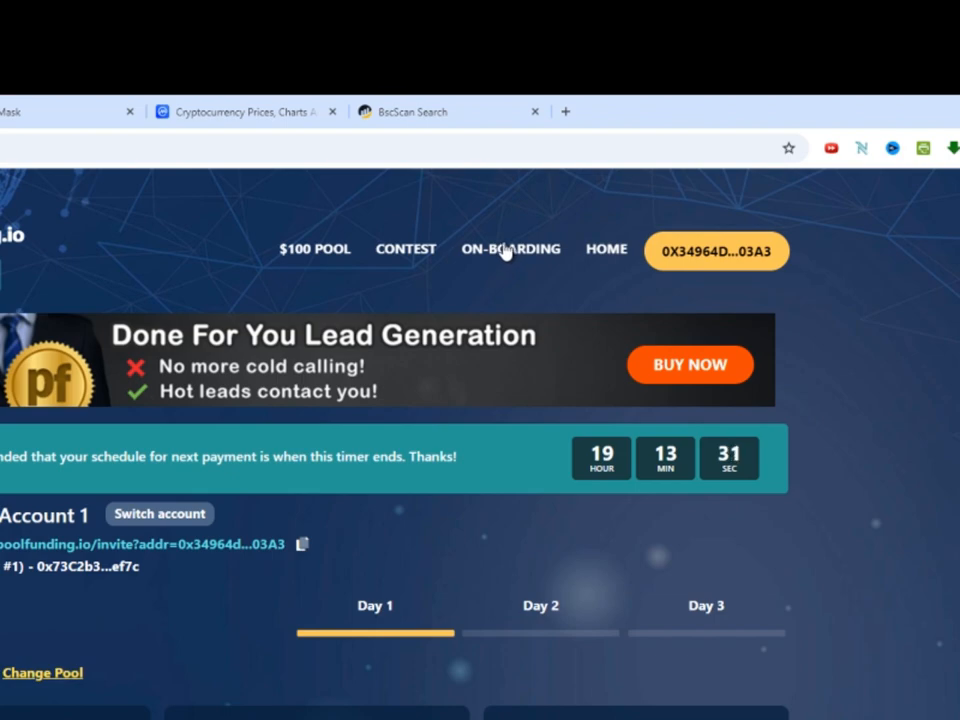
- Browse the onboarding video and team contact cards, selecting a member's Telegram handle
left_click(512, 248)
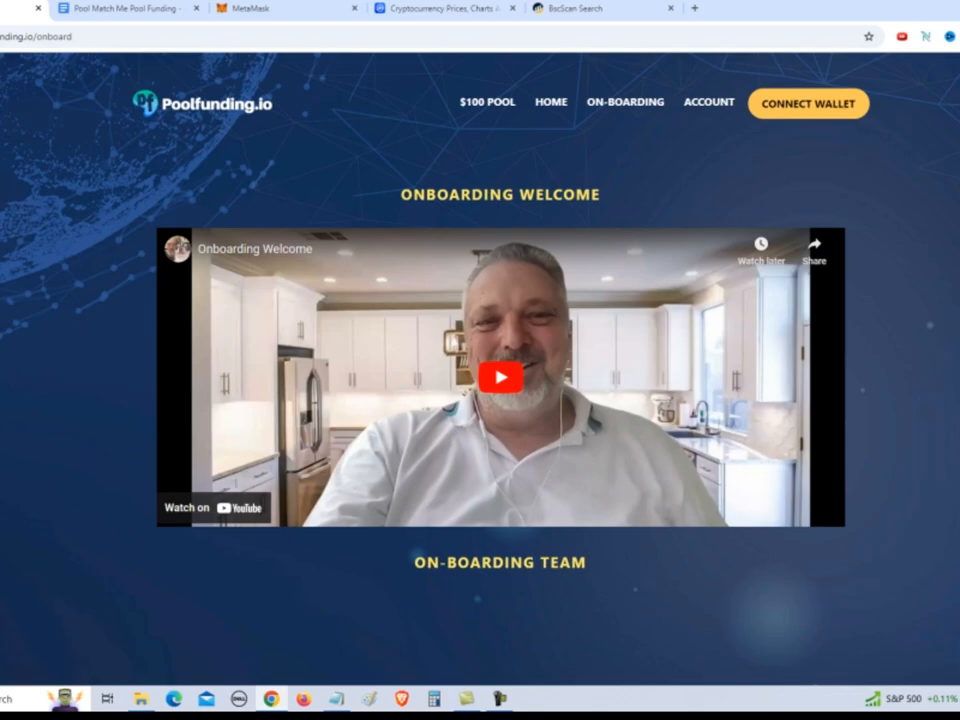
scroll("down", 3)
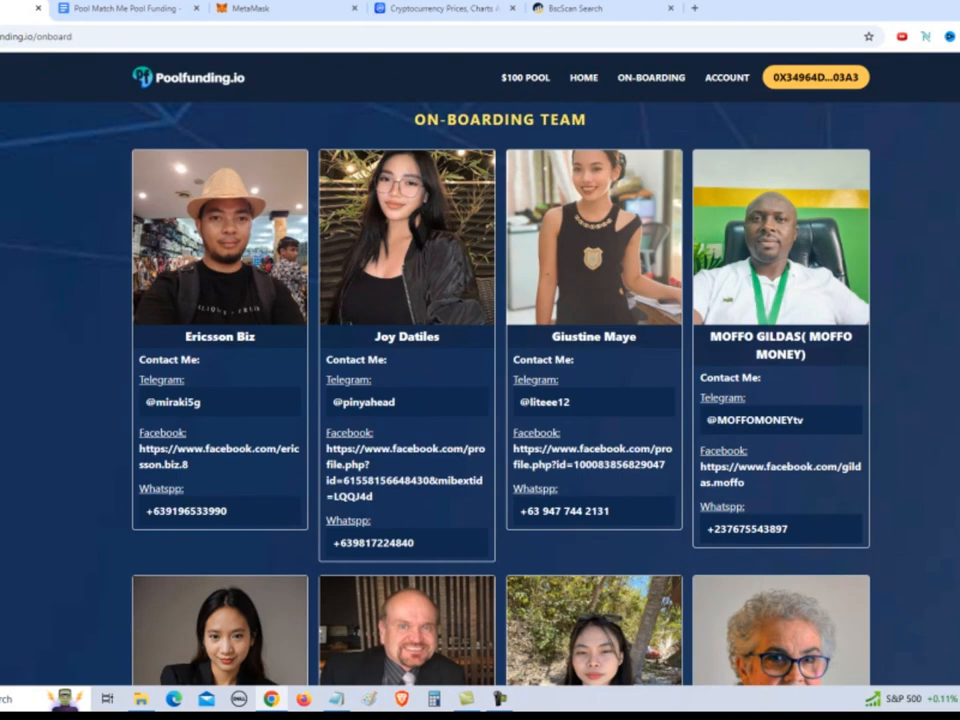
scroll("up", 3)
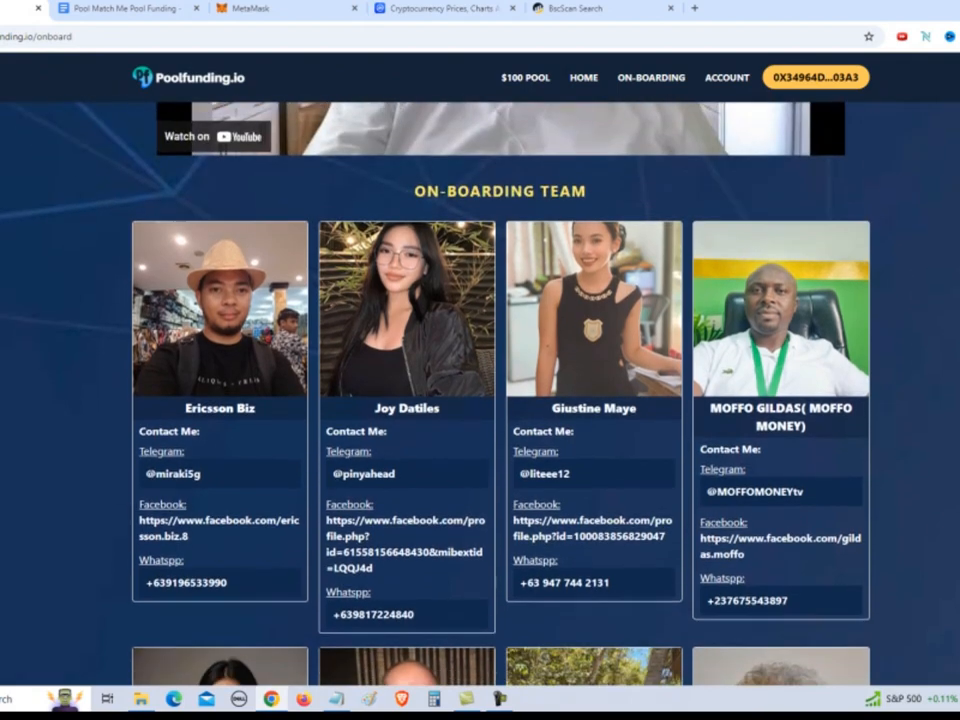
scroll("up", 3)
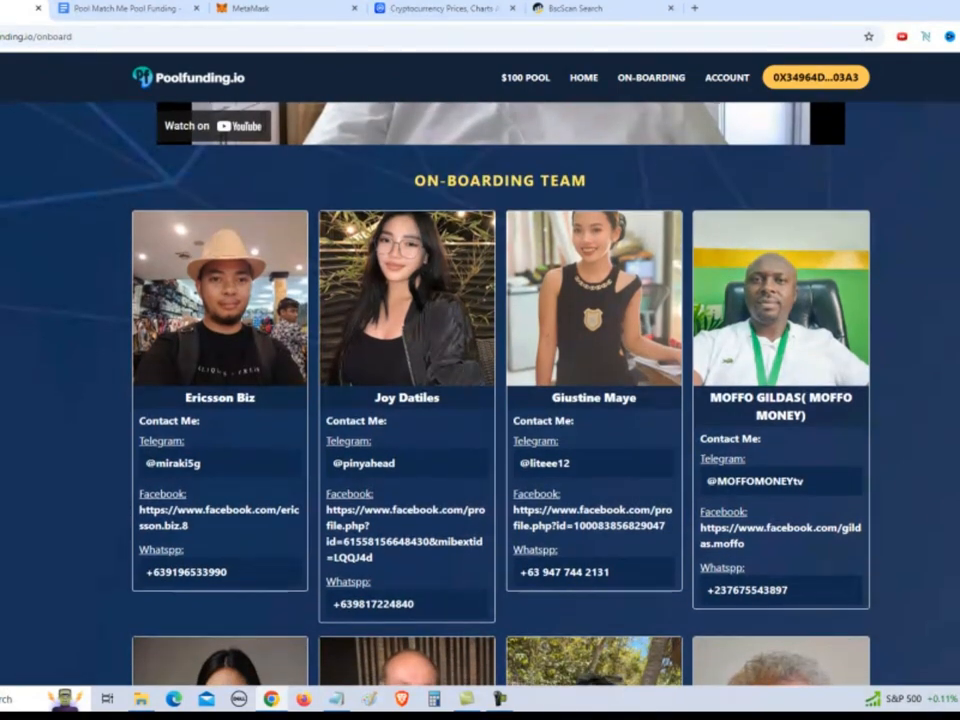
scroll("down", 3)
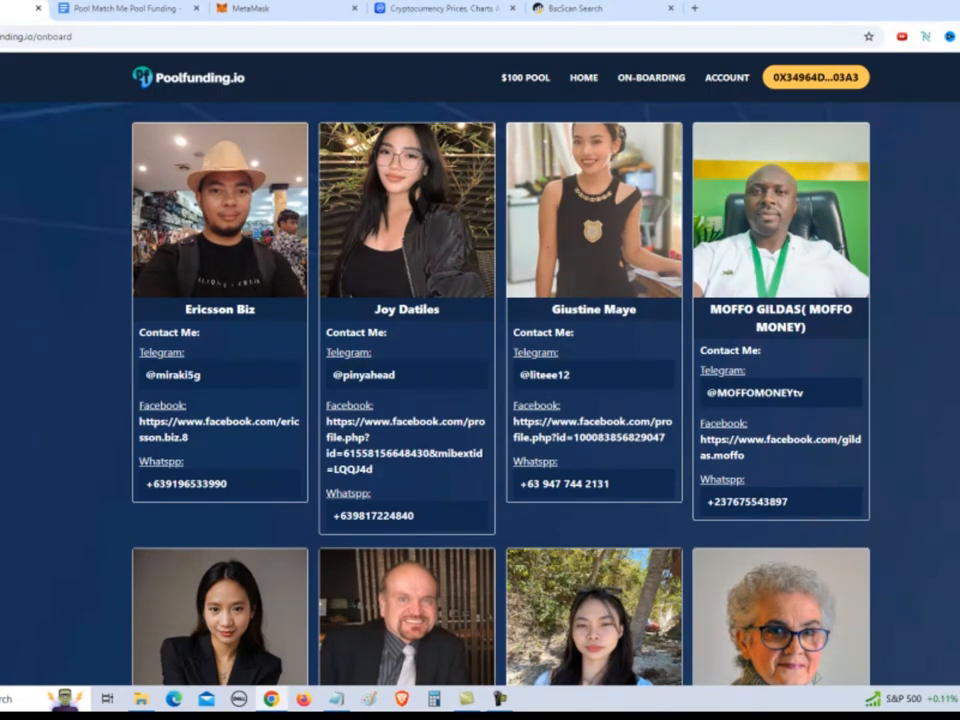
scroll("up", 3)
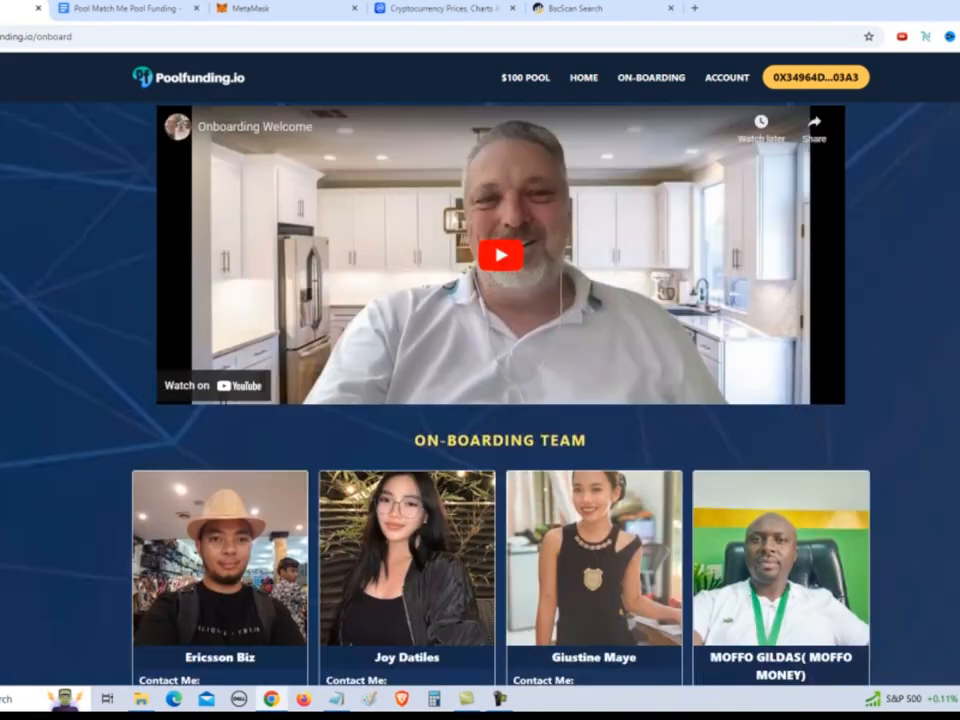
scroll("down", 3)
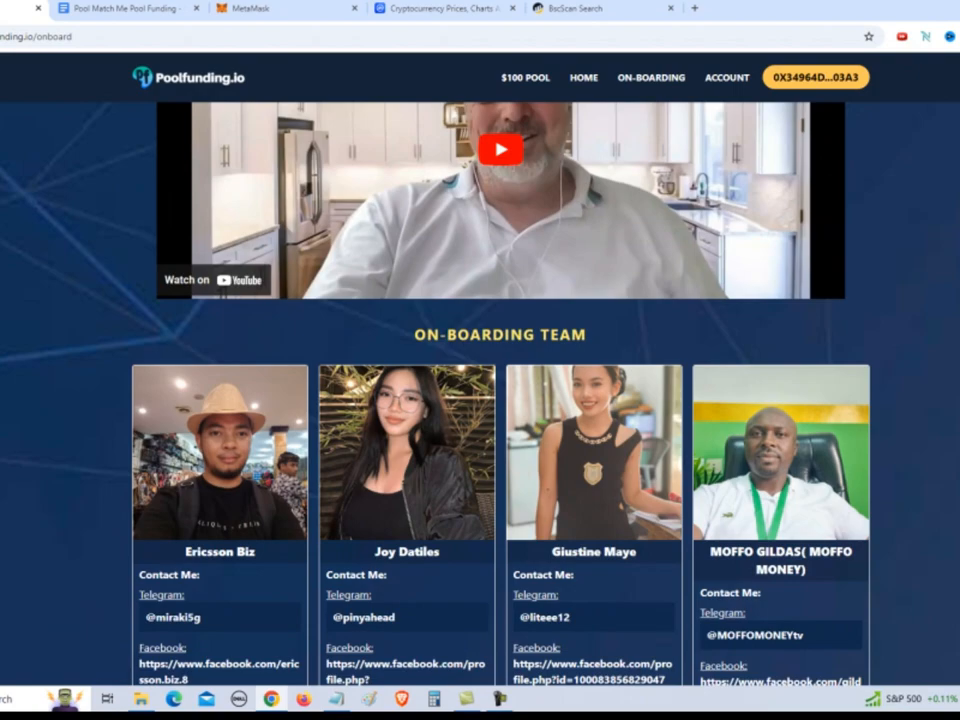
scroll("down", 3)
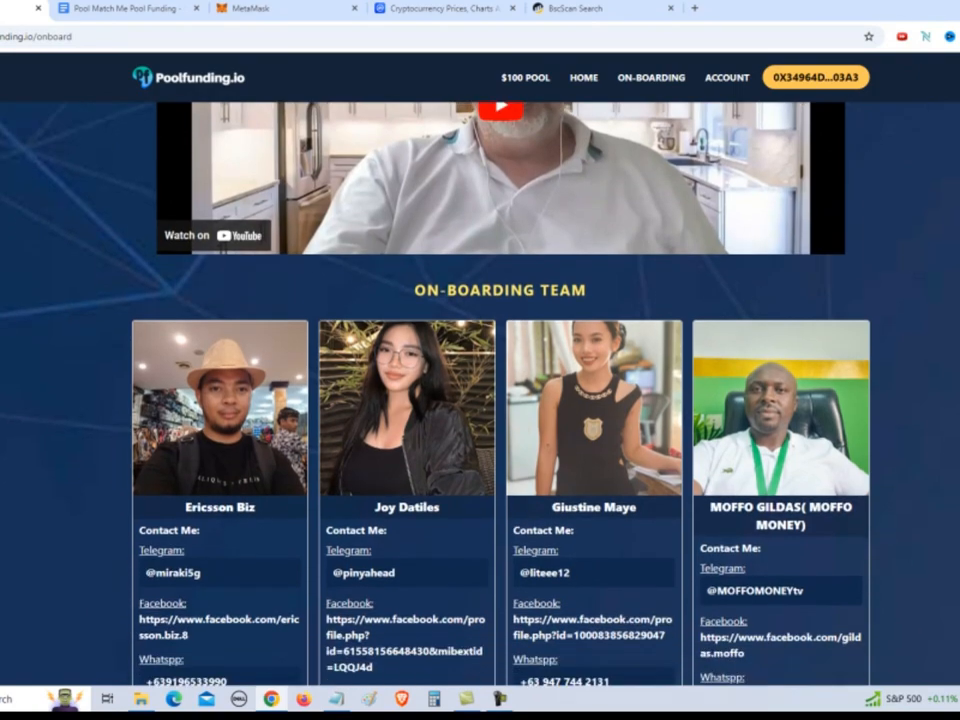
scroll("down", 3)
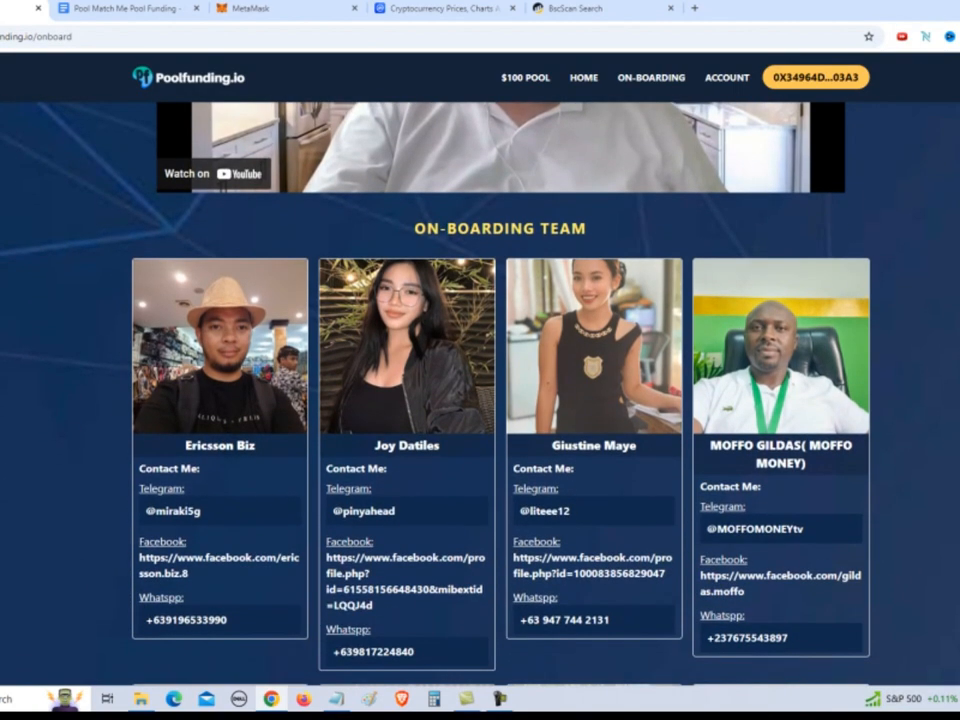
scroll("up", 3)
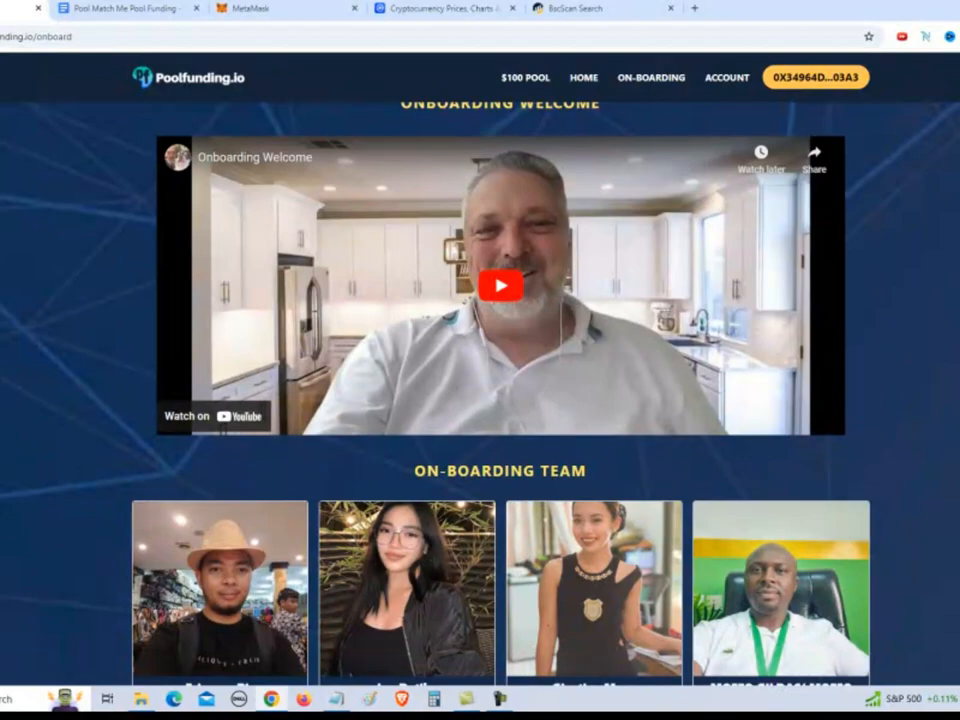
scroll("up", 3)
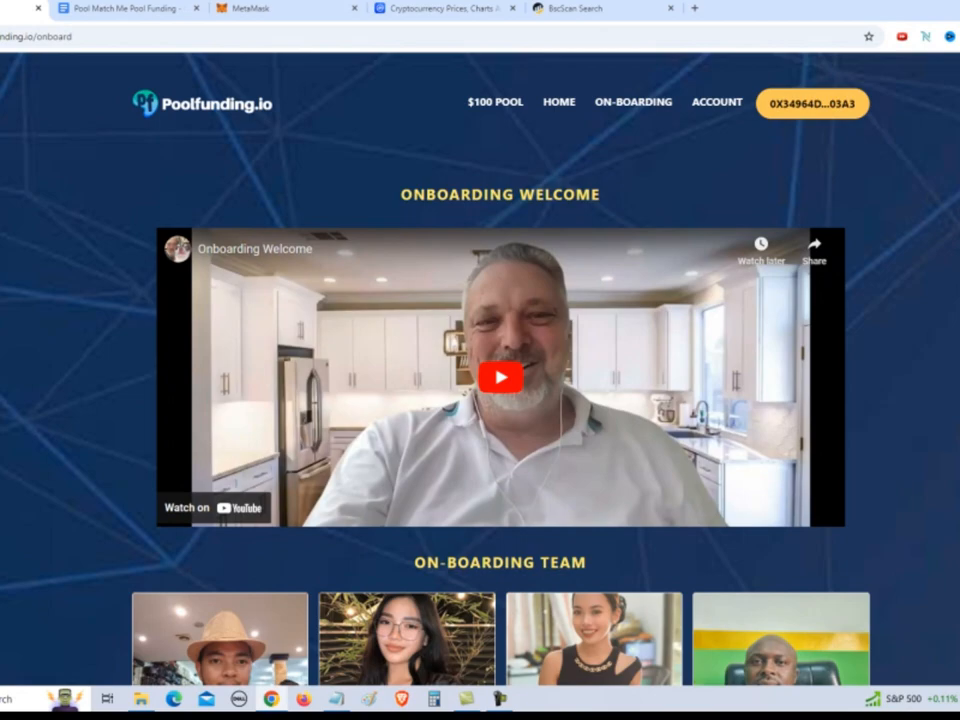
scroll("down", 3)
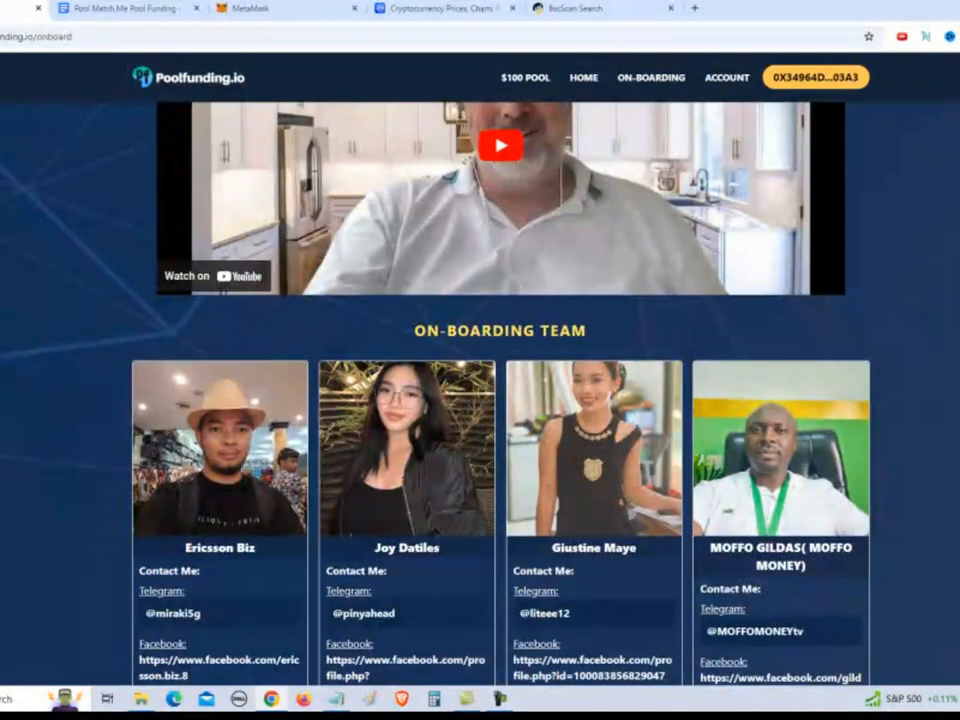
scroll("down", 3)
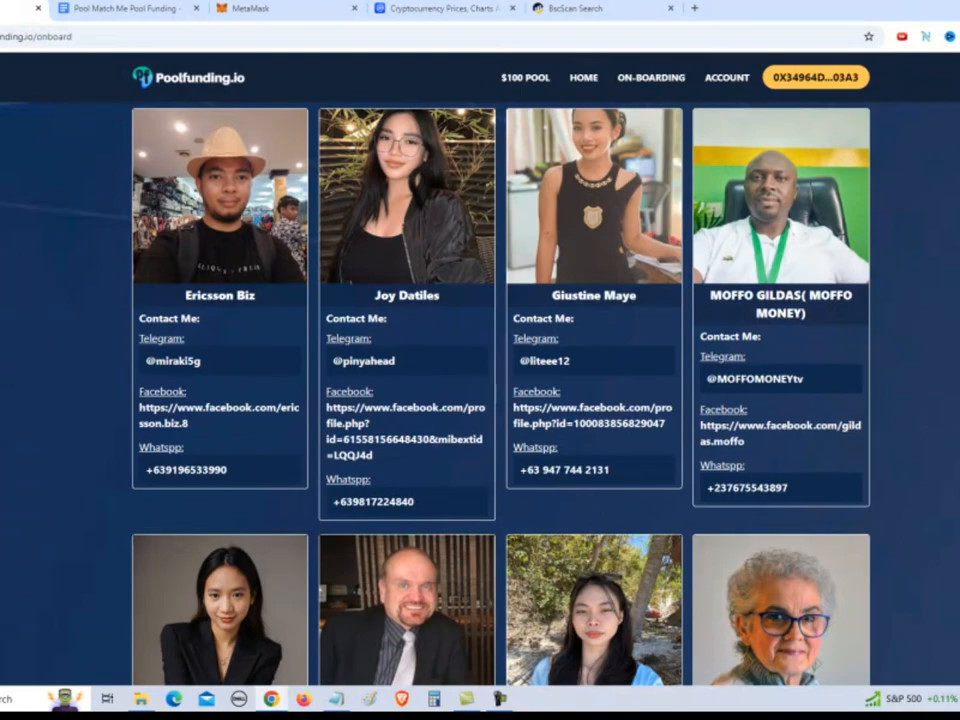
scroll("up", 3)
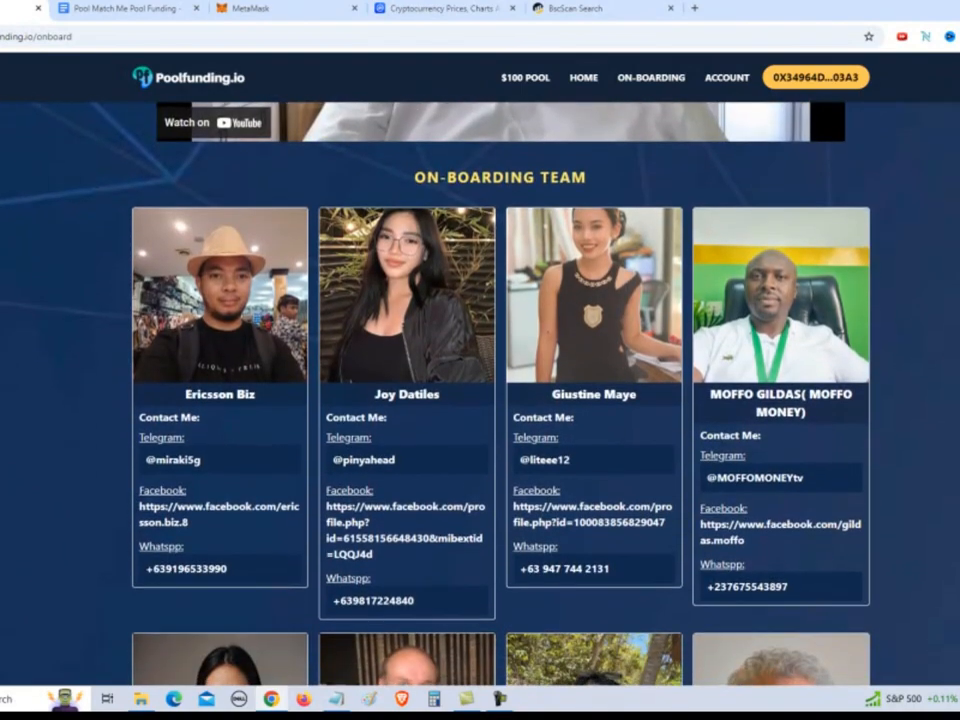
scroll("down", 3)
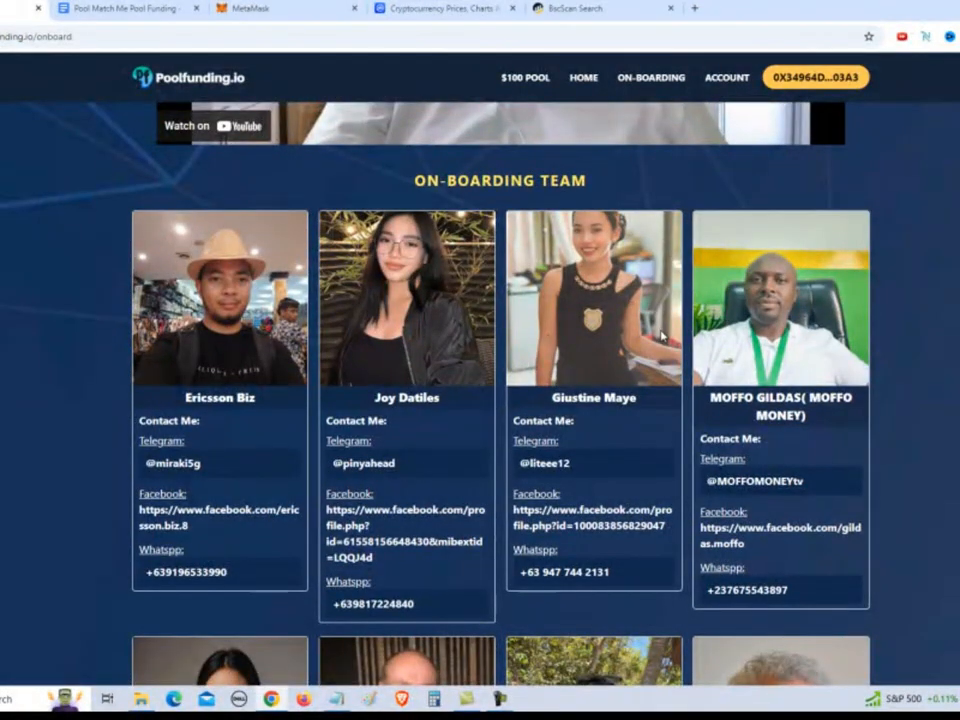
mouse_move(410, 464)
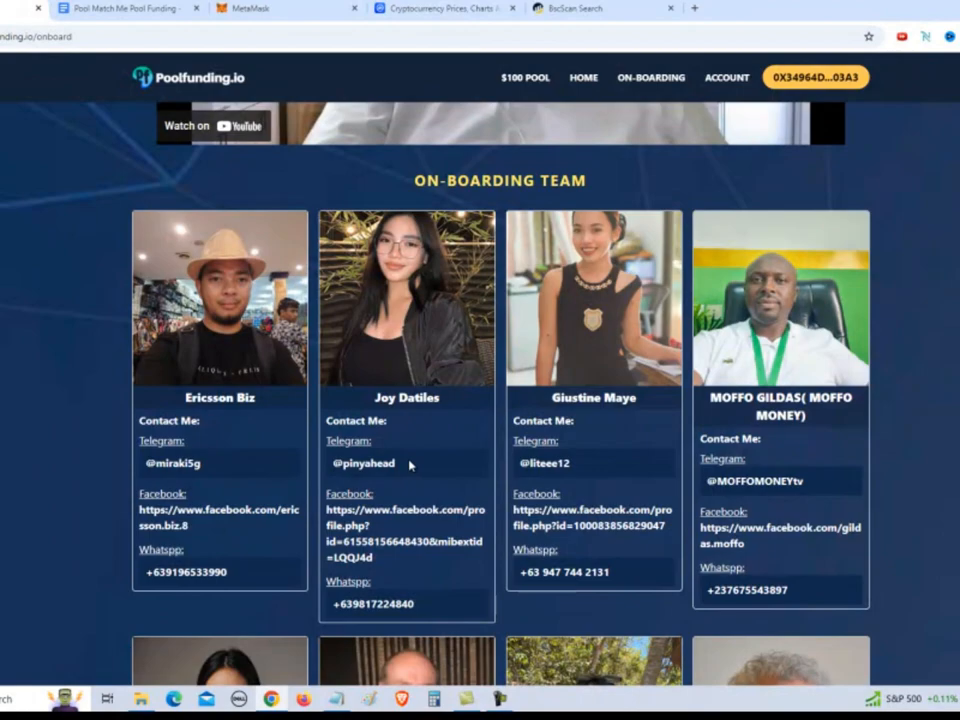
double_click(362, 464)
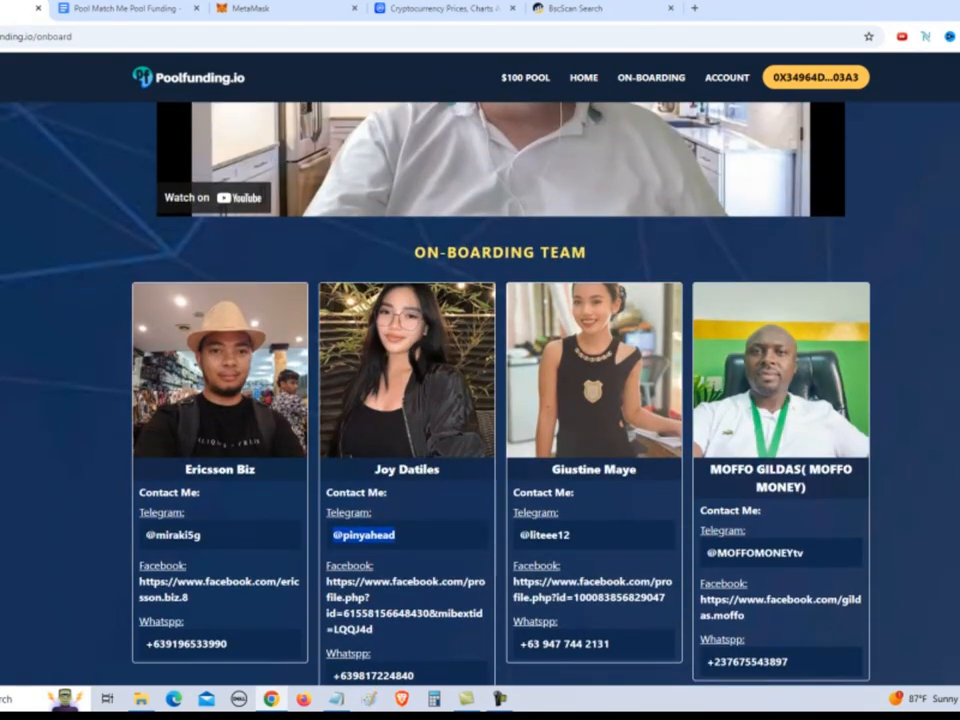
scroll("down", 3)
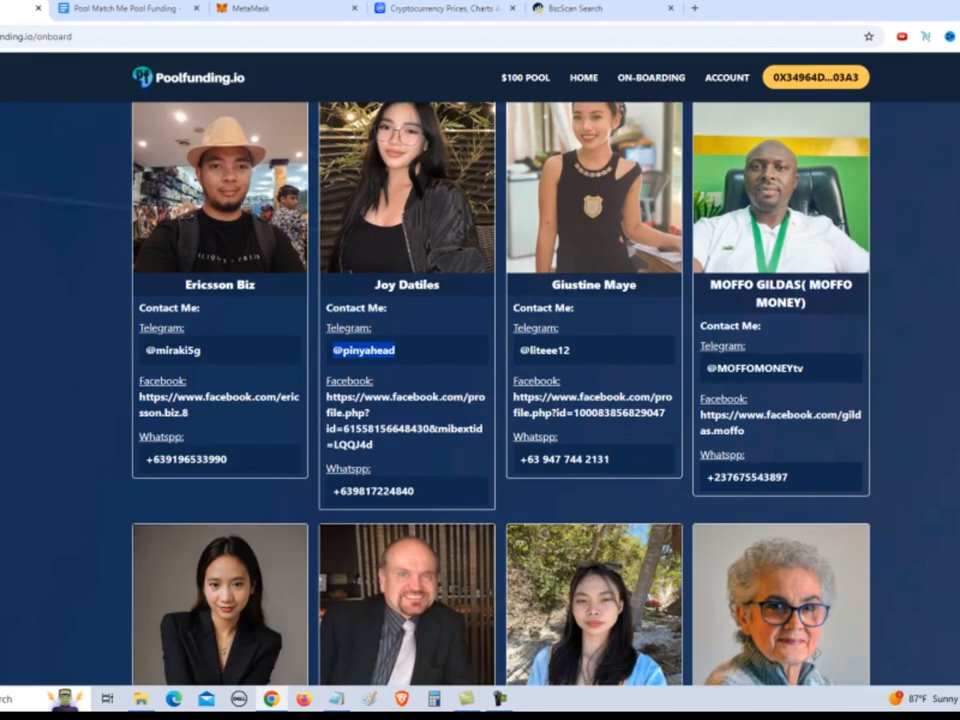
scroll("down", 3)
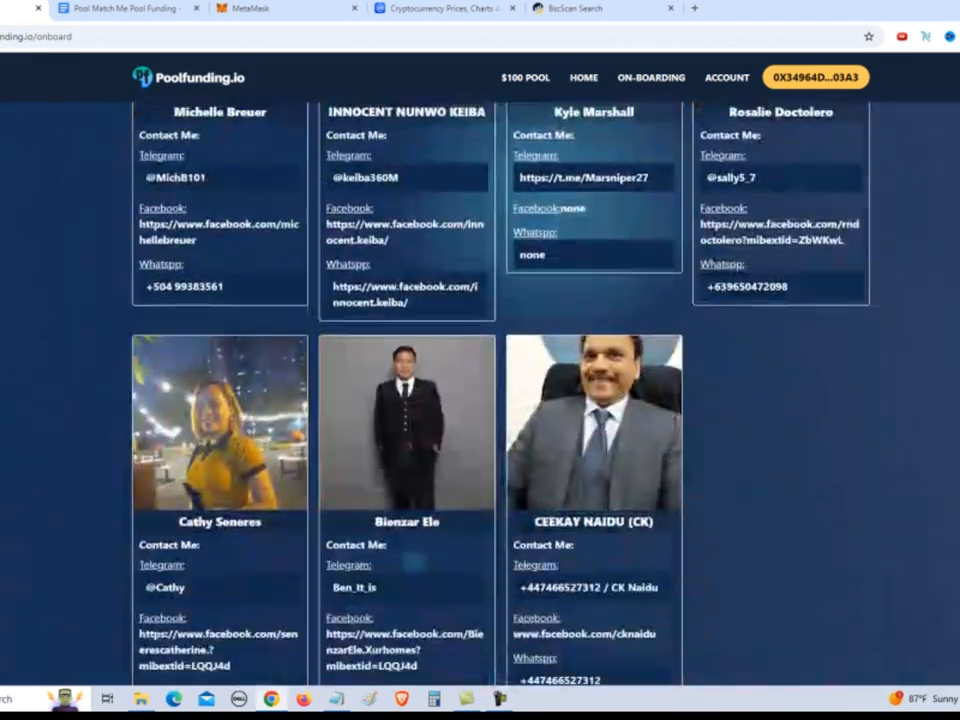
scroll("down", 3)
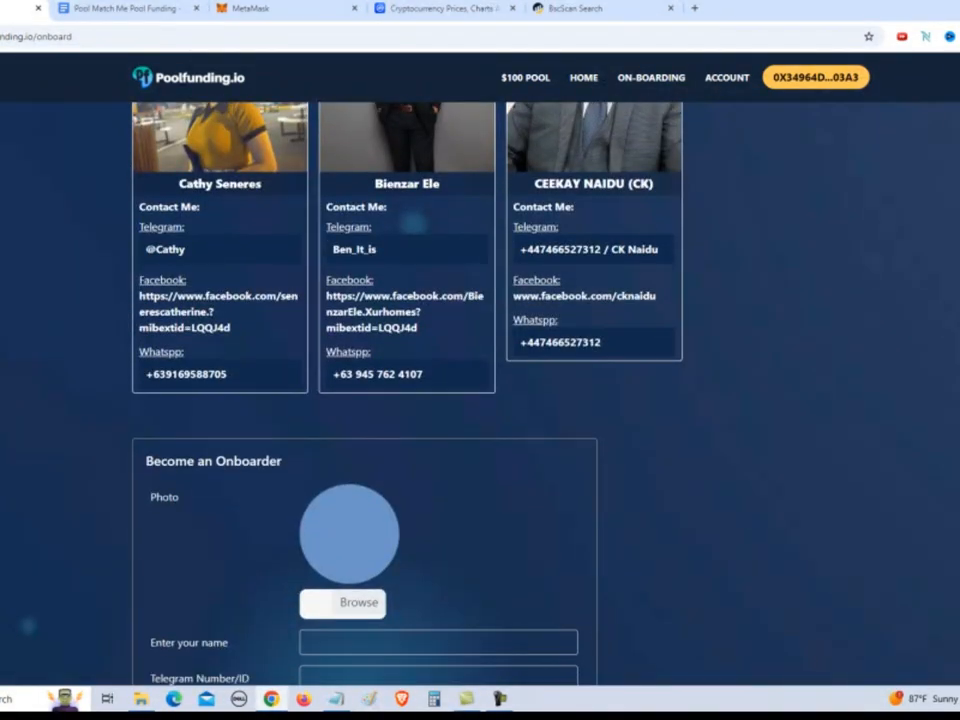
scroll("down", 3)
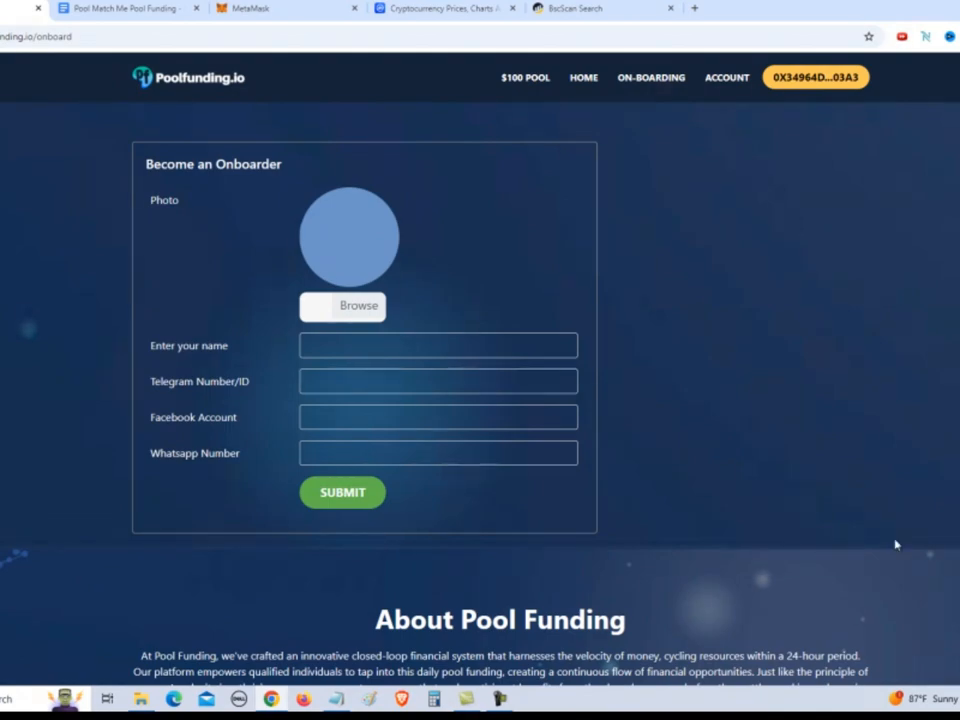
mouse_move(648, 374)
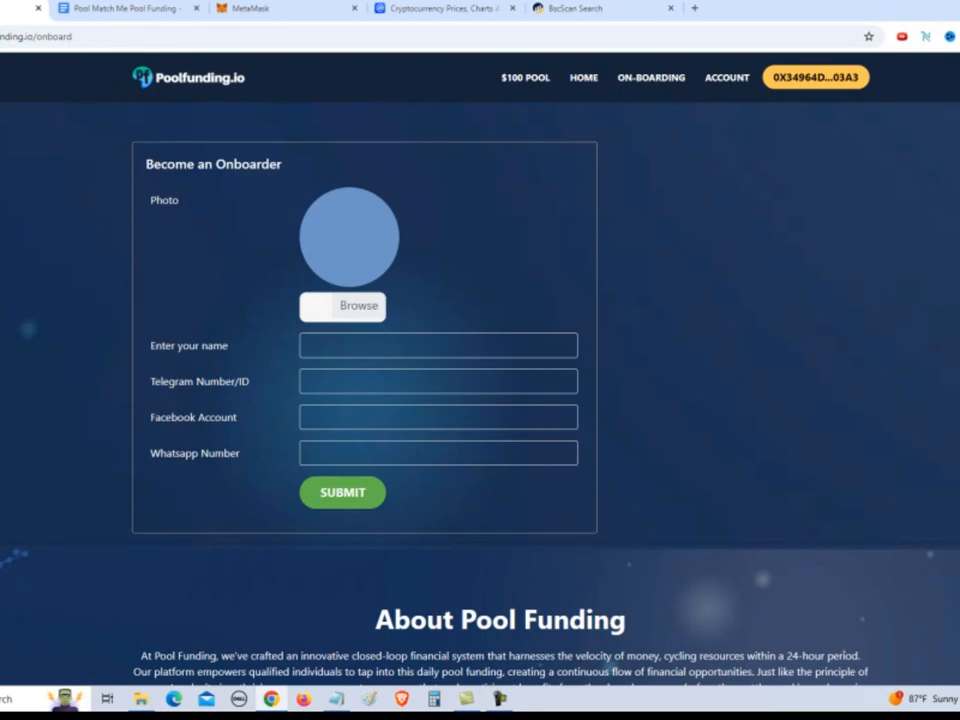
scroll("down", 3)
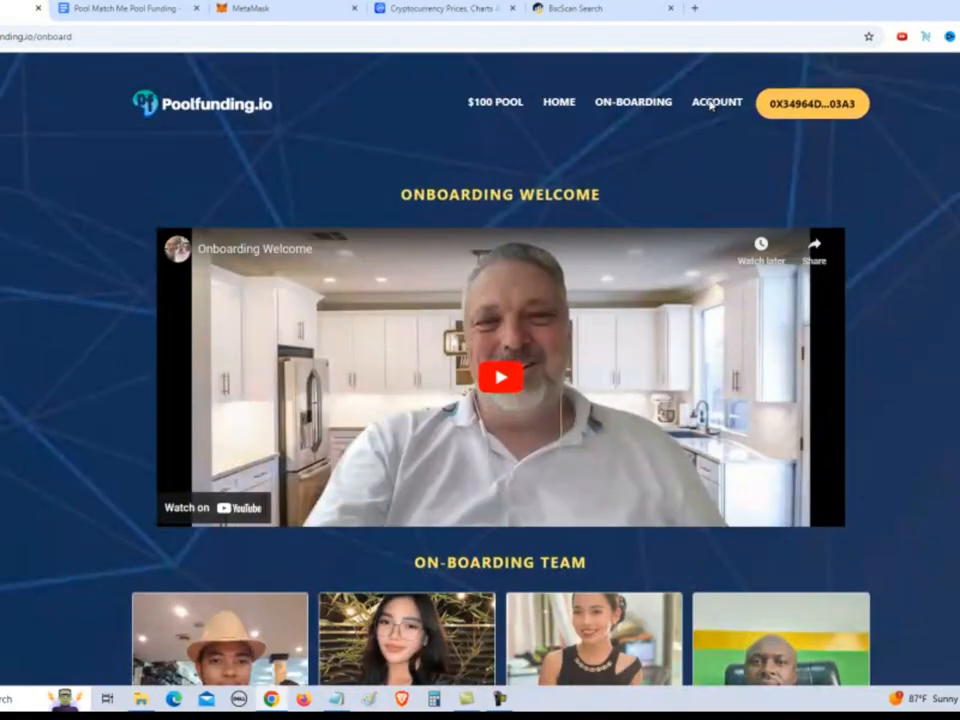
- Go to the account dashboard, select the $1.00 Funds Sent amount and view Transaction History
left_click(716, 102)
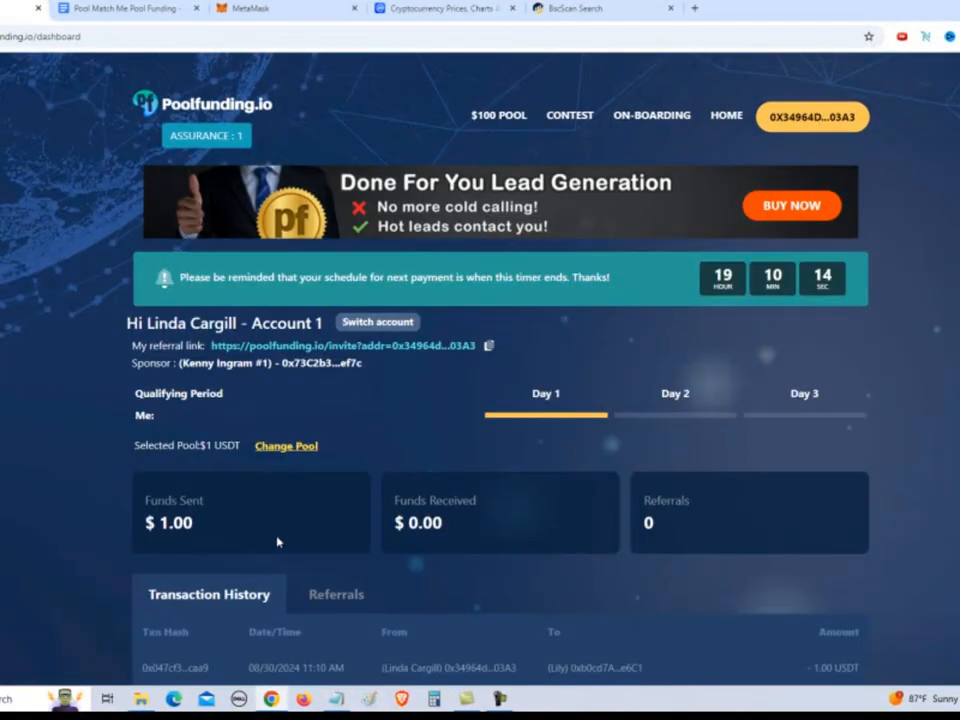
double_click(172, 524)
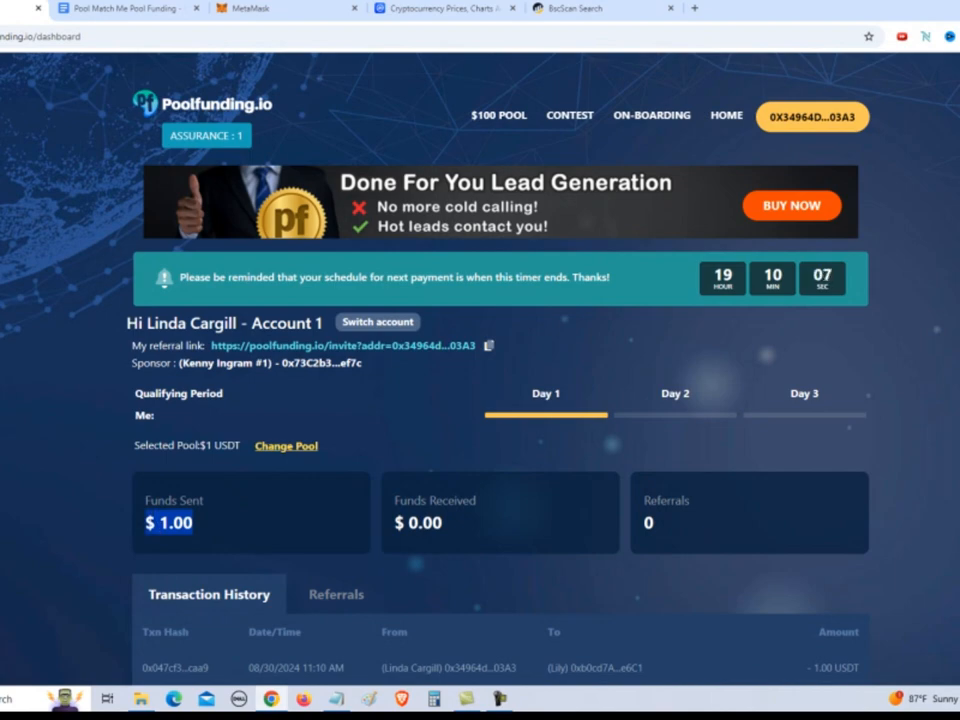
scroll("down", 3)
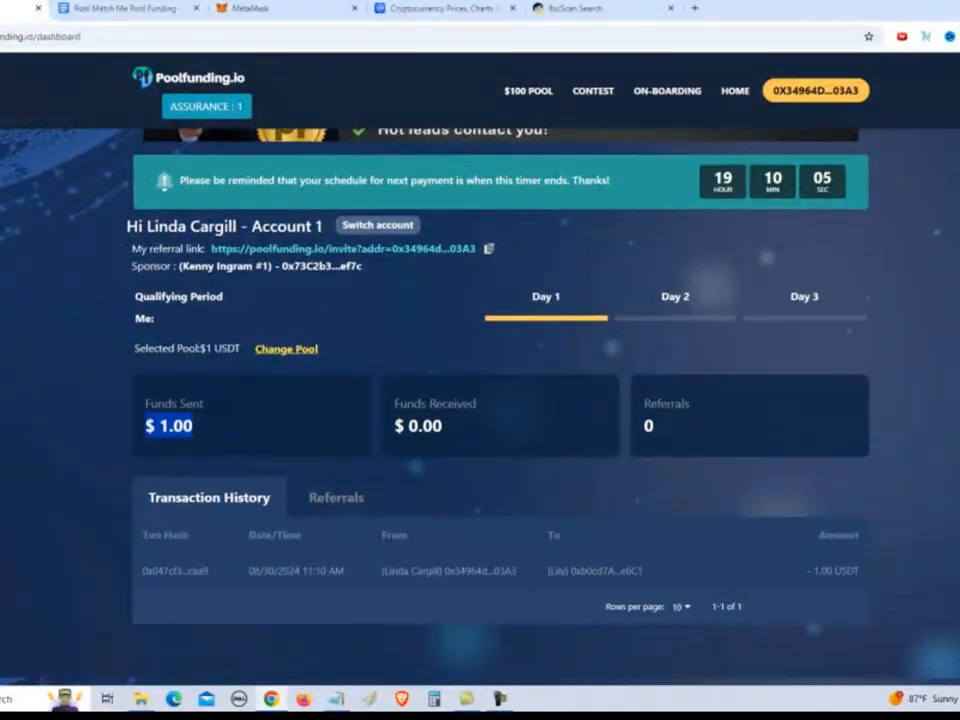